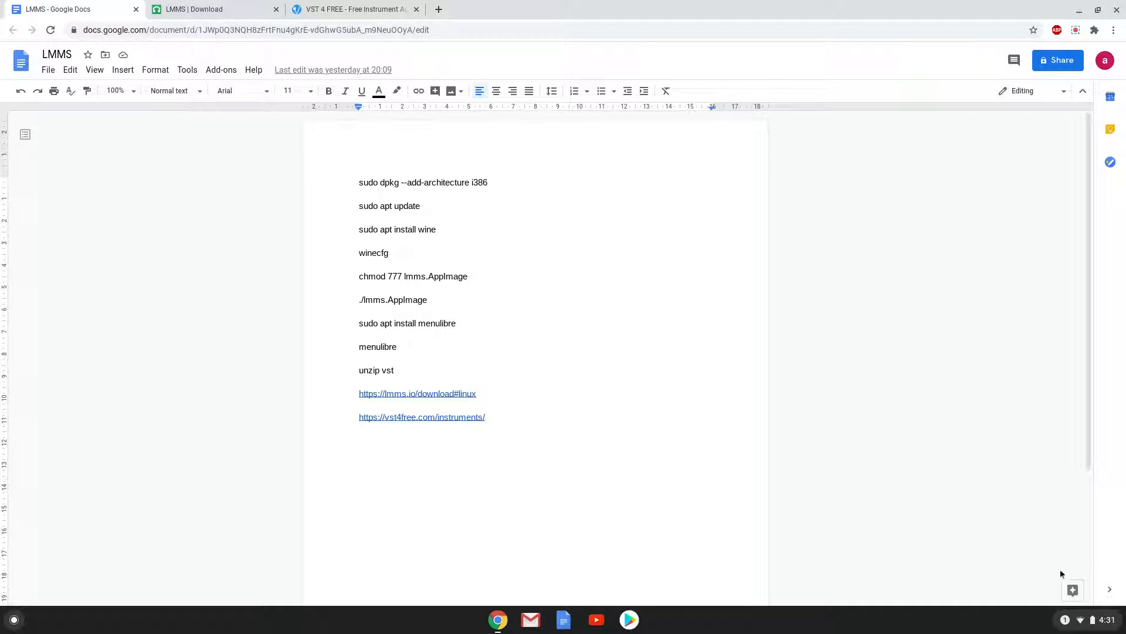
# Step: Open Chrome OS Settings, go to Linux (Beta), and start turning Linux on
pyautogui.click(1092, 620)
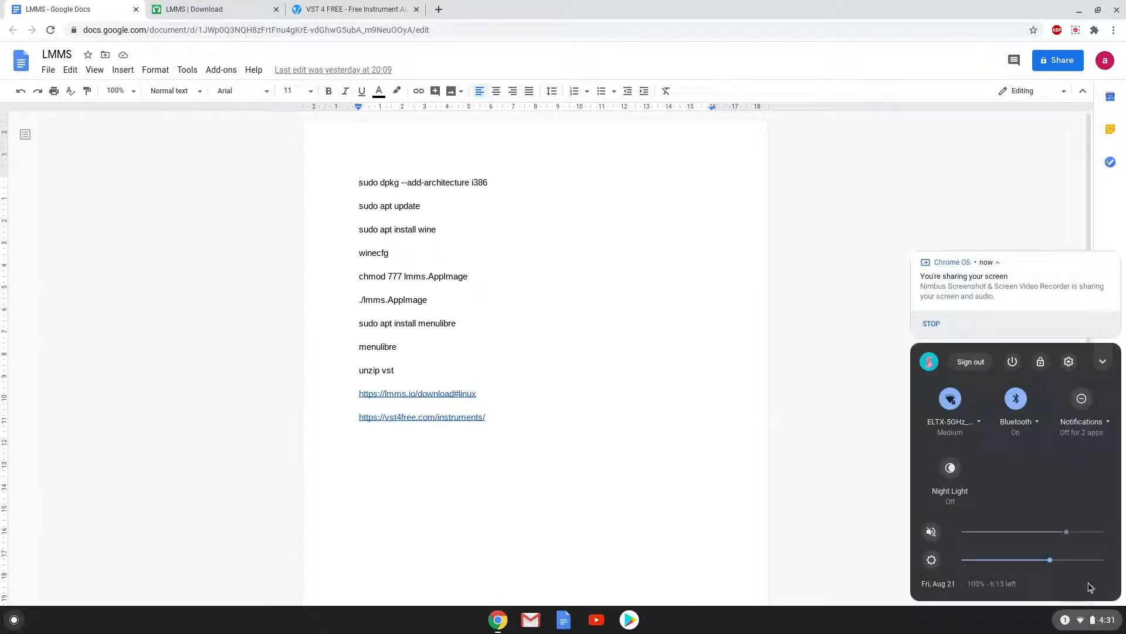
pyautogui.moveTo(1070, 379)
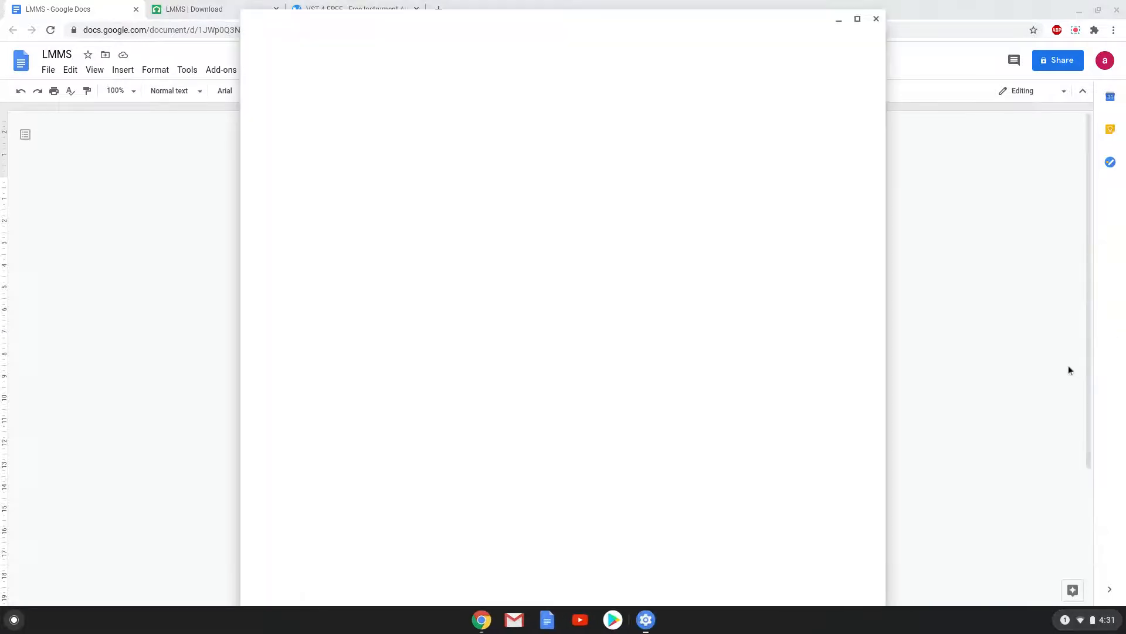
pyautogui.click(644, 619)
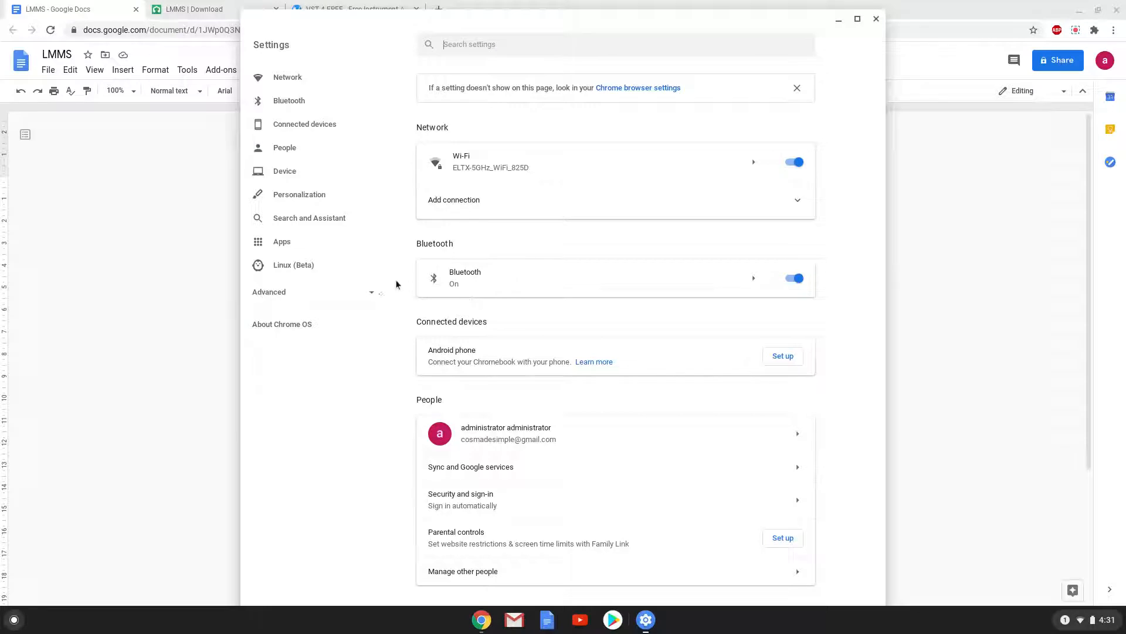
pyautogui.click(294, 264)
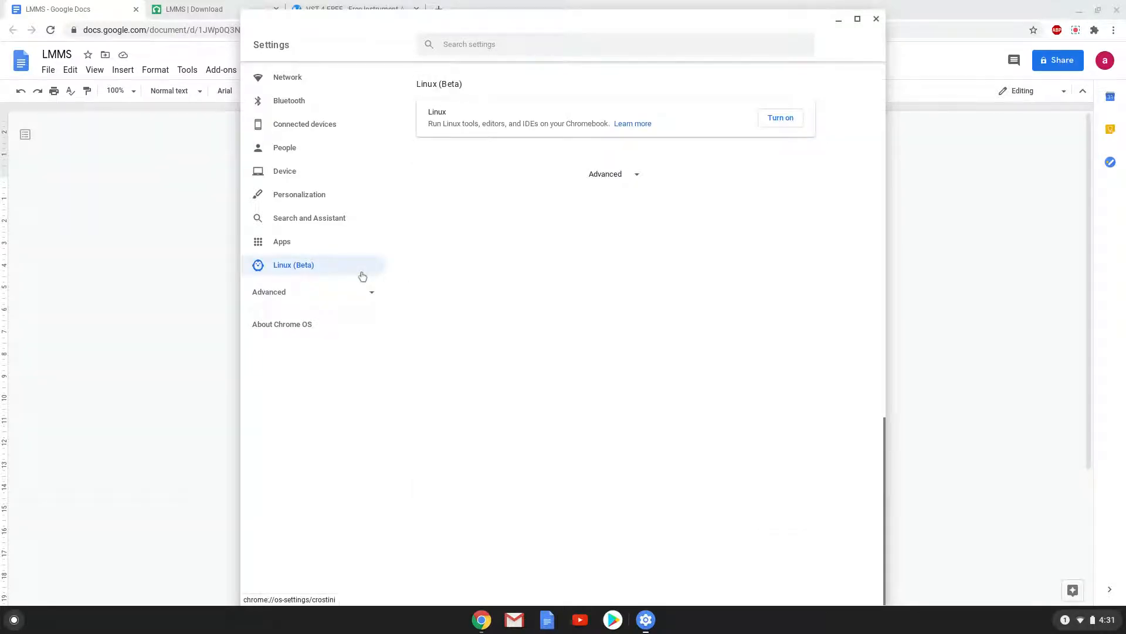
pyautogui.moveTo(542, 192)
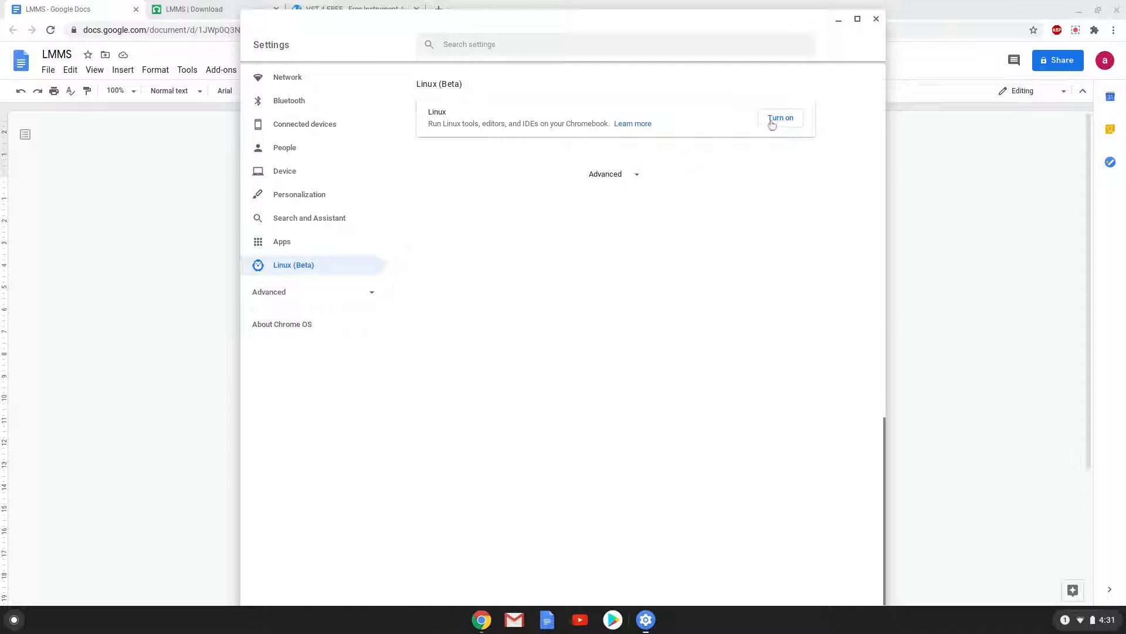
pyautogui.click(780, 117)
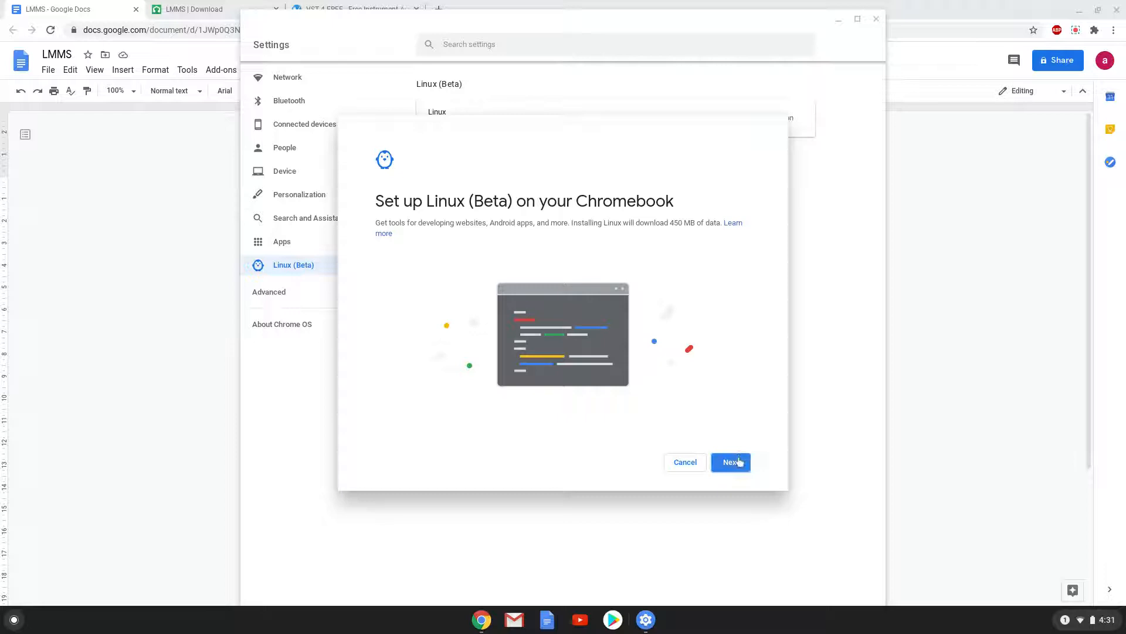
# Step: Confirm the Linux setup, then close the new terminal and the Settings window
pyautogui.click(730, 461)
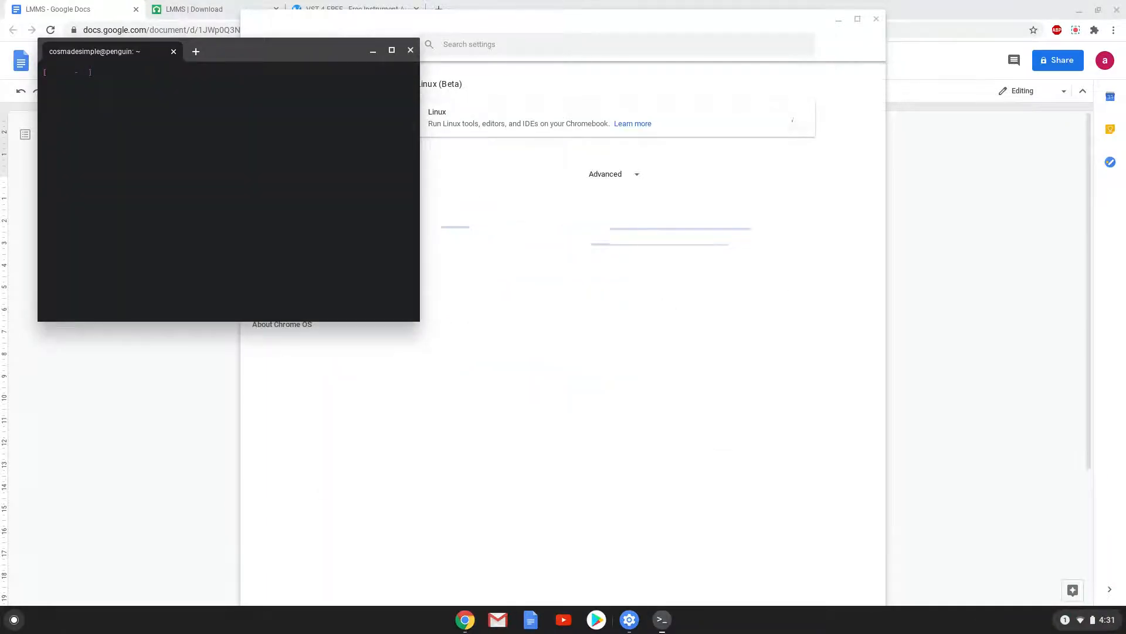
pyautogui.click(410, 50)
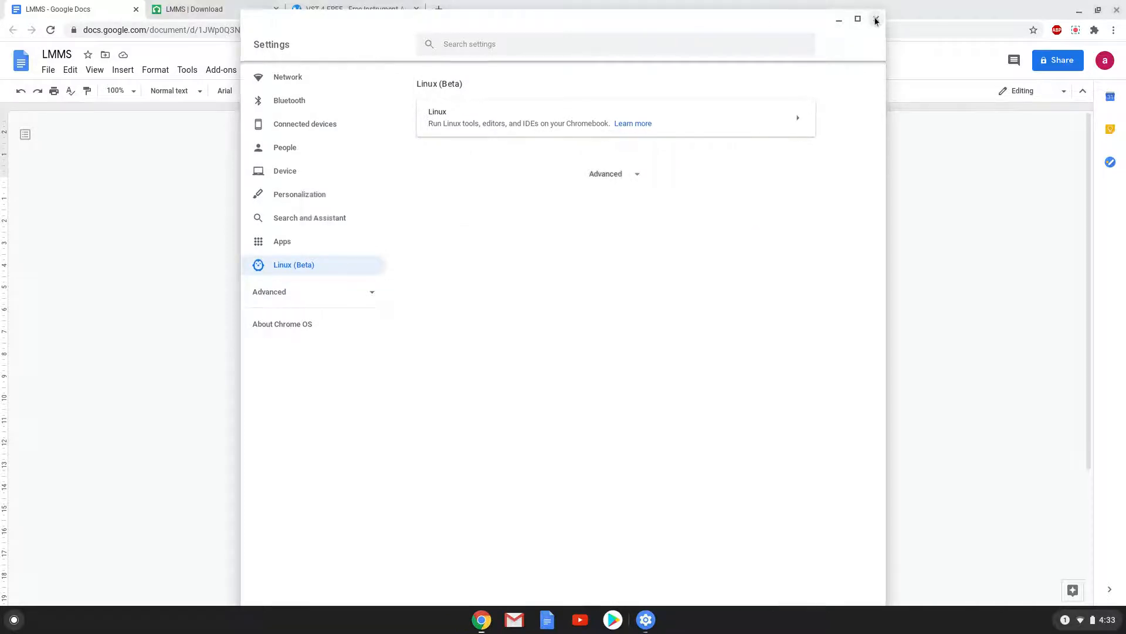
pyautogui.click(876, 19)
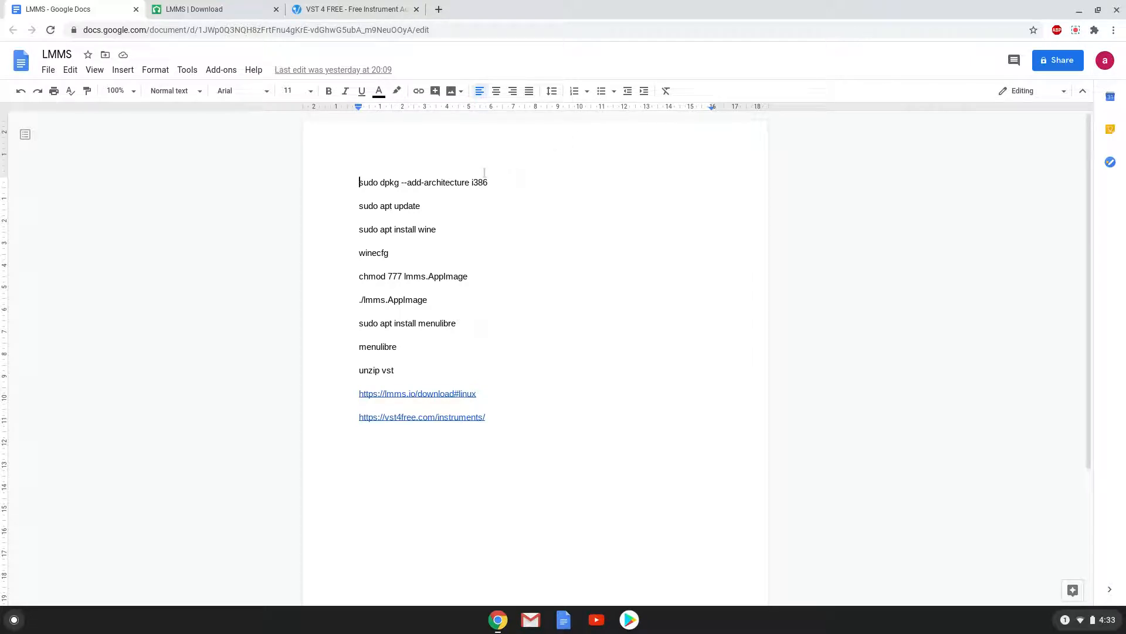
# Step: Copy the 'dpkg --add-architecture i386' line from the notes and launch Terminal
pyautogui.tripleClick(423, 182)
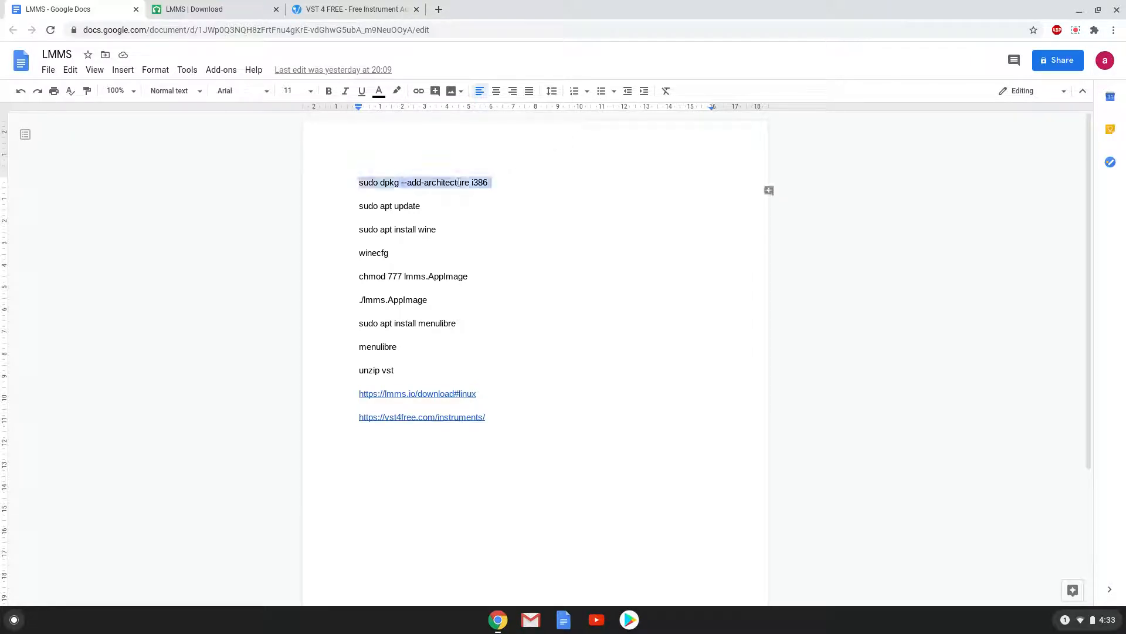
pyautogui.rightClick(423, 182)
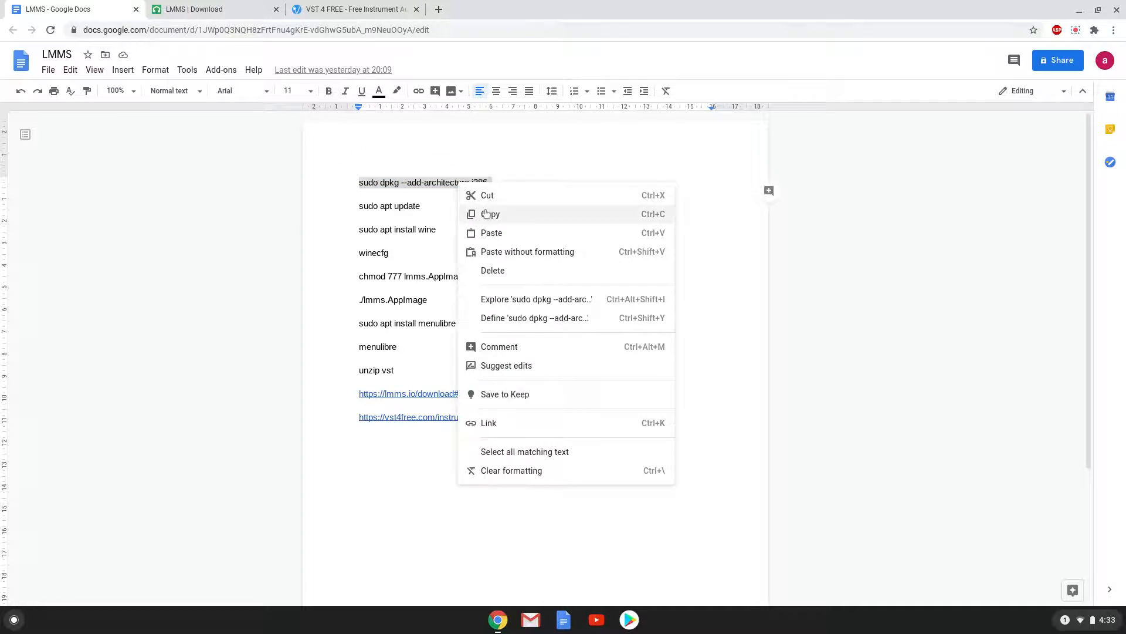
pyautogui.click(491, 214)
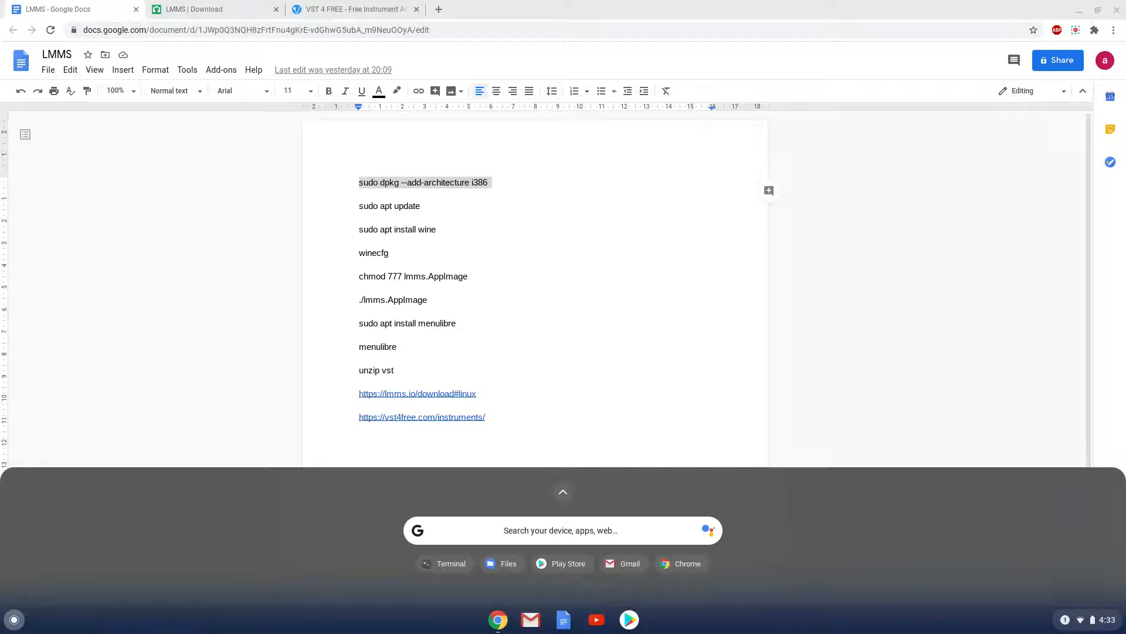
pyautogui.write('terminal')
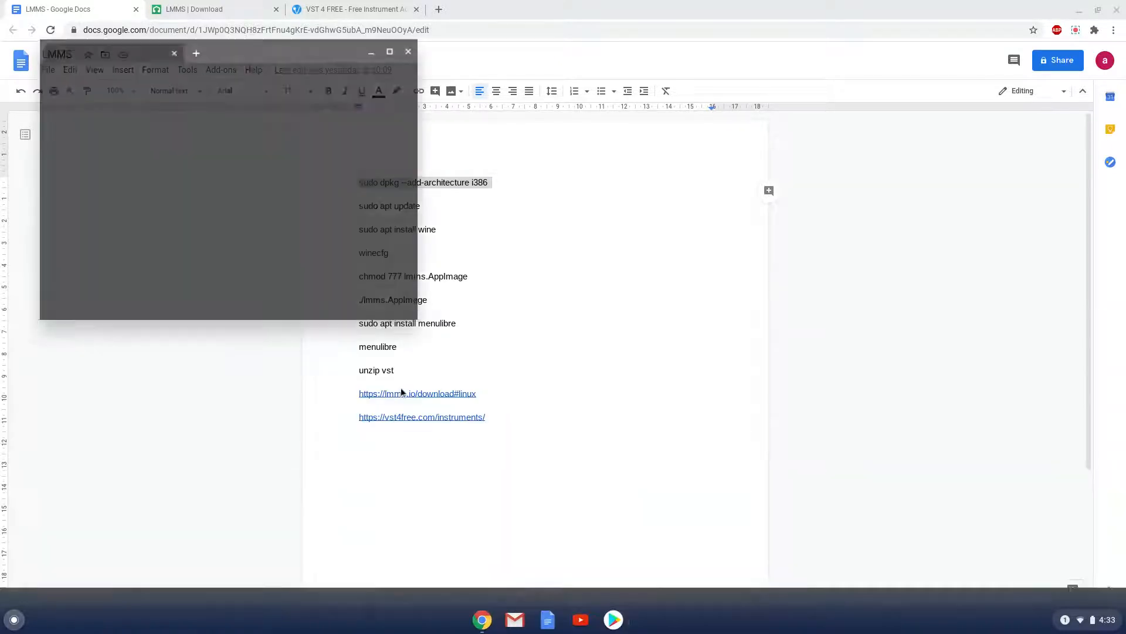
pyautogui.click(644, 618)
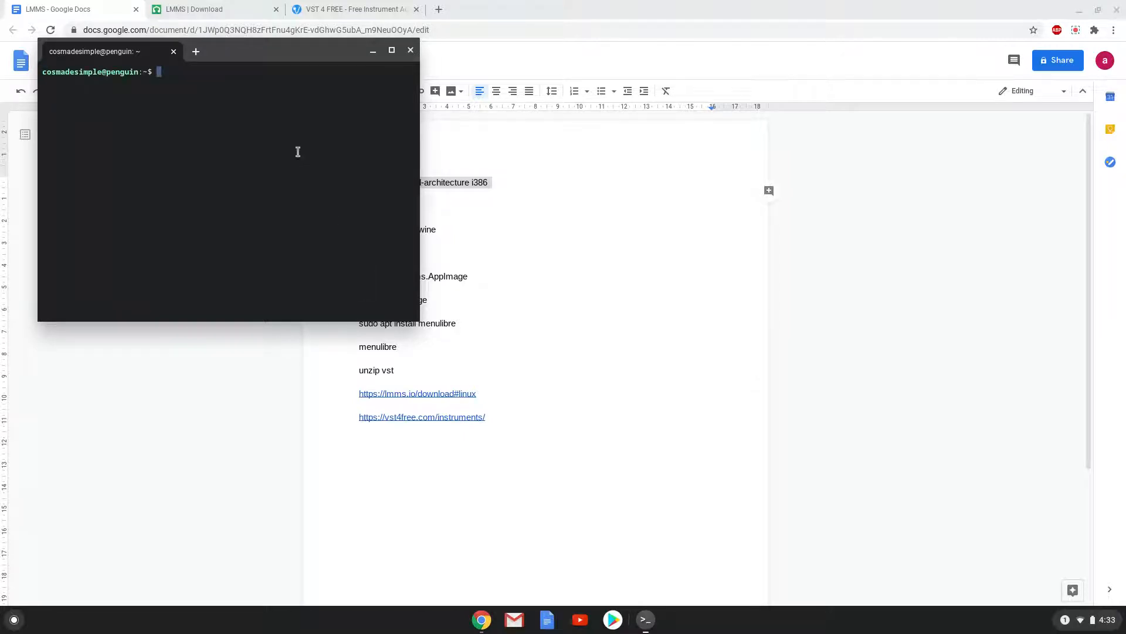
# Step: Focus the Terminal window to run the pasted dpkg add-architecture i386 command
pyautogui.click(391, 49)
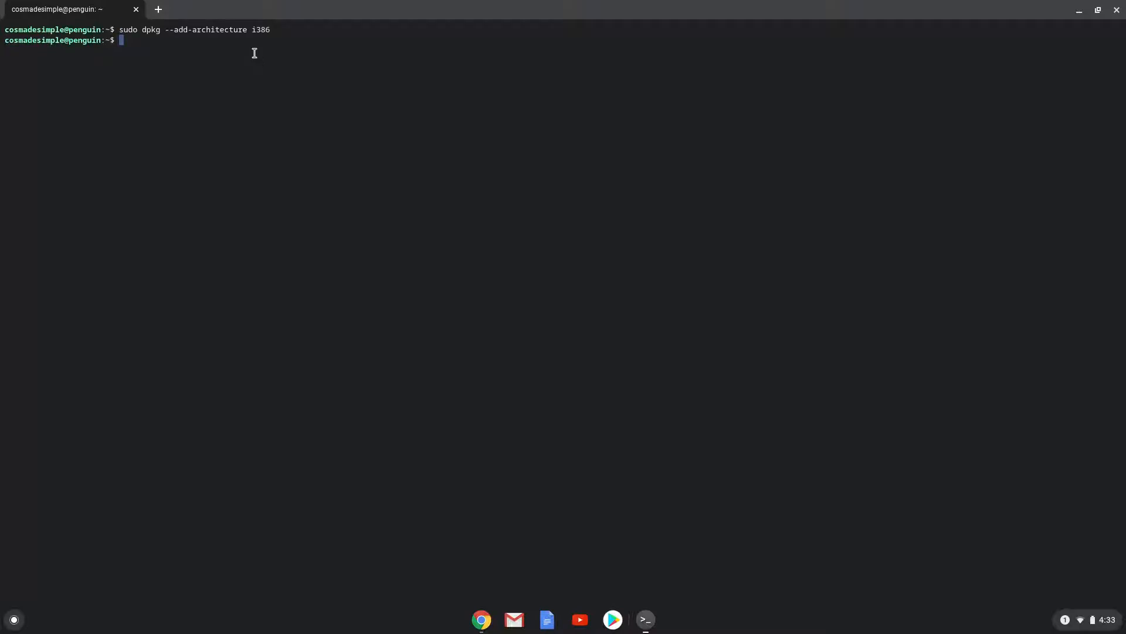
pyautogui.moveTo(477, 602)
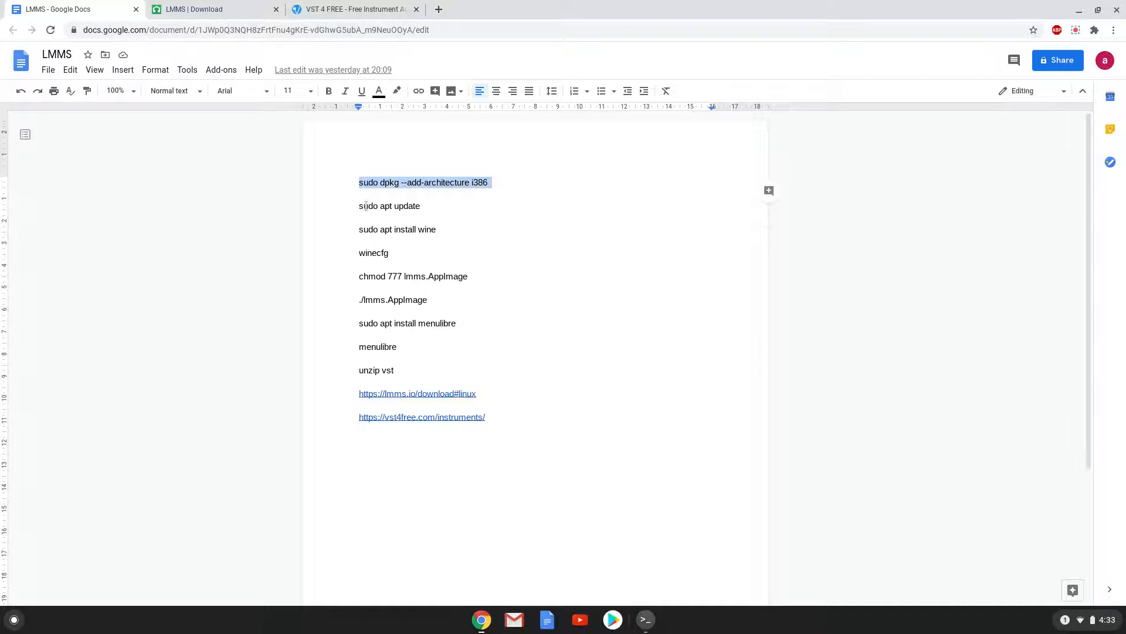
# Step: Copy 'sudo apt update' to run in Terminal, then copy 'sudo apt install wine'
pyautogui.rightClick(390, 205)
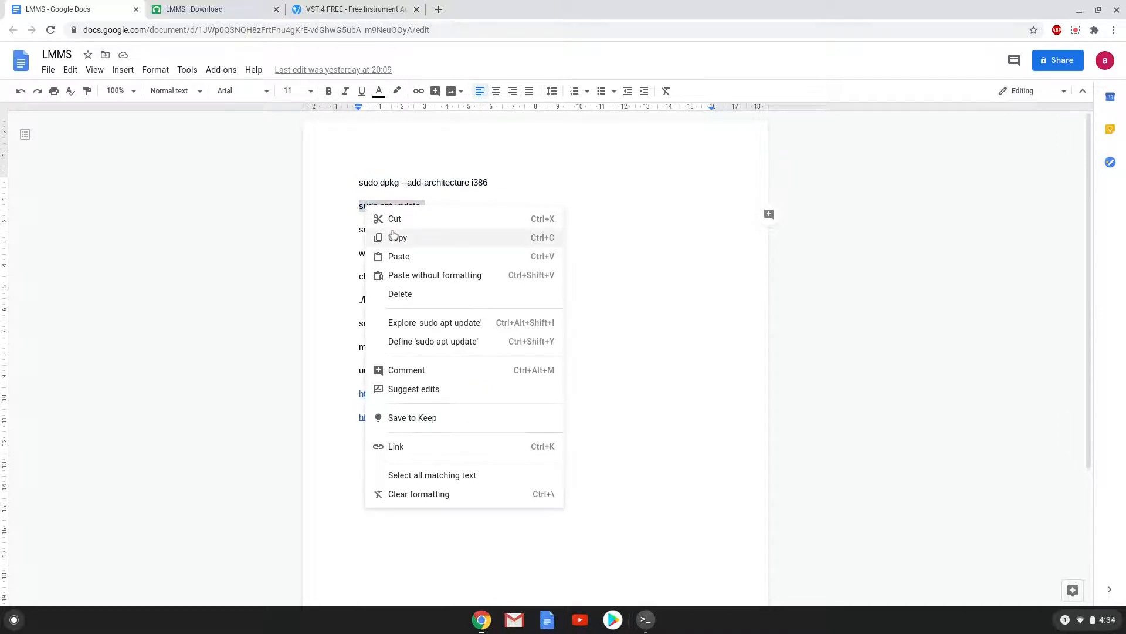
pyautogui.click(397, 237)
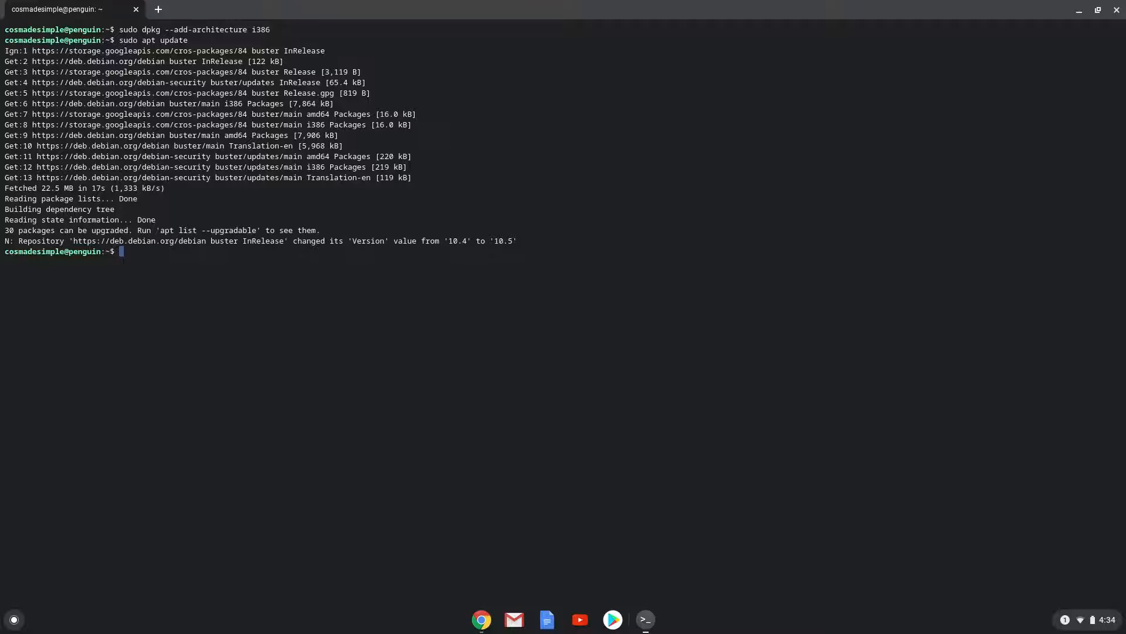
pyautogui.moveTo(438, 284)
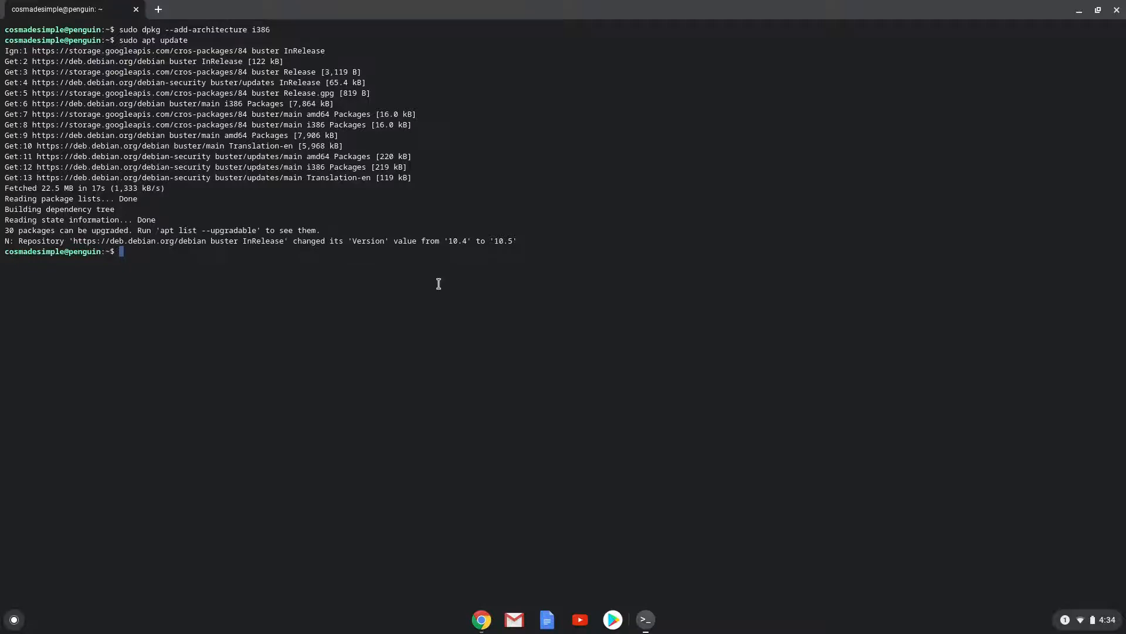
pyautogui.moveTo(472, 595)
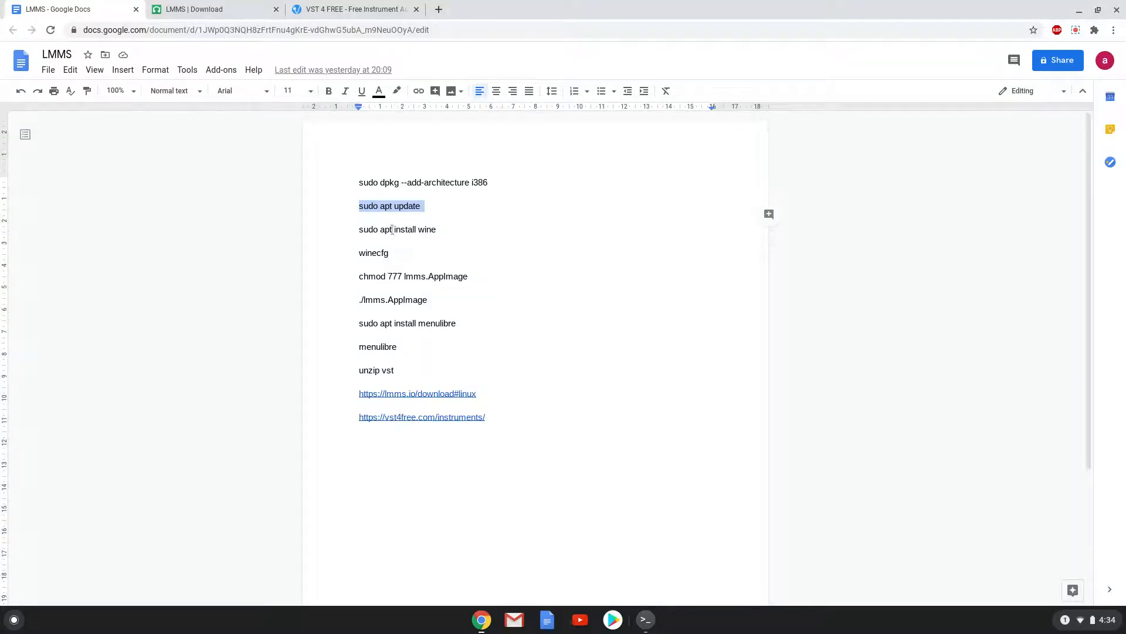
pyautogui.rightClick(397, 229)
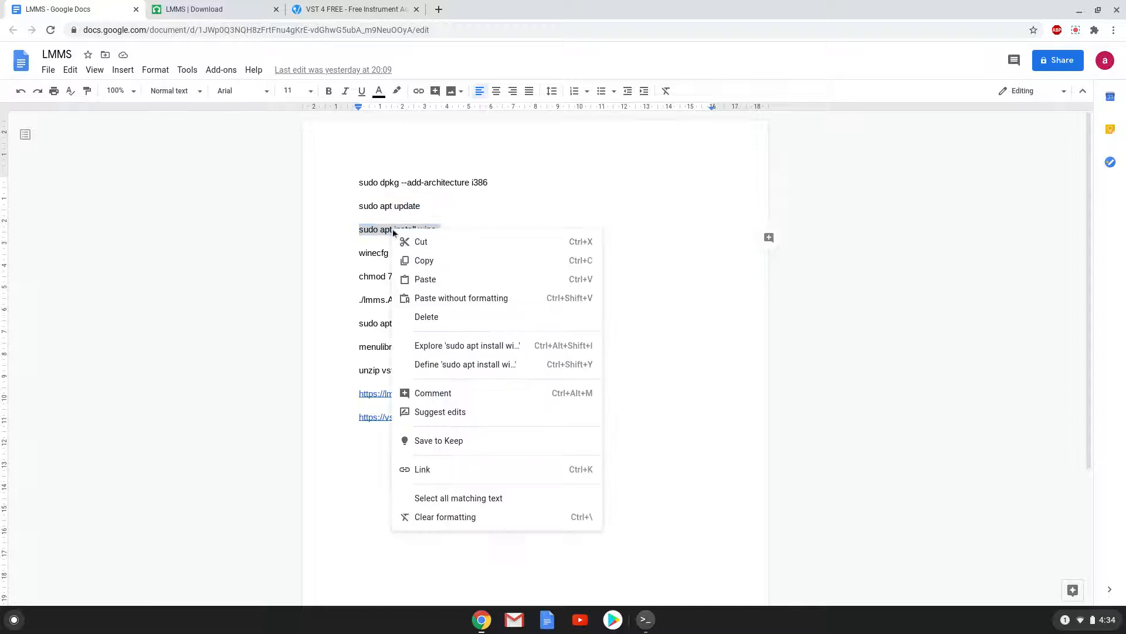
pyautogui.click(461, 310)
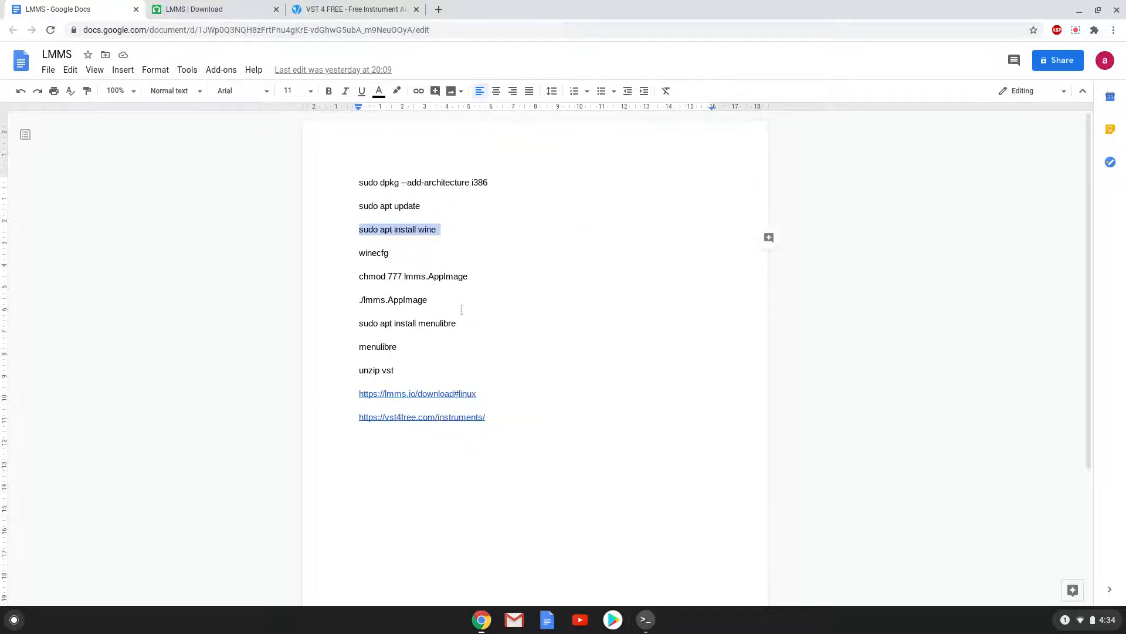
pyautogui.moveTo(630, 596)
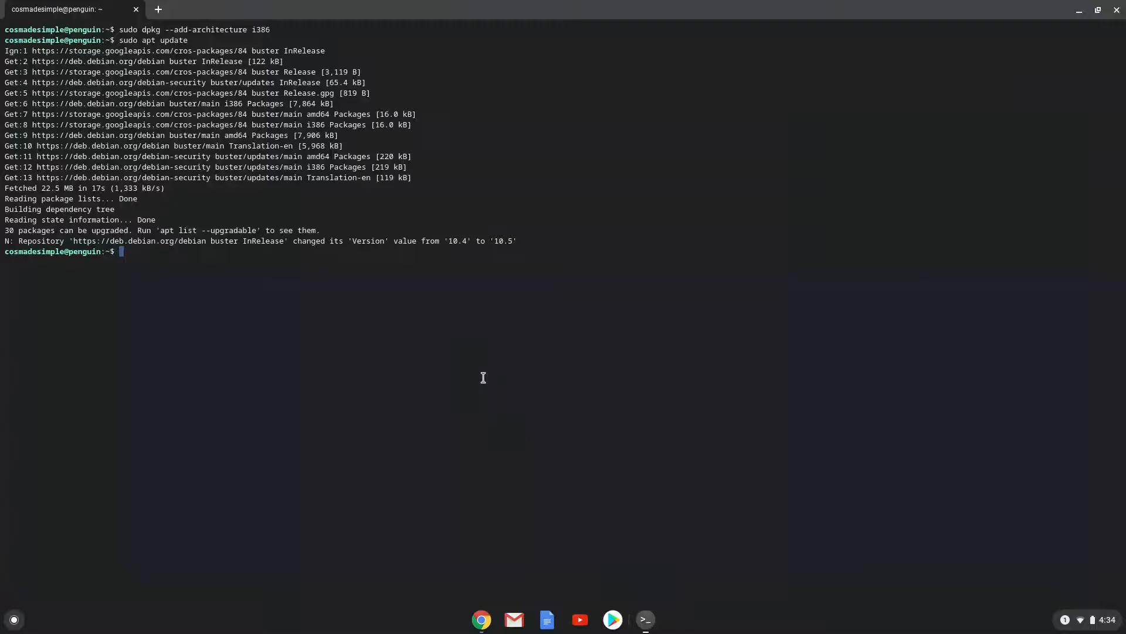
# Step: Run 'sudo apt install wine' and answer Y to install the extra packages
pyautogui.write('sudo apt install wine')
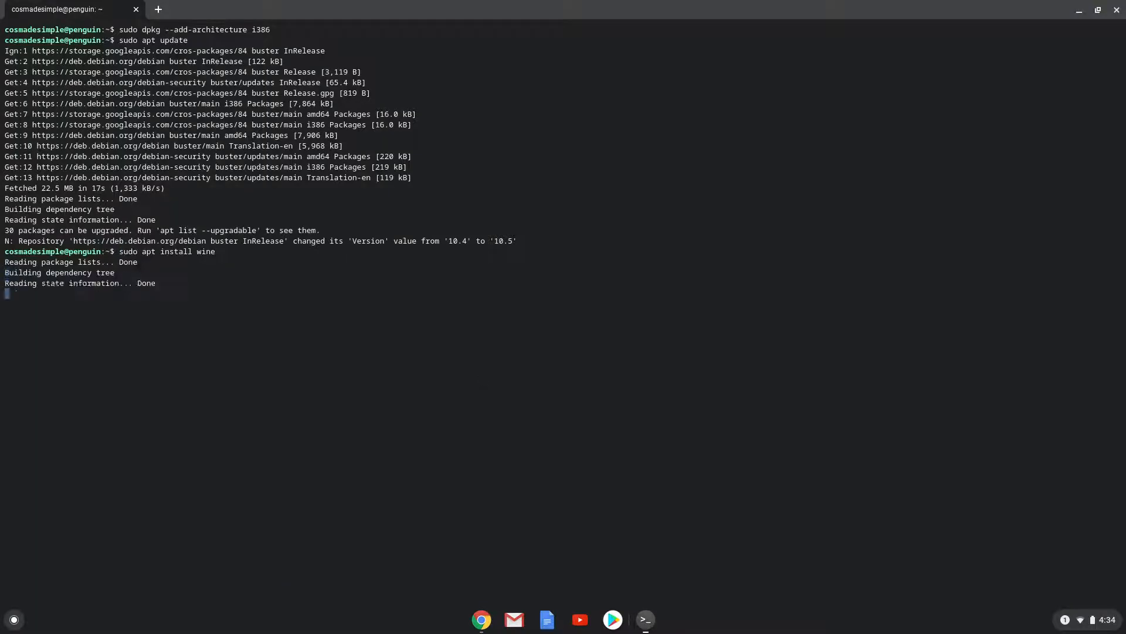
pyautogui.press('Return')
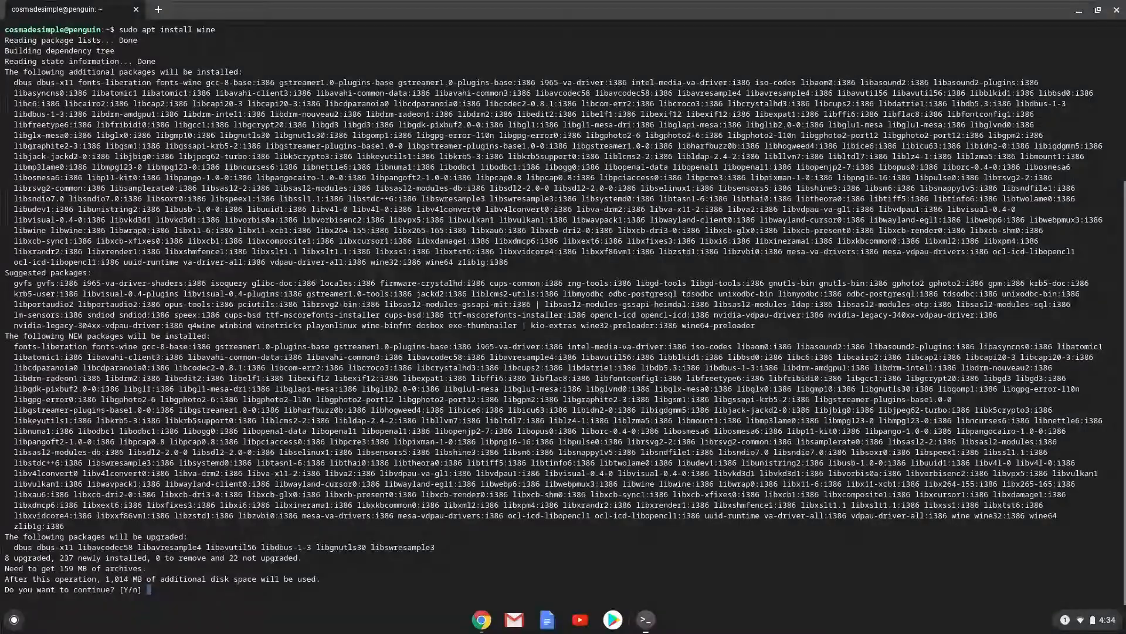
pyautogui.write('Y')
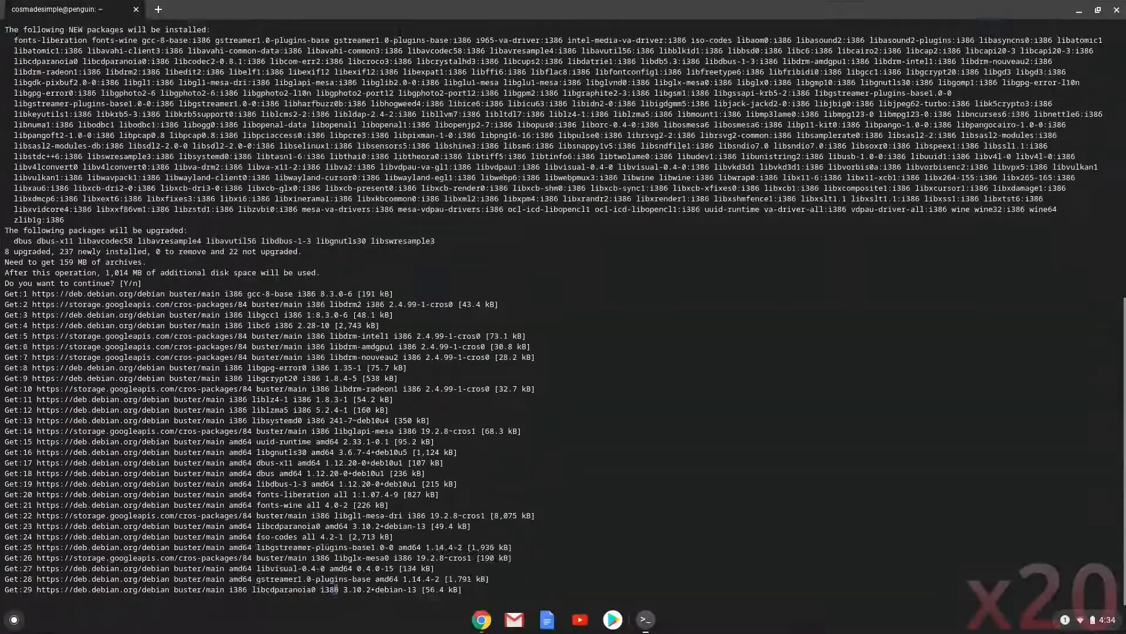
pyautogui.press('Return')
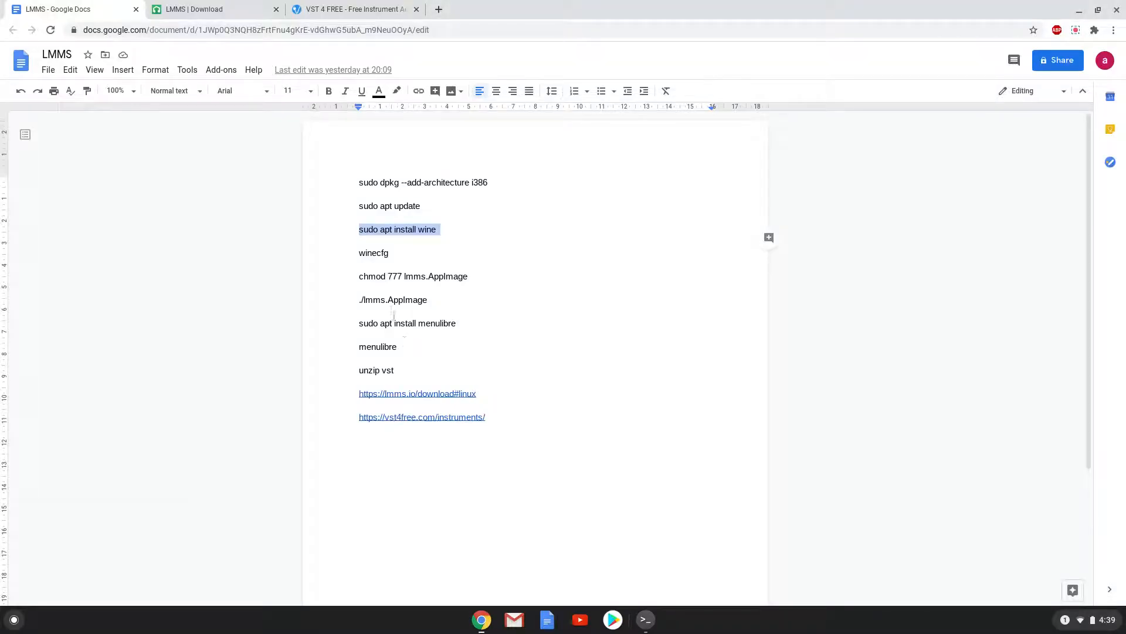
# Step: Run winecfg, accept its configuration with OK, and return to the notes document
pyautogui.click(370, 252)
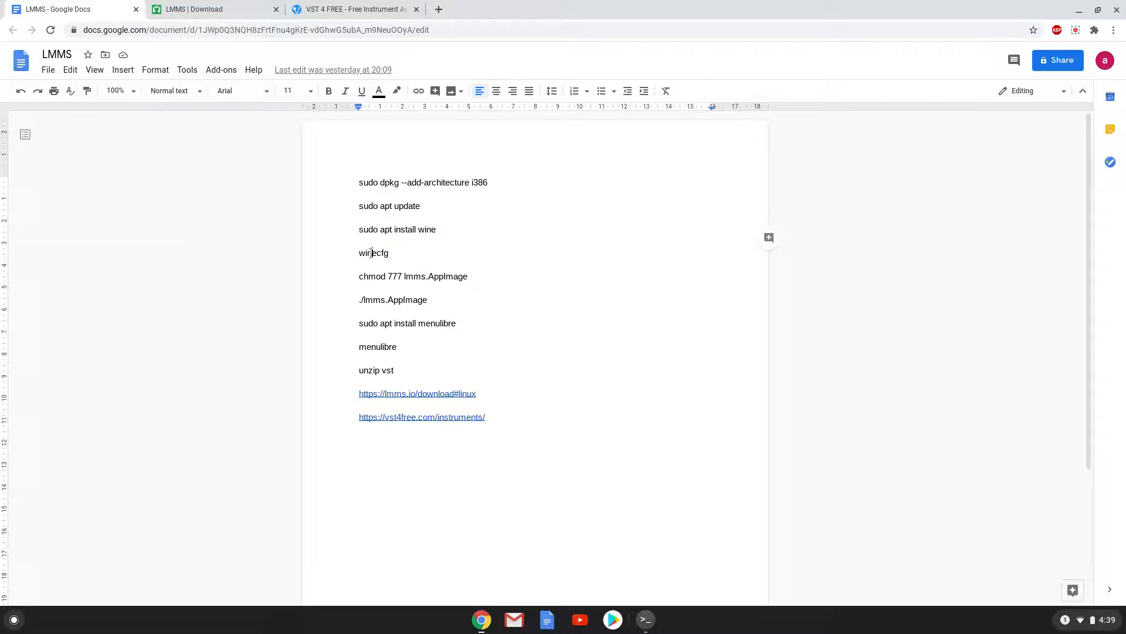
pyautogui.rightClick(373, 253)
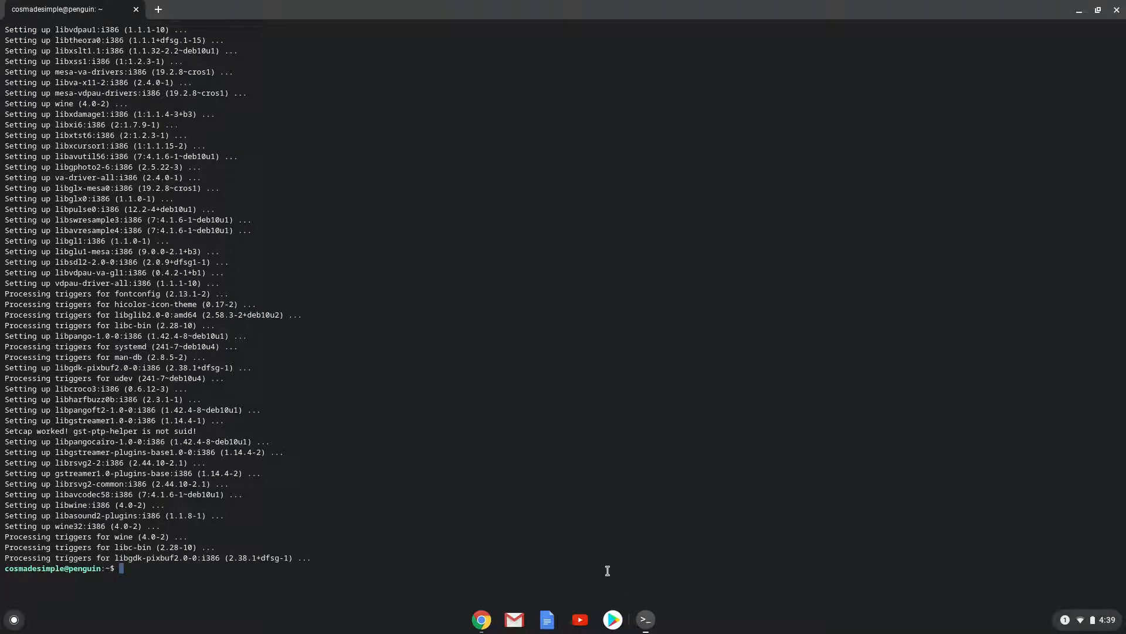
pyautogui.write('winecfg')
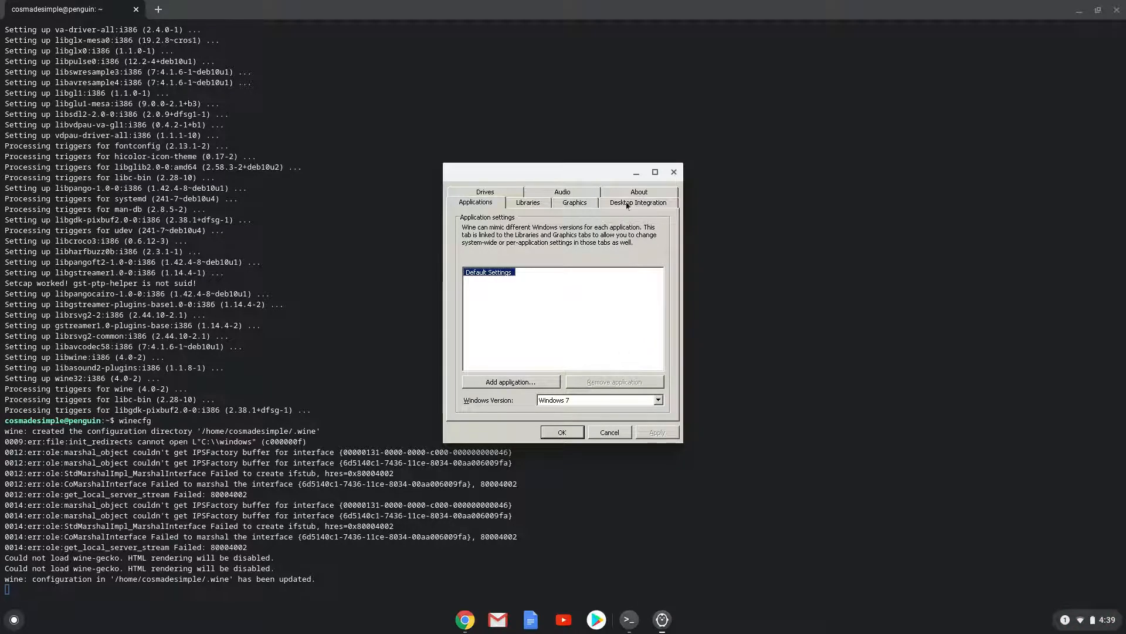
pyautogui.click(637, 192)
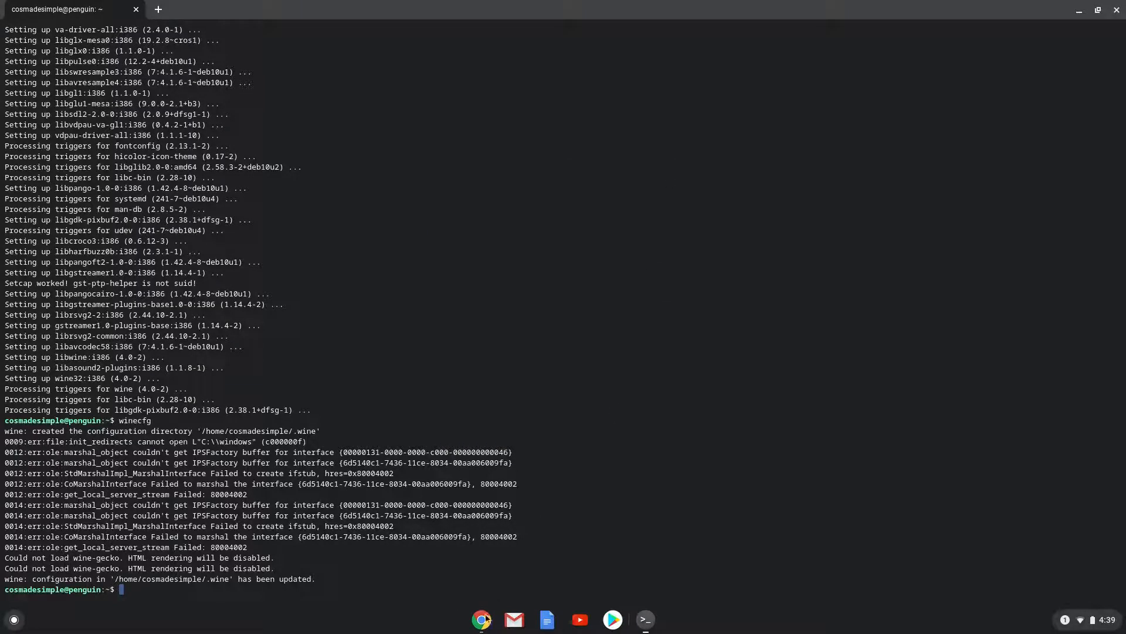
pyautogui.click(480, 619)
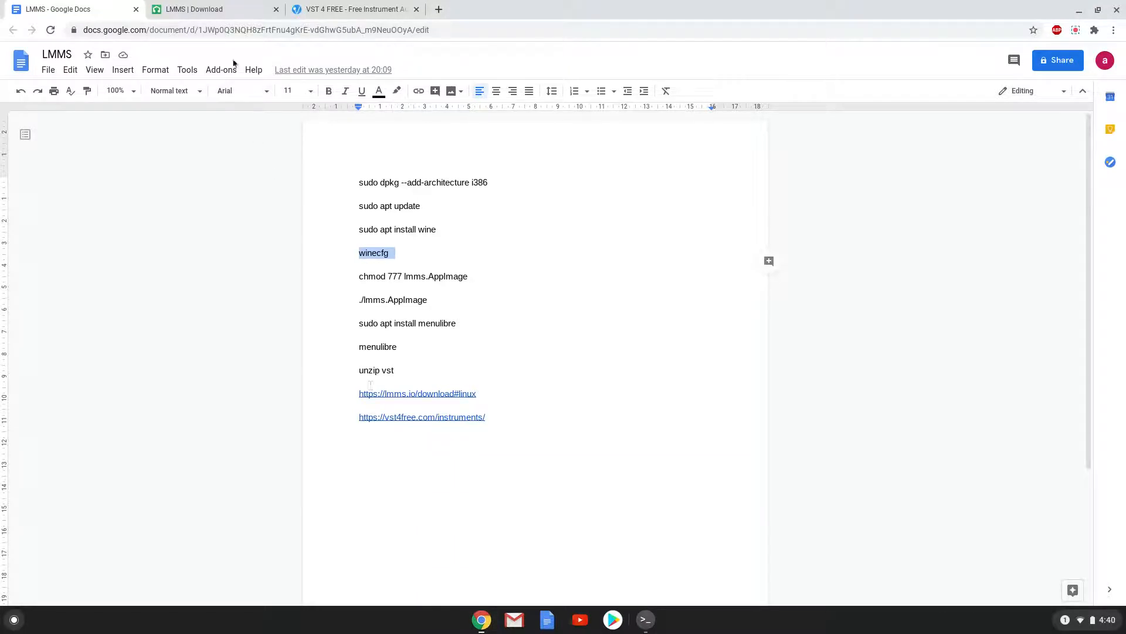
# Step: On the LMMS | Download tab, download the 'Linux 64-bit LMMS 1.2.2' build
pyautogui.click(208, 9)
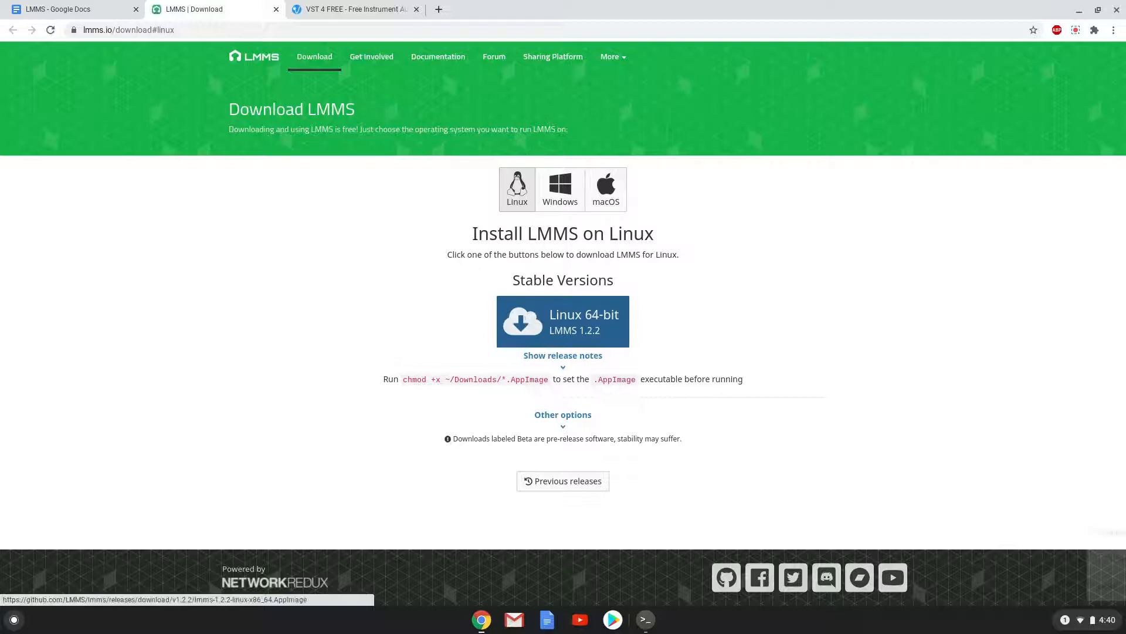
pyautogui.click(563, 321)
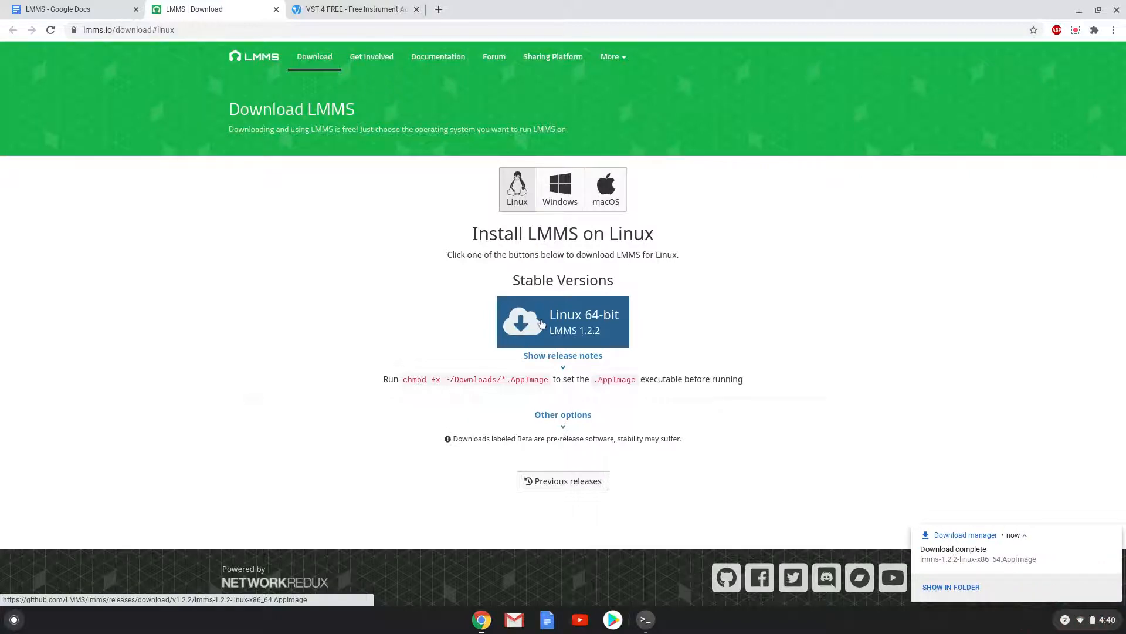
pyautogui.moveTo(849, 526)
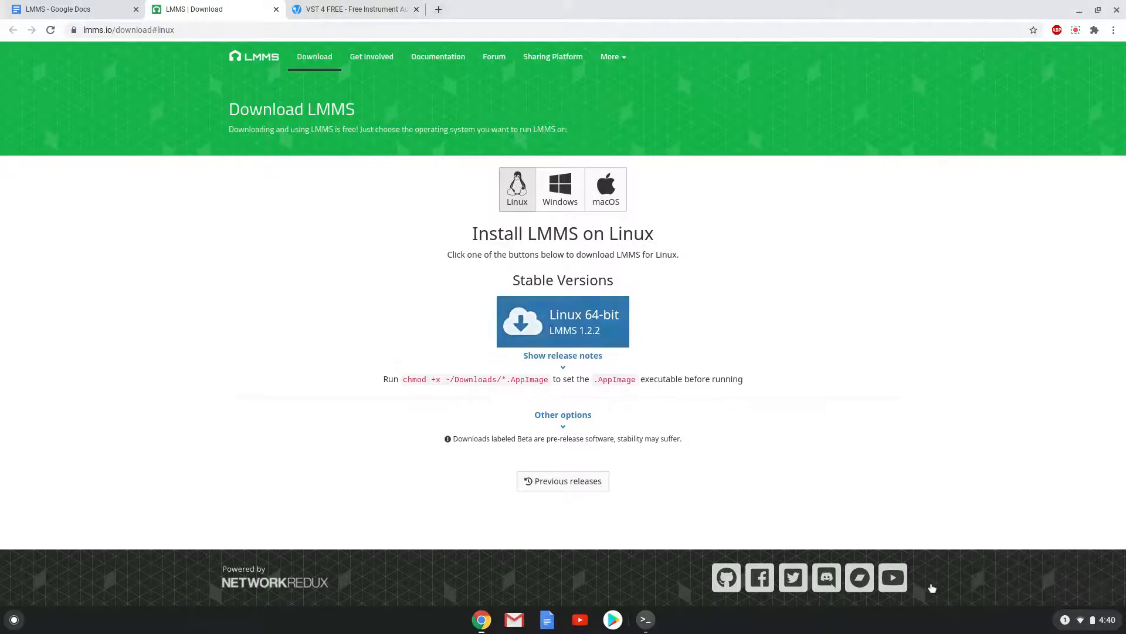
# Step: In the Files app's Downloads folder, rename the LMMS AppImage to lmms.AppImage
pyautogui.click(562, 321)
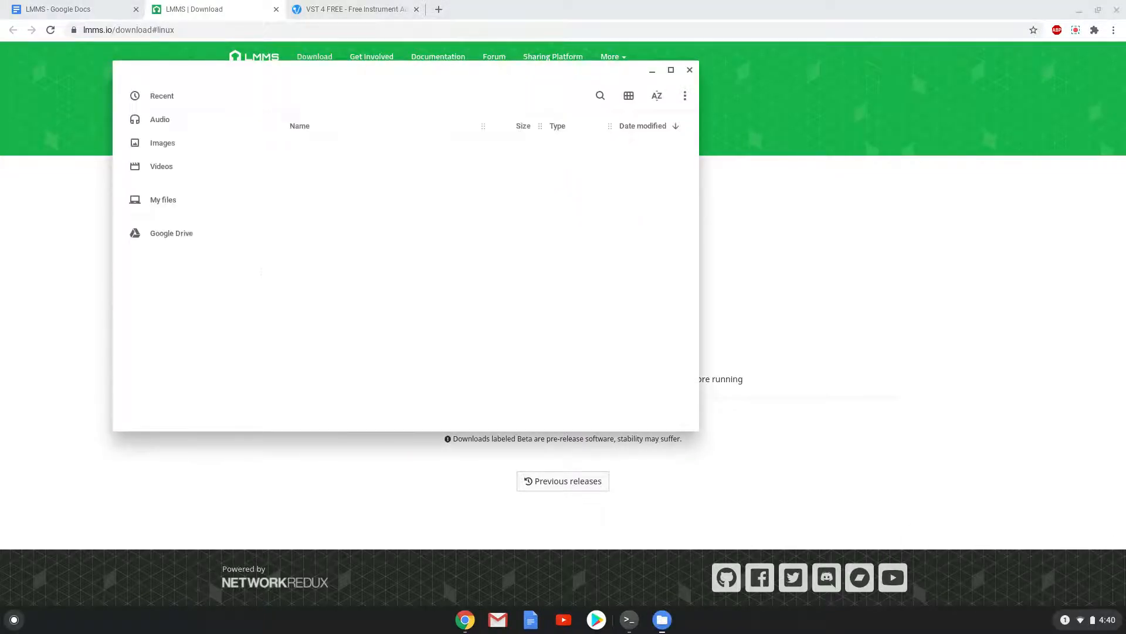
pyautogui.click(182, 223)
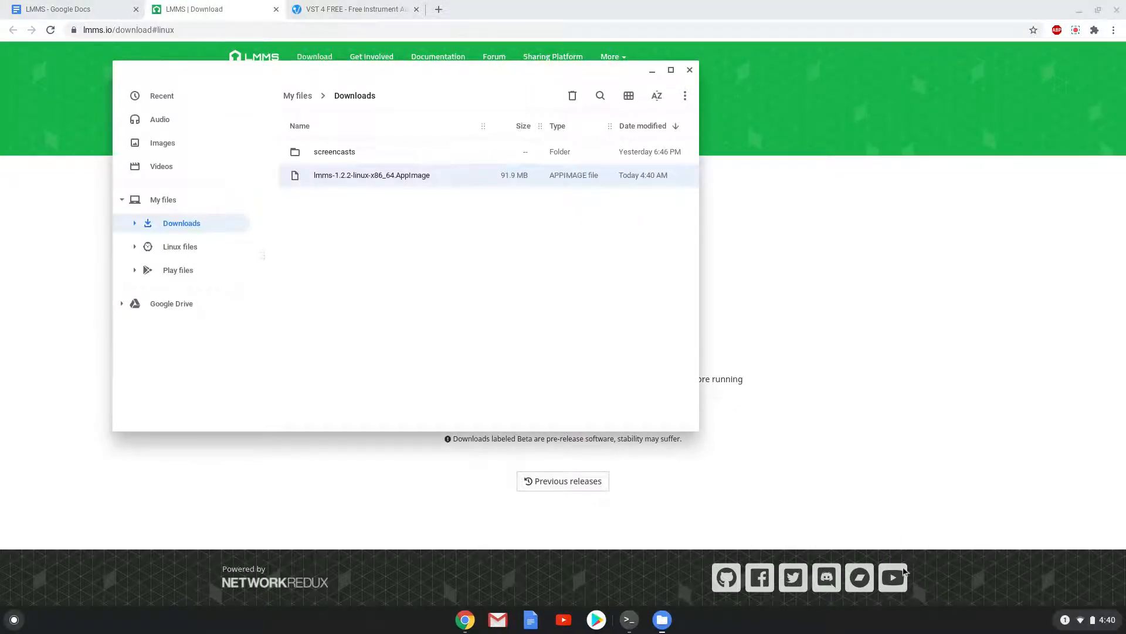
pyautogui.moveTo(709, 447)
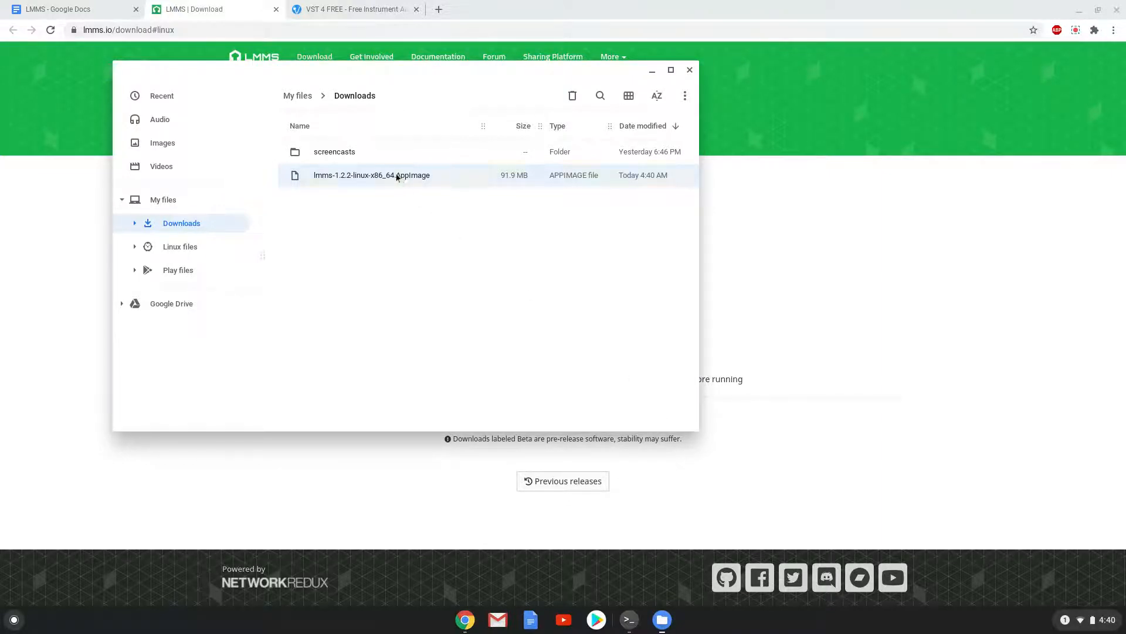
pyautogui.rightClick(371, 175)
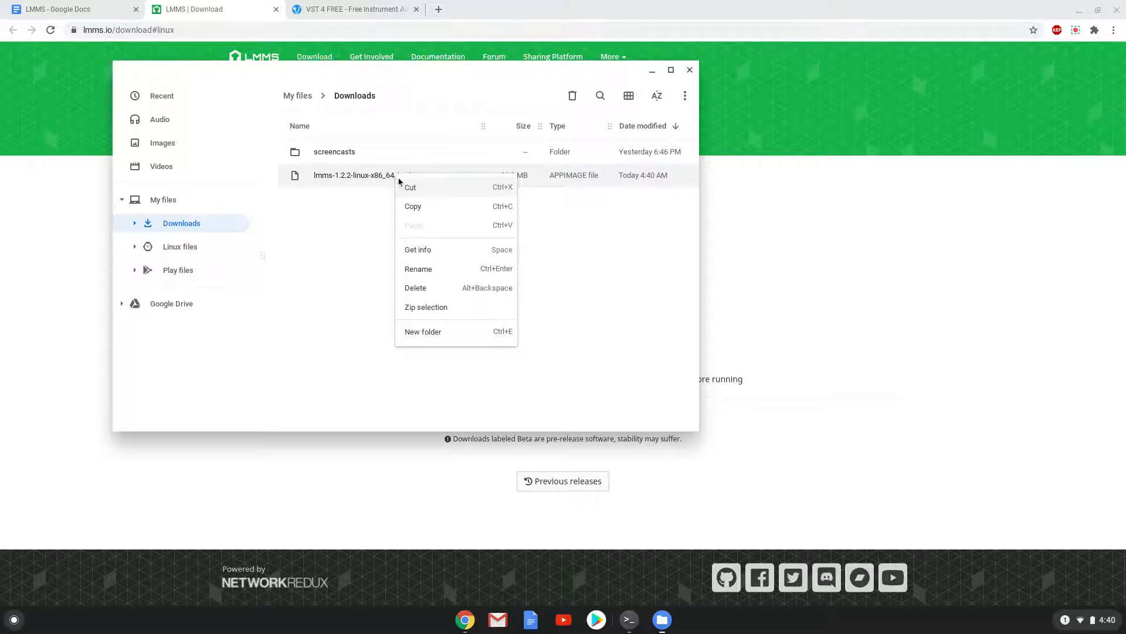
pyautogui.click(418, 268)
pyautogui.write('lmms.AppImage')
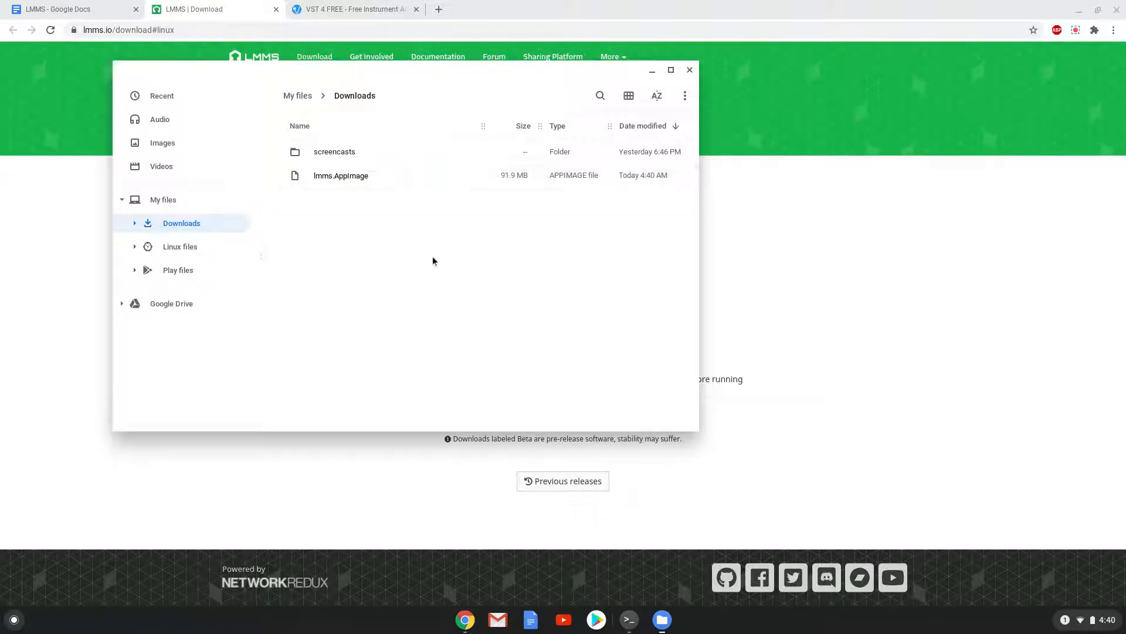
# Step: Cut lmms.AppImage, paste it into Linux files, and close Files
pyautogui.click(340, 174)
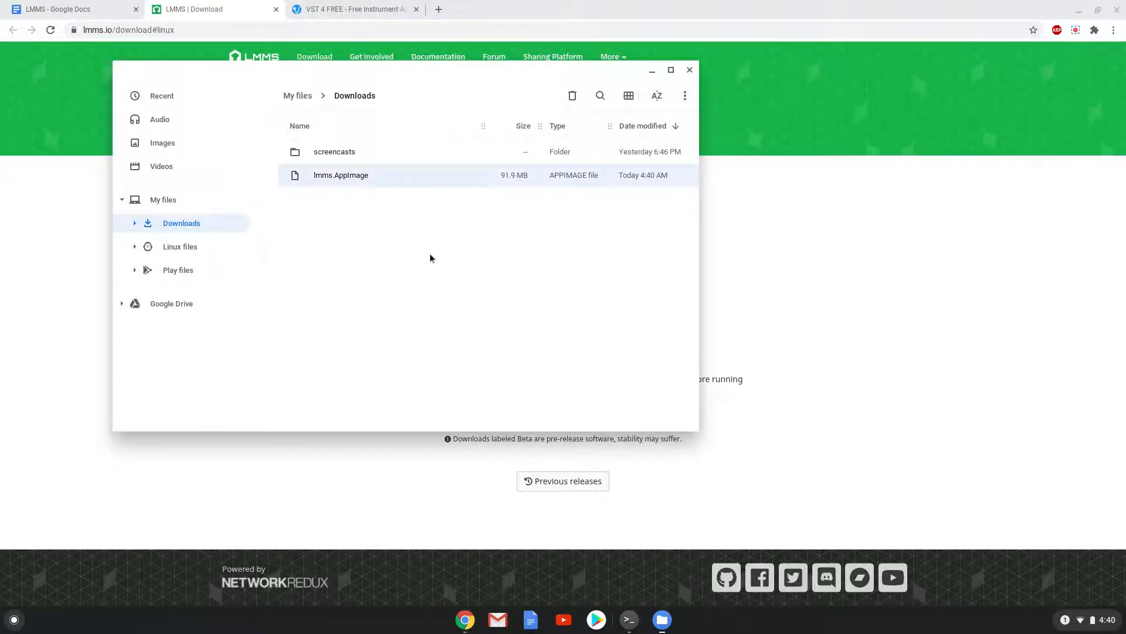
pyautogui.rightClick(341, 175)
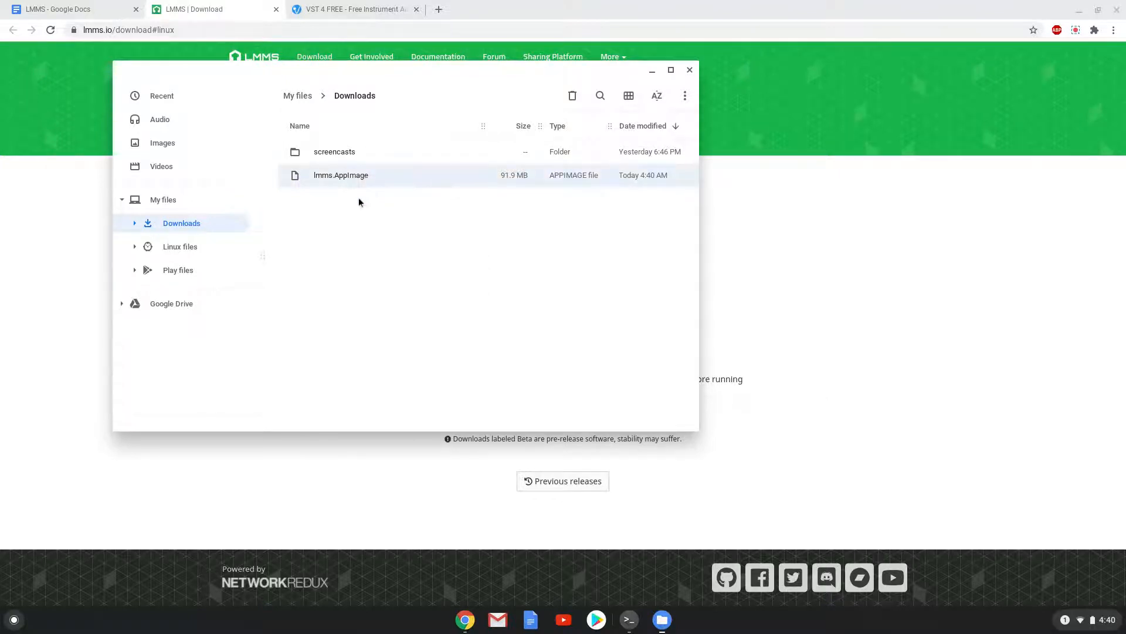
pyautogui.click(180, 246)
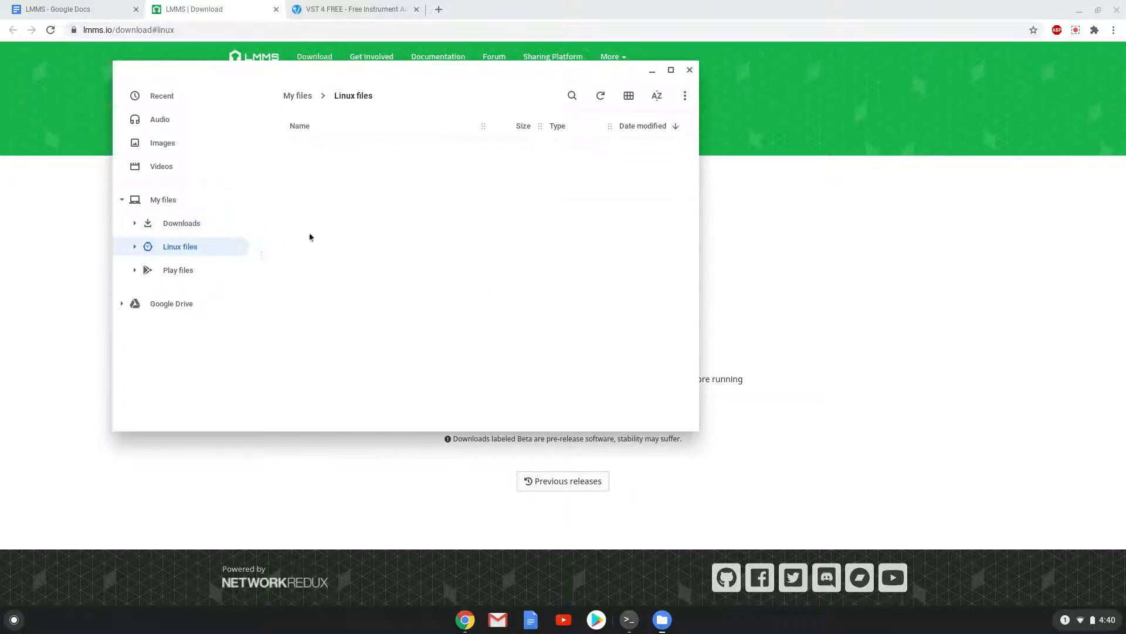
pyautogui.rightClick(309, 237)
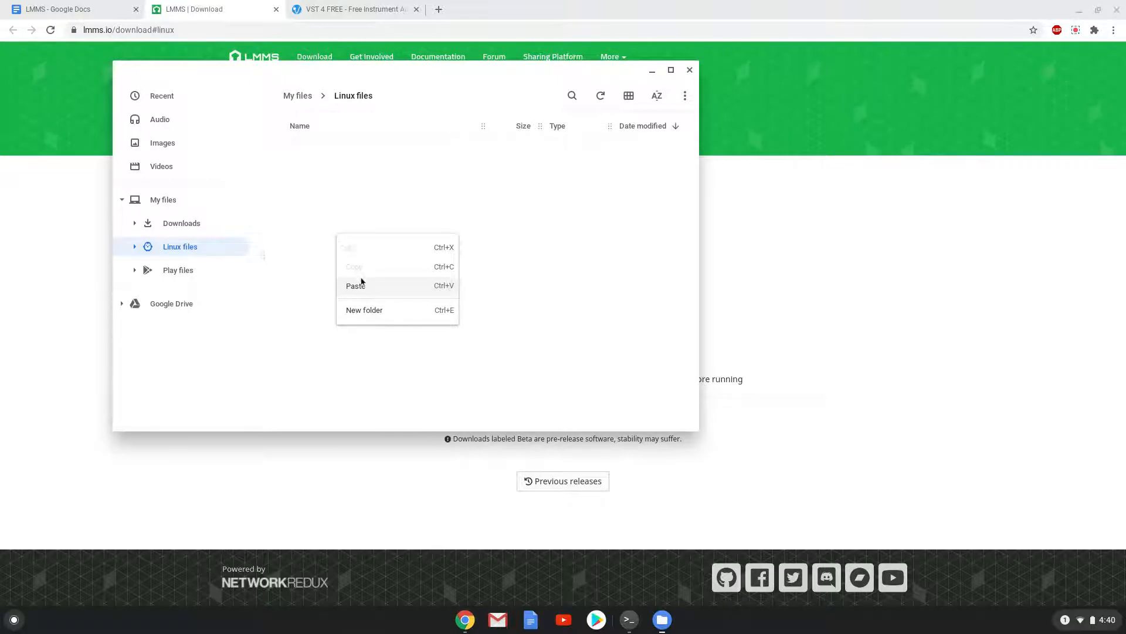
pyautogui.click(355, 285)
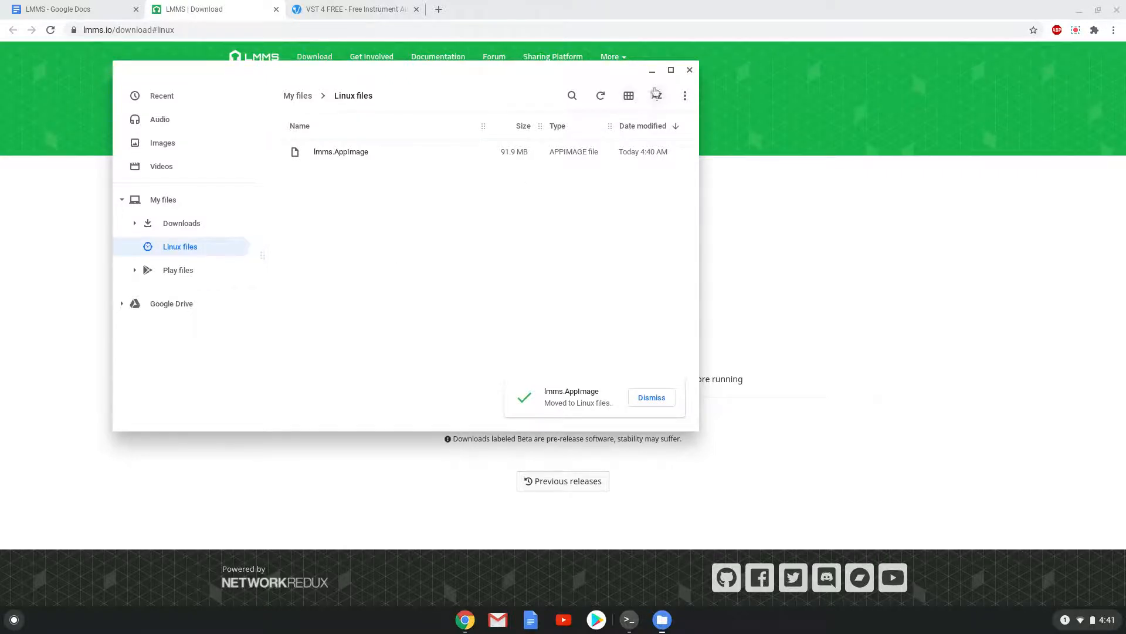
pyautogui.click(688, 70)
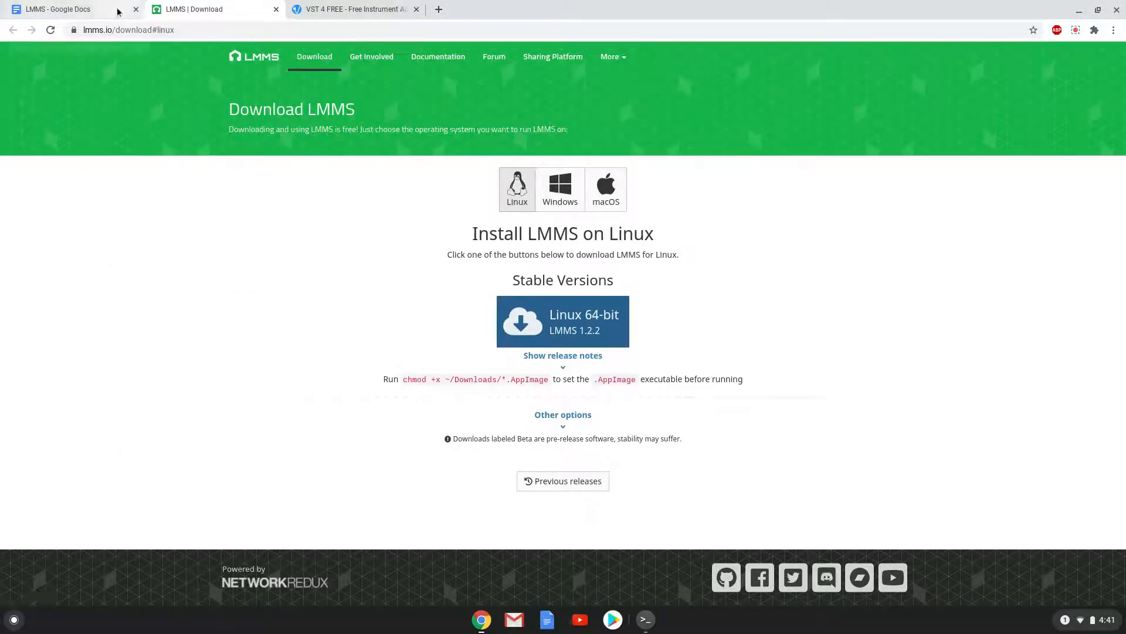
# Step: Copy the 'chmod 777 lmms.AppImage' command from the notes document
pyautogui.click(58, 9)
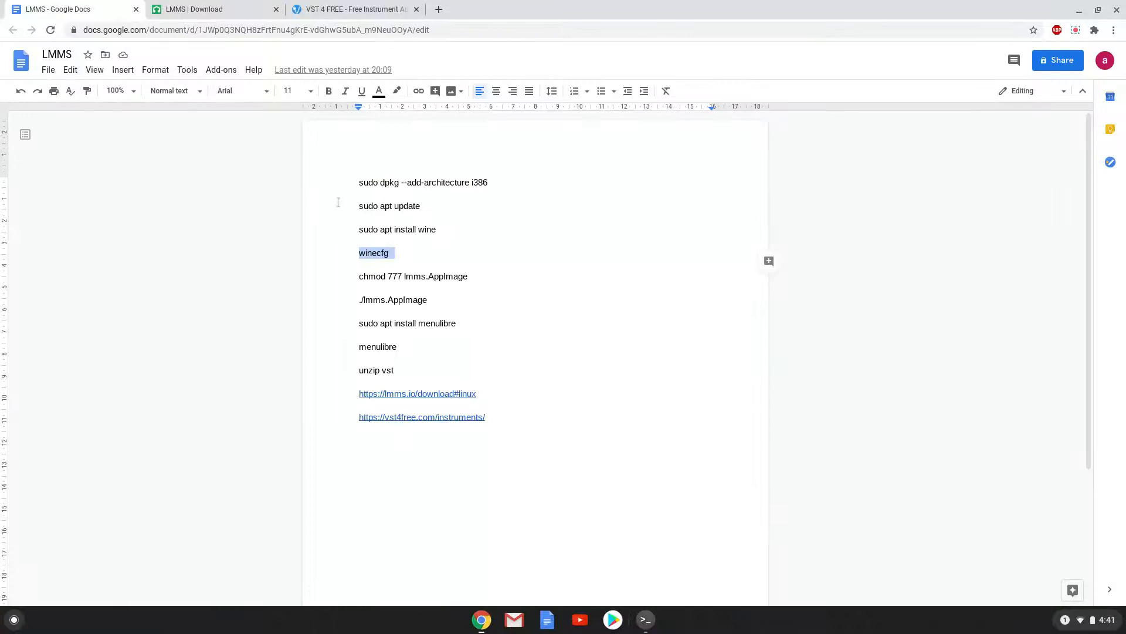
pyautogui.click(391, 276)
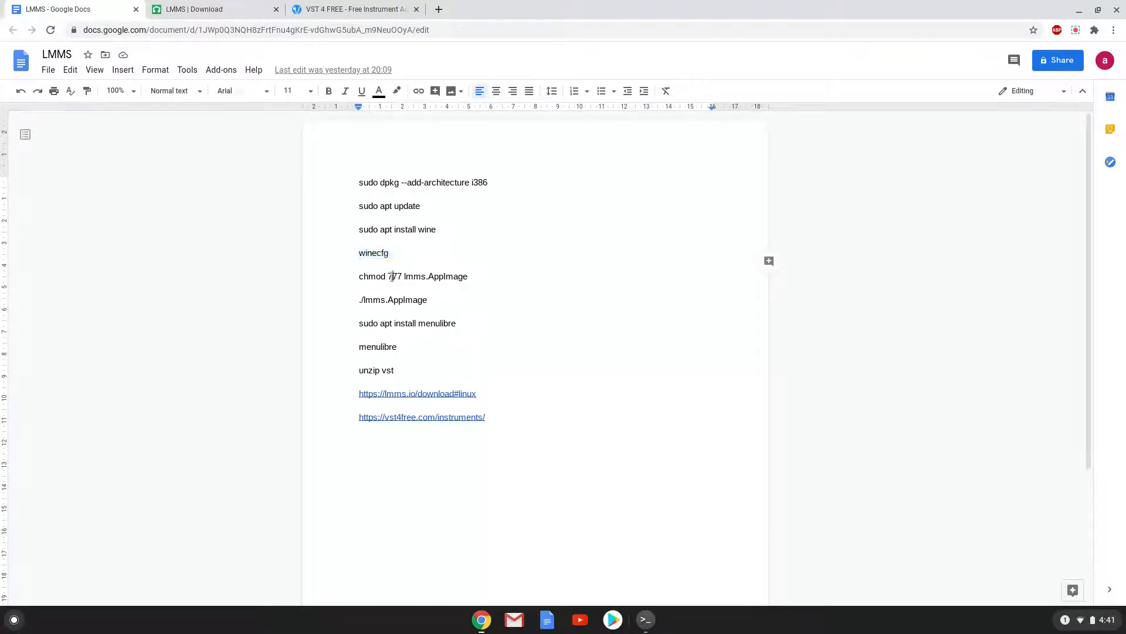
pyautogui.rightClick(413, 276)
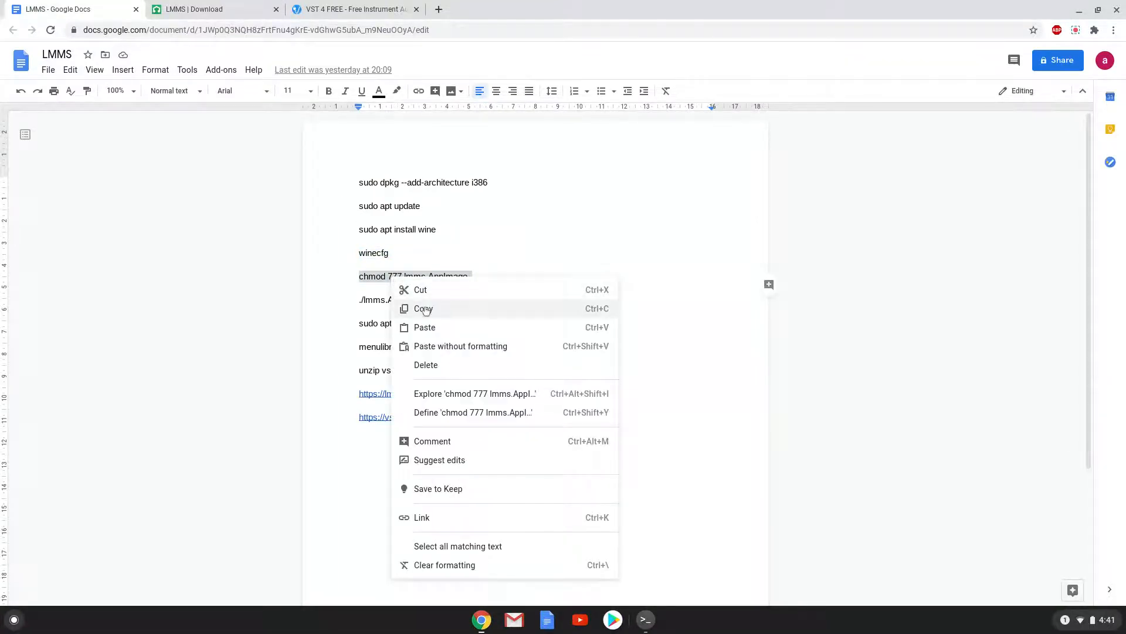
pyautogui.click(424, 308)
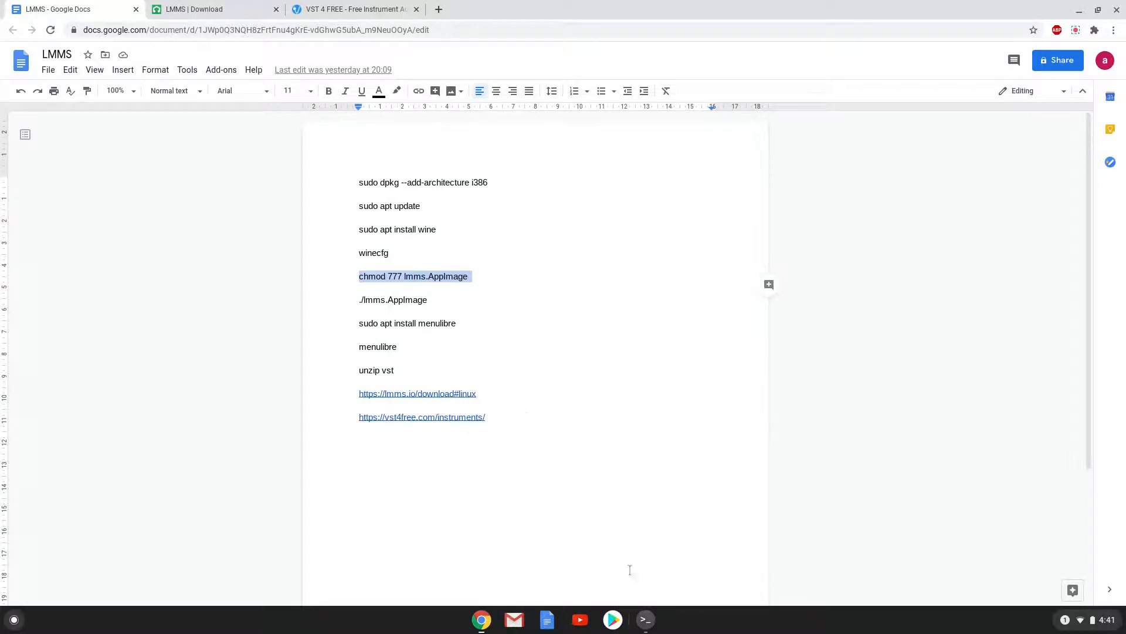
# Step: Run chmod in Terminal, then copy './lmms.AppImage' to launch LMMS
pyautogui.click(644, 620)
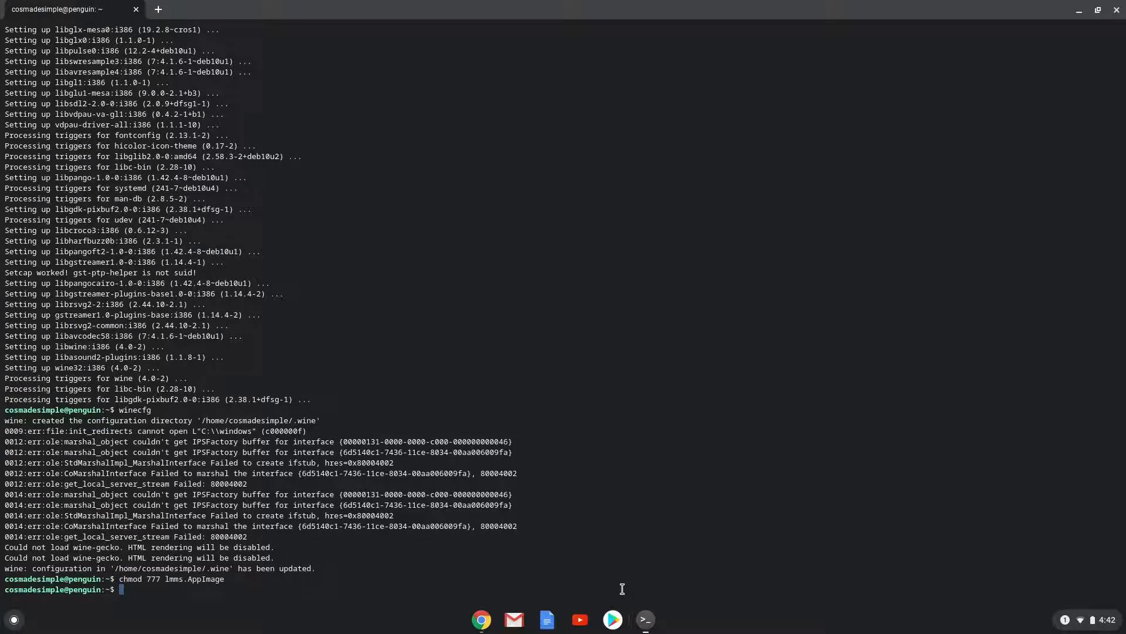
pyautogui.moveTo(602, 601)
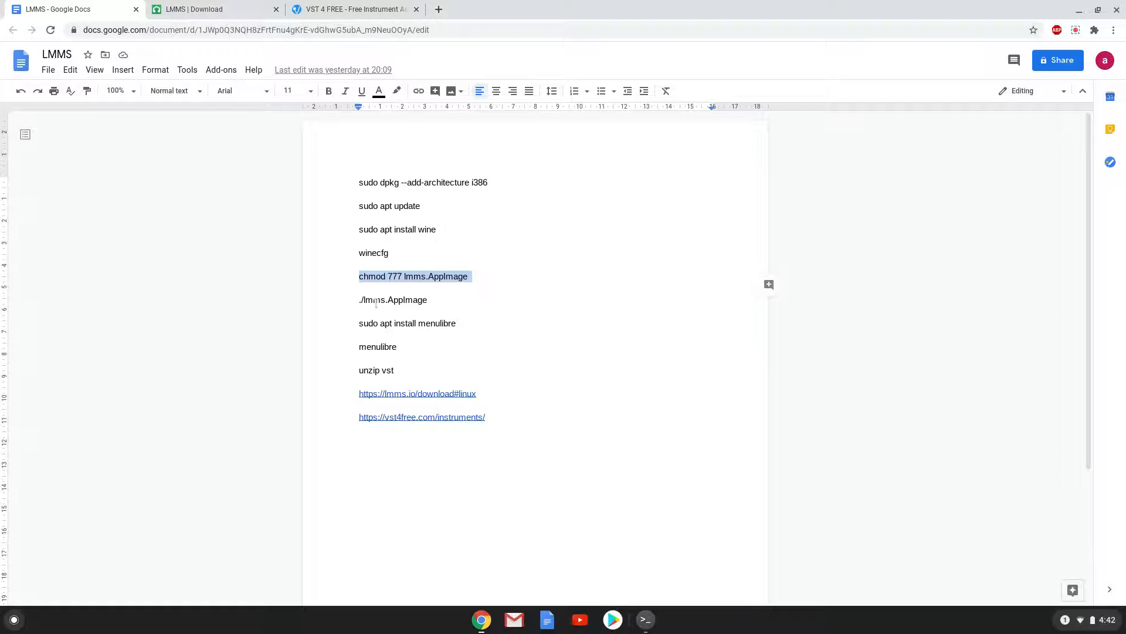
pyautogui.rightClick(393, 300)
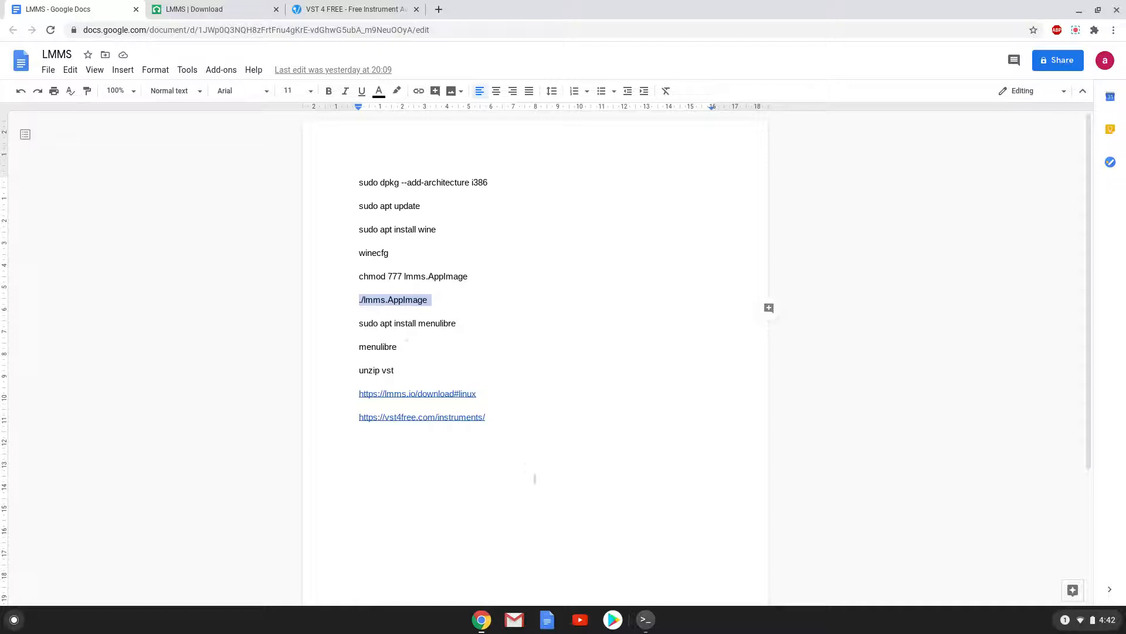
pyautogui.moveTo(646, 620)
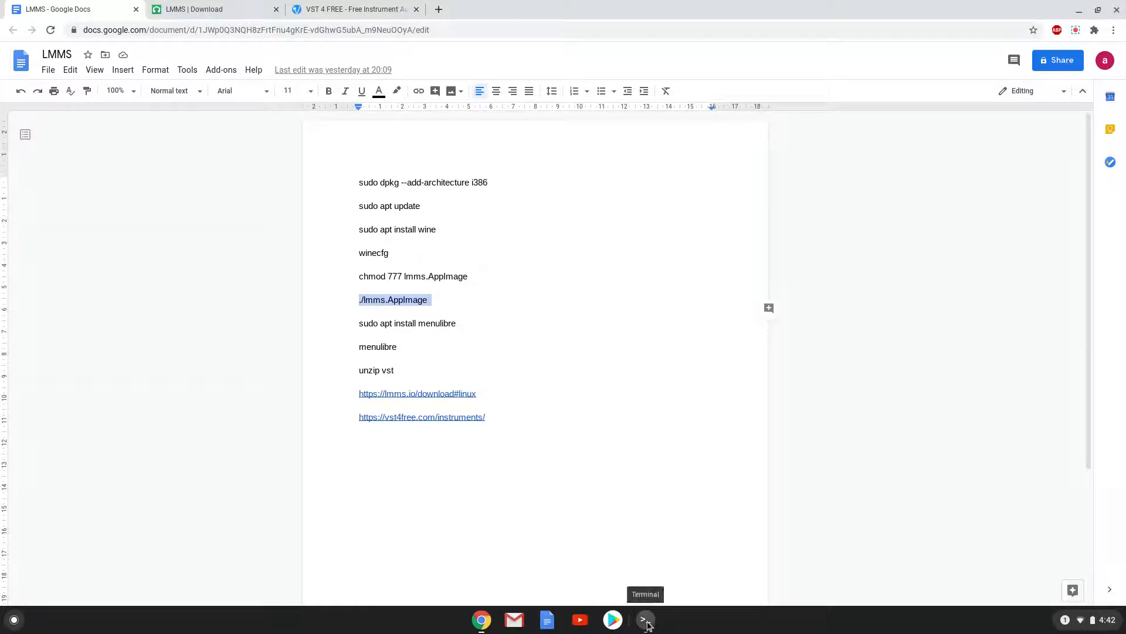
pyautogui.click(644, 620)
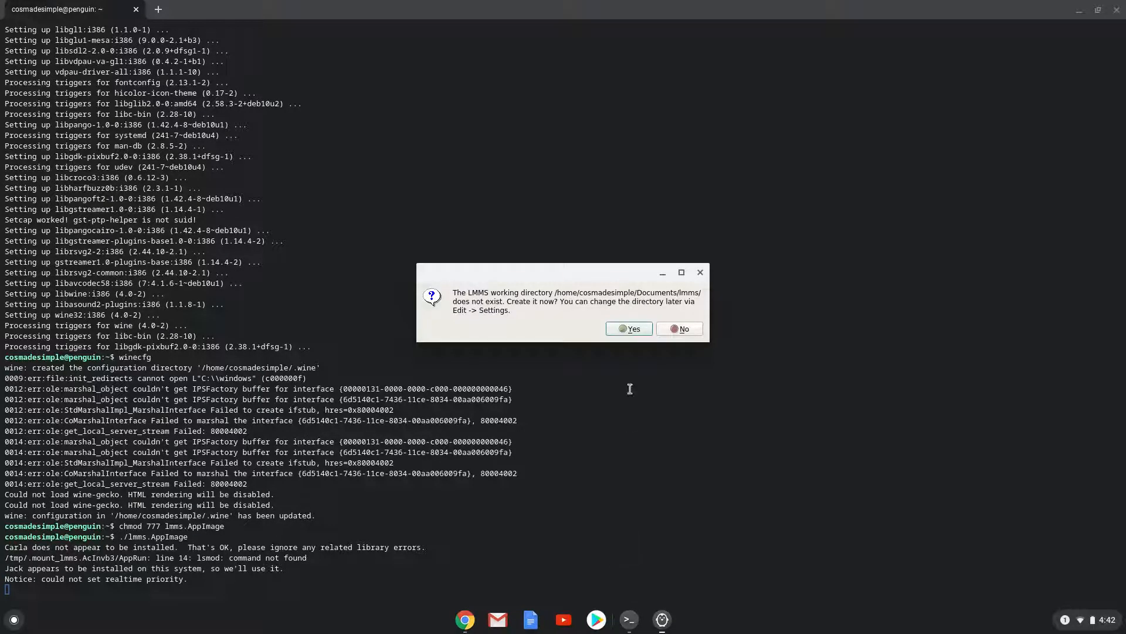
# Step: Create the LMMS working directory, accept the general settings, and acknowledge the restart notice
pyautogui.click(628, 328)
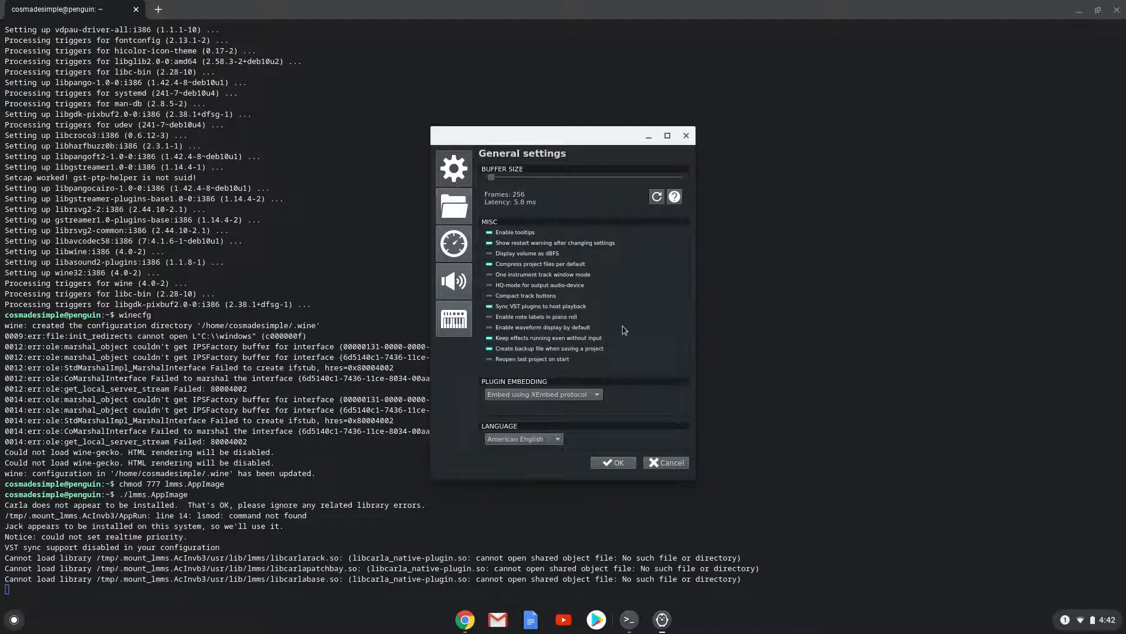
pyautogui.moveTo(520, 317)
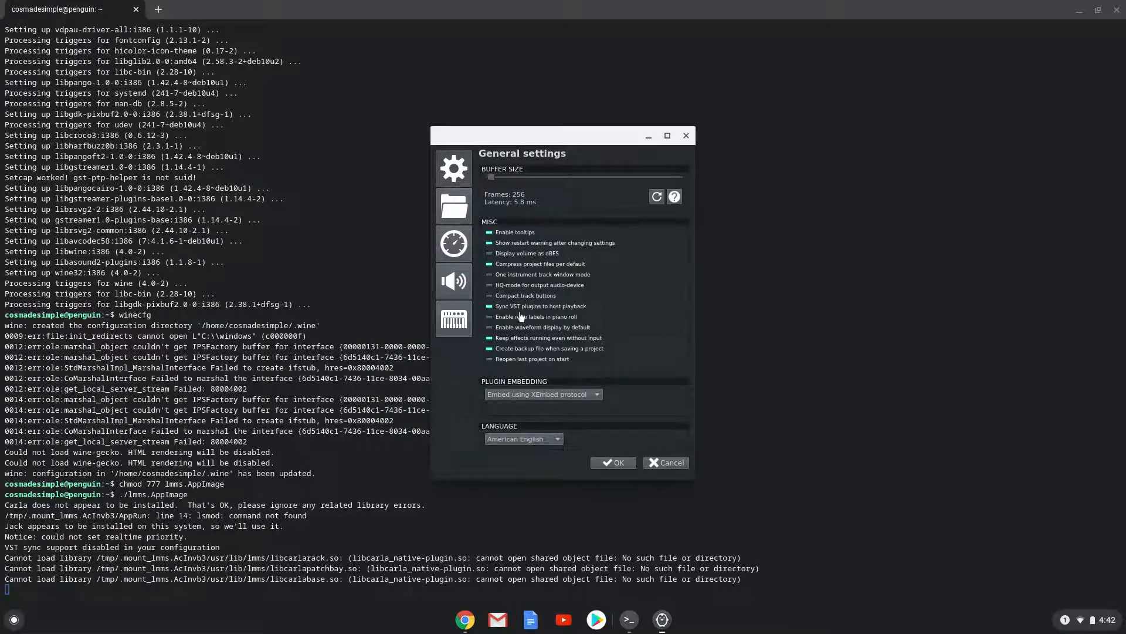
pyautogui.click(489, 317)
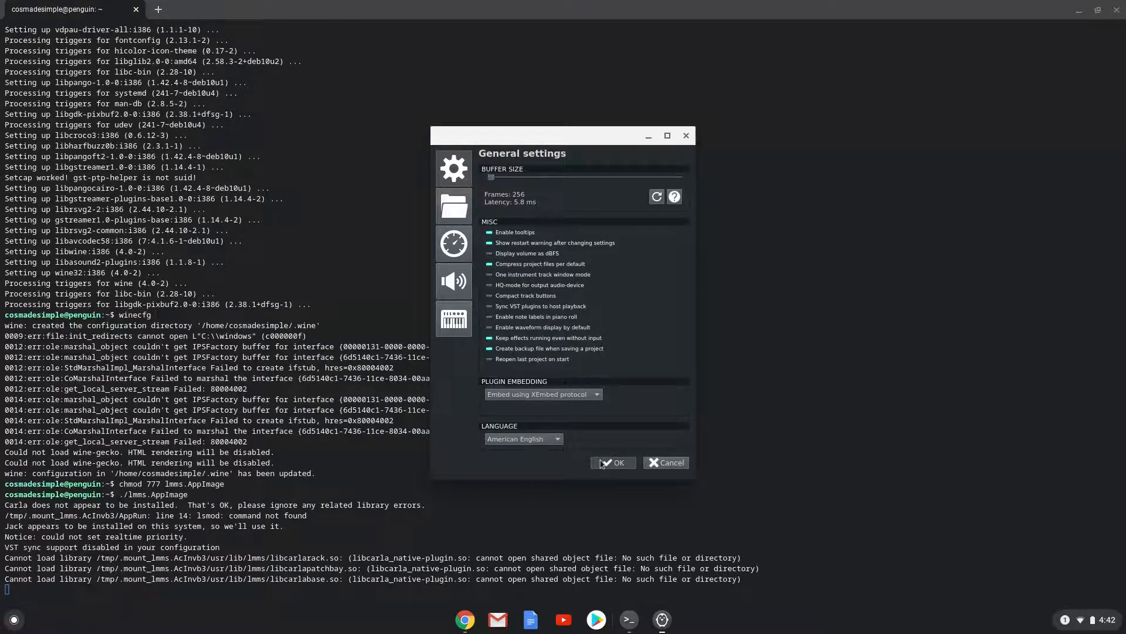
pyautogui.click(612, 461)
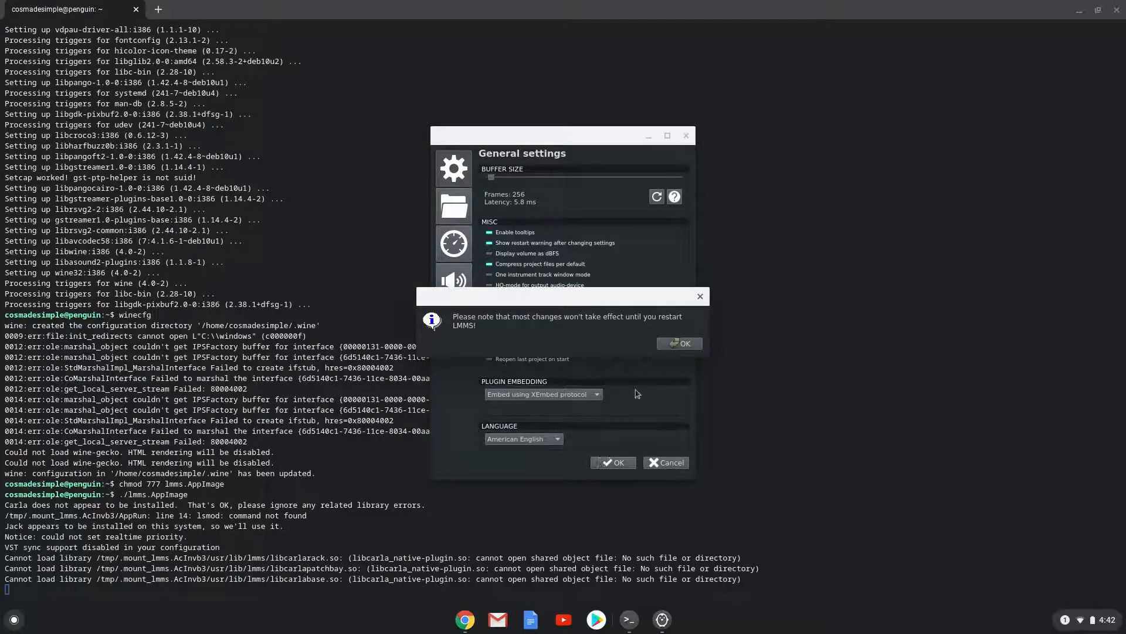
pyautogui.click(678, 344)
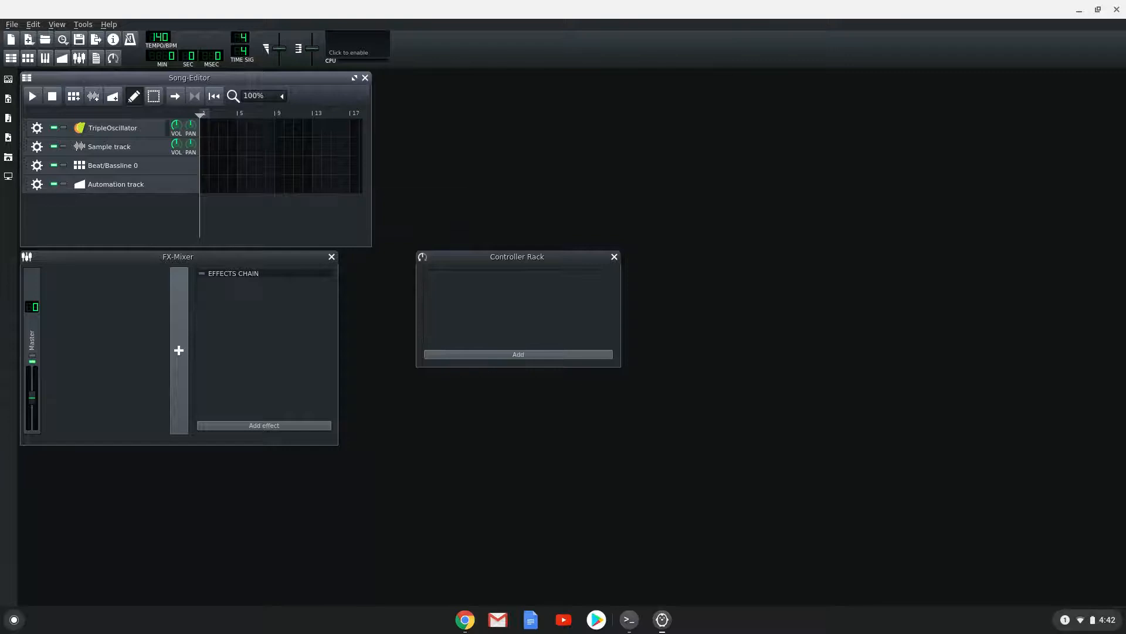
pyautogui.moveTo(1108, 30)
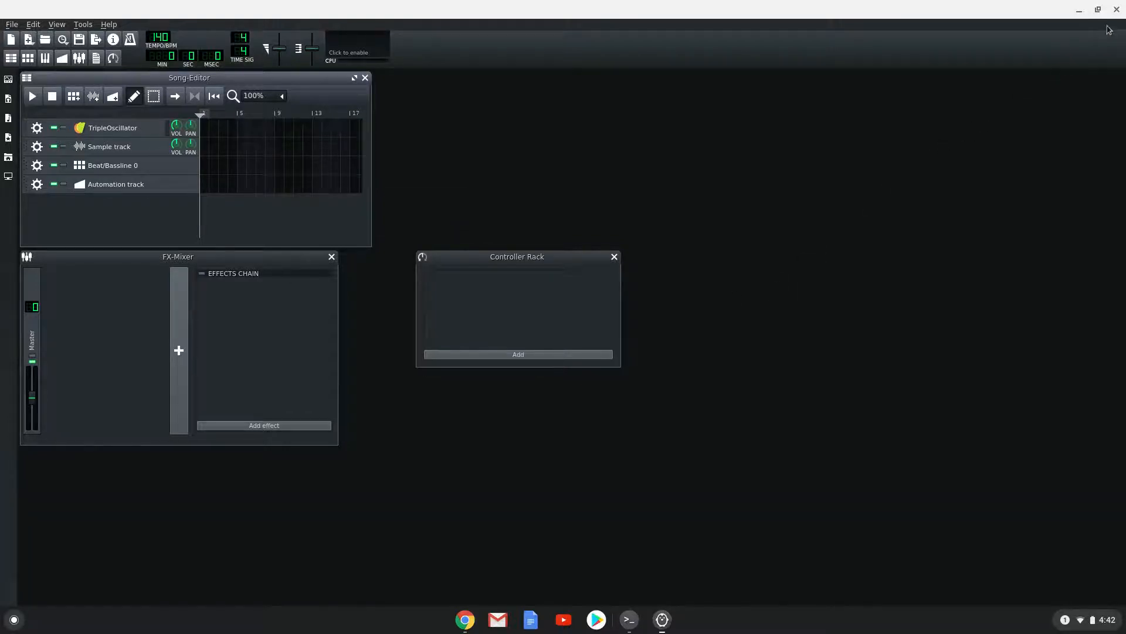
# Step: Quit LMMS to return to the Linux Terminal prompt
pyautogui.click(643, 620)
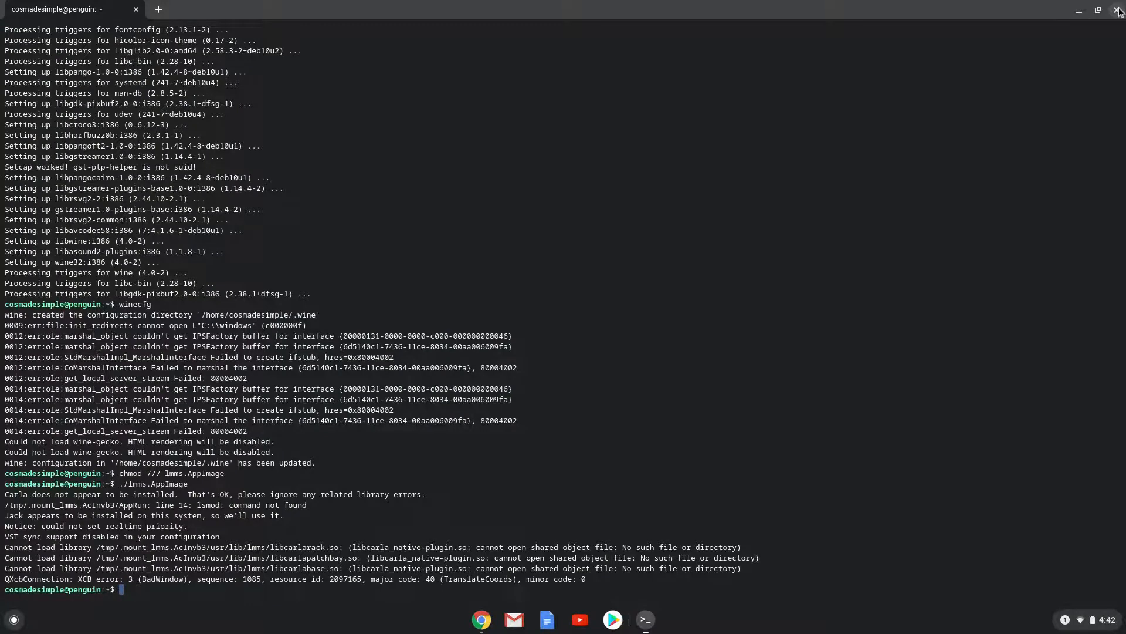
pyautogui.moveTo(1095, 28)
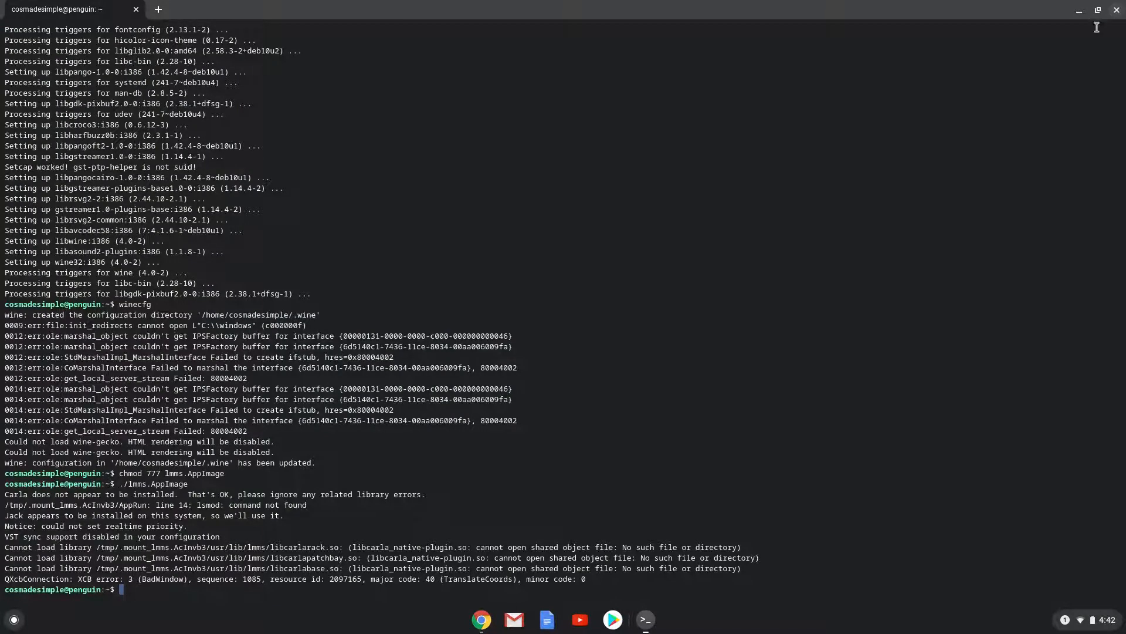
pyautogui.moveTo(498, 618)
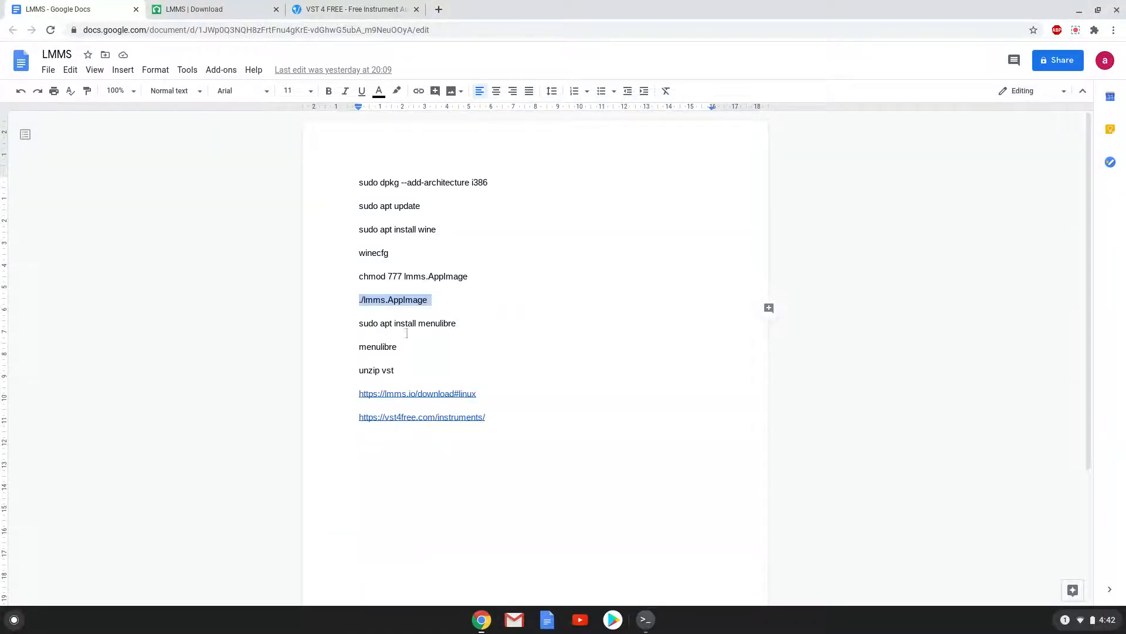
# Step: Run 'sudo apt install menulibre' and confirm with Y
pyautogui.rightClick(383, 323)
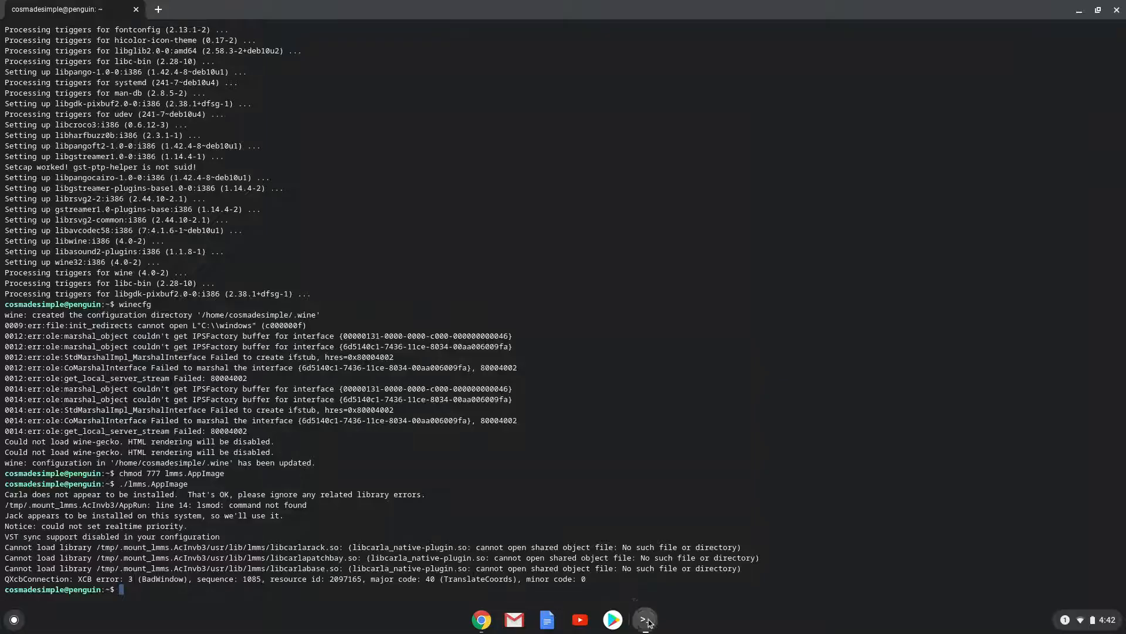
pyautogui.write('sudo apt install menulibre')
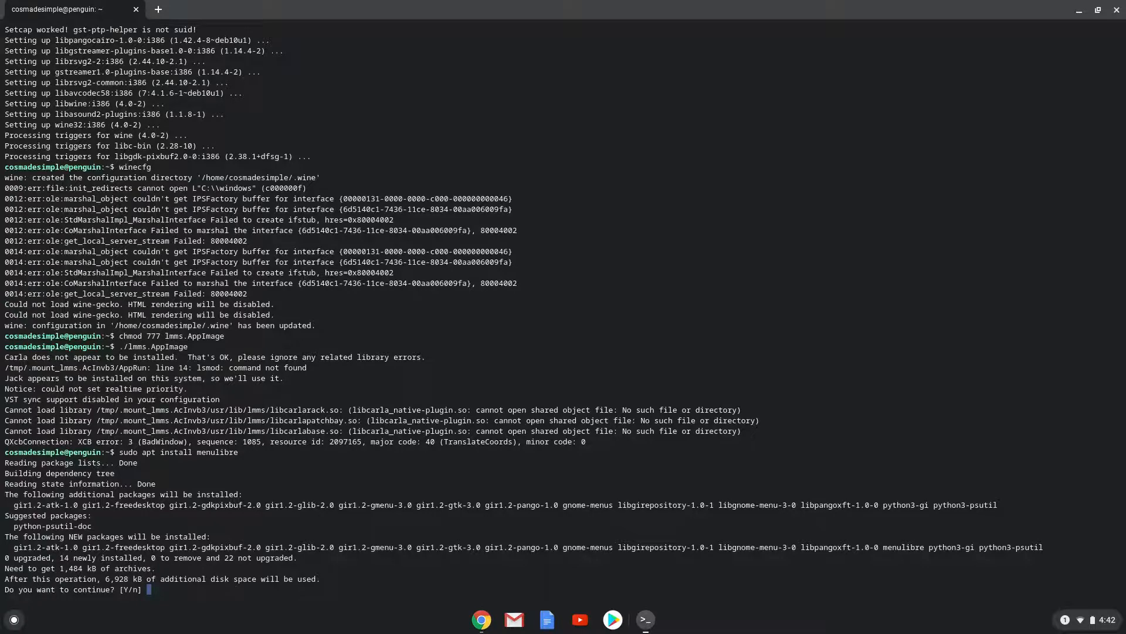
pyautogui.write('Y')
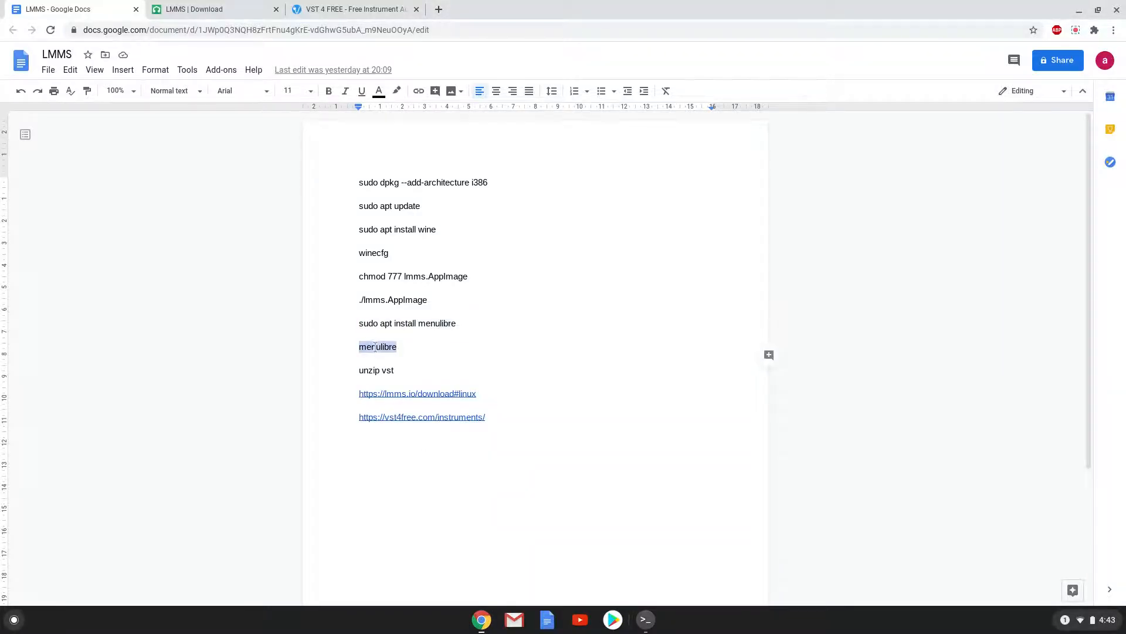
# Step: Launch MenuLibre from the Terminal with the 'menulibre' command
pyautogui.rightClick(377, 346)
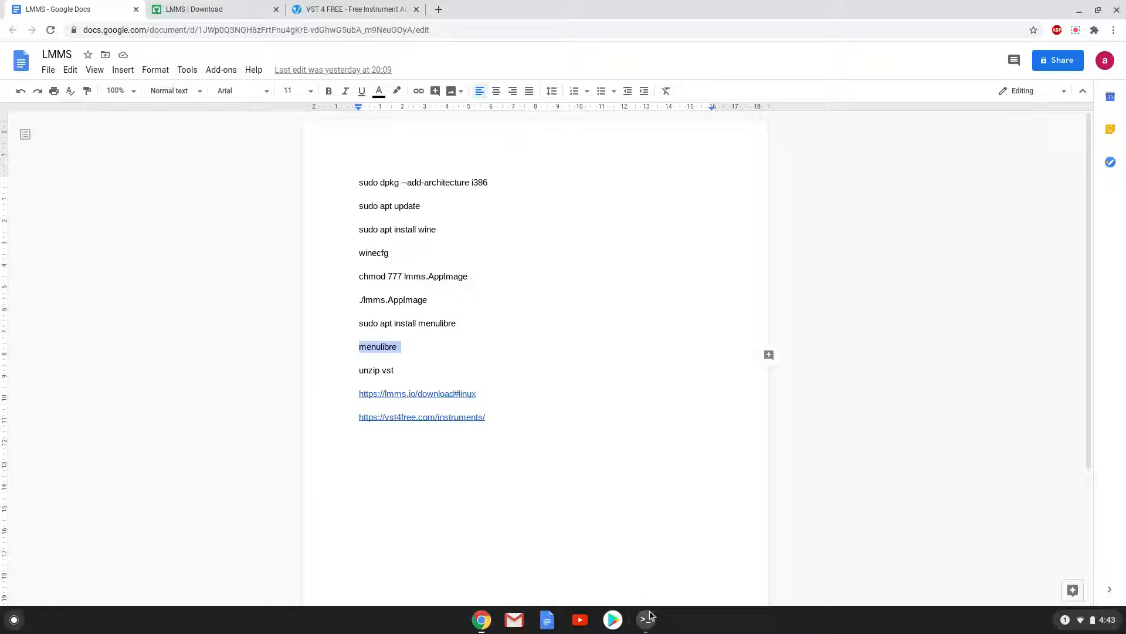
pyautogui.click(644, 619)
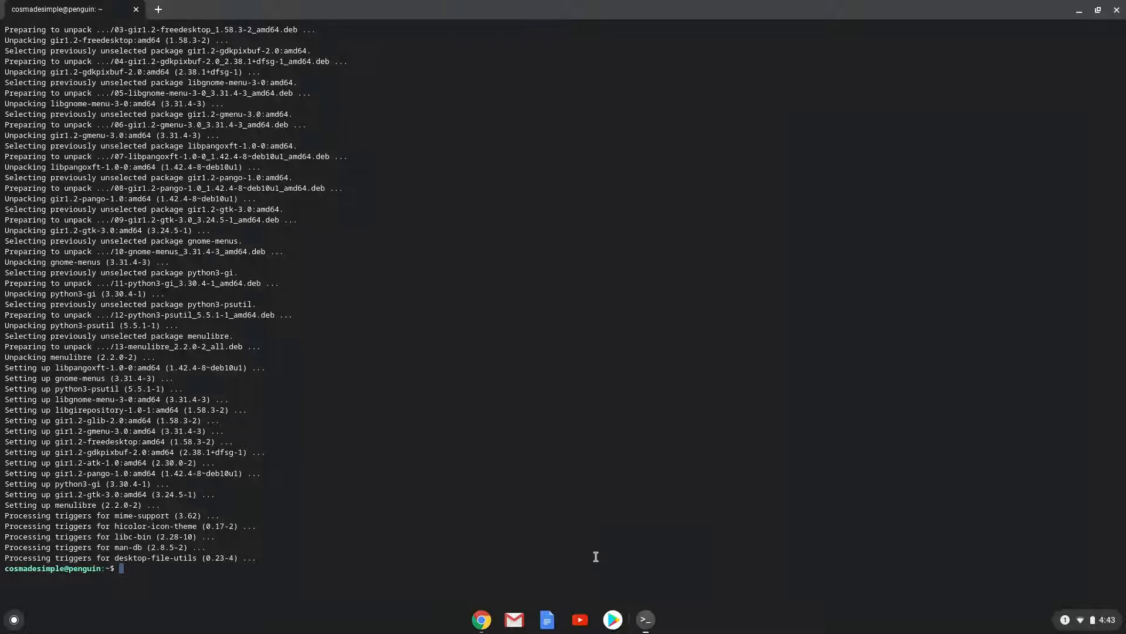
pyautogui.write('menulibre')
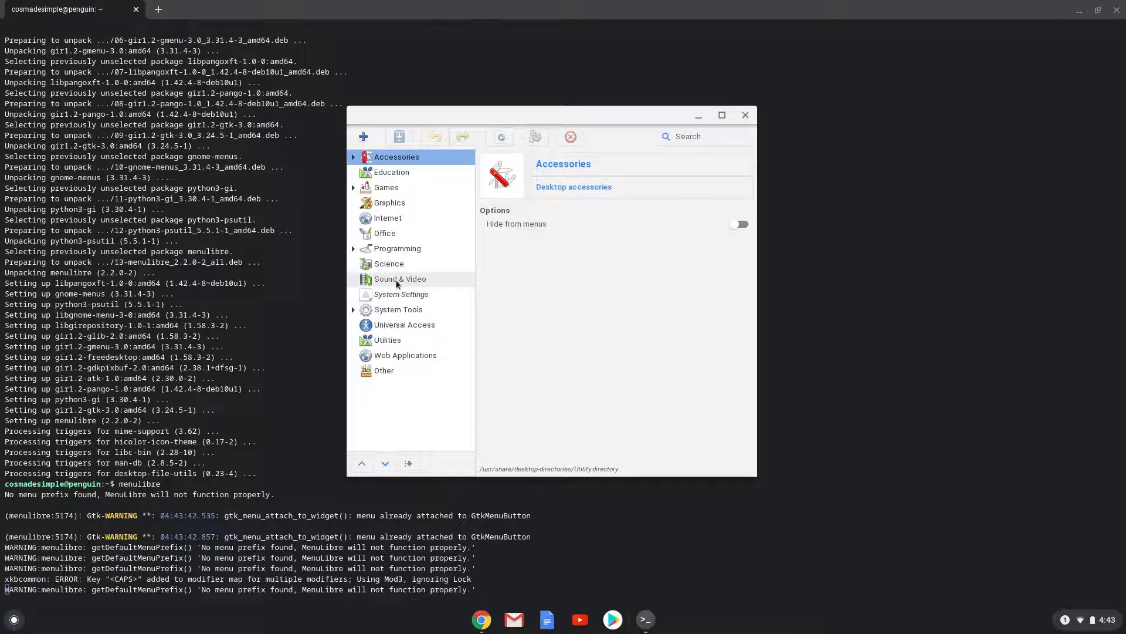
# Step: Add a new launcher named LMMS under Sound & Video
pyautogui.click(400, 279)
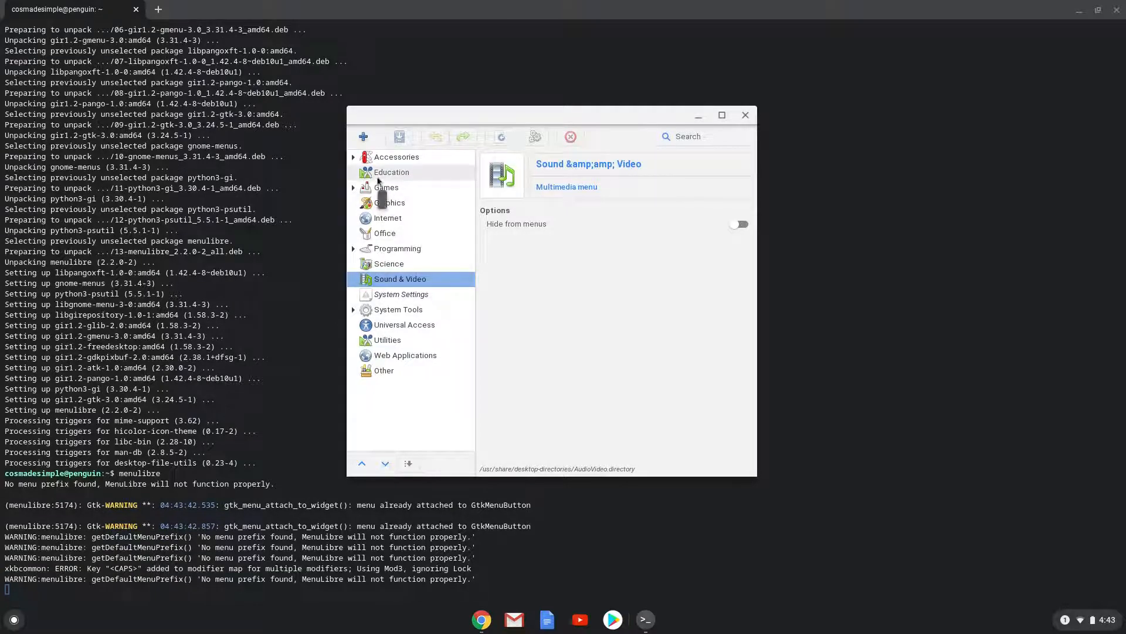
pyautogui.click(363, 136)
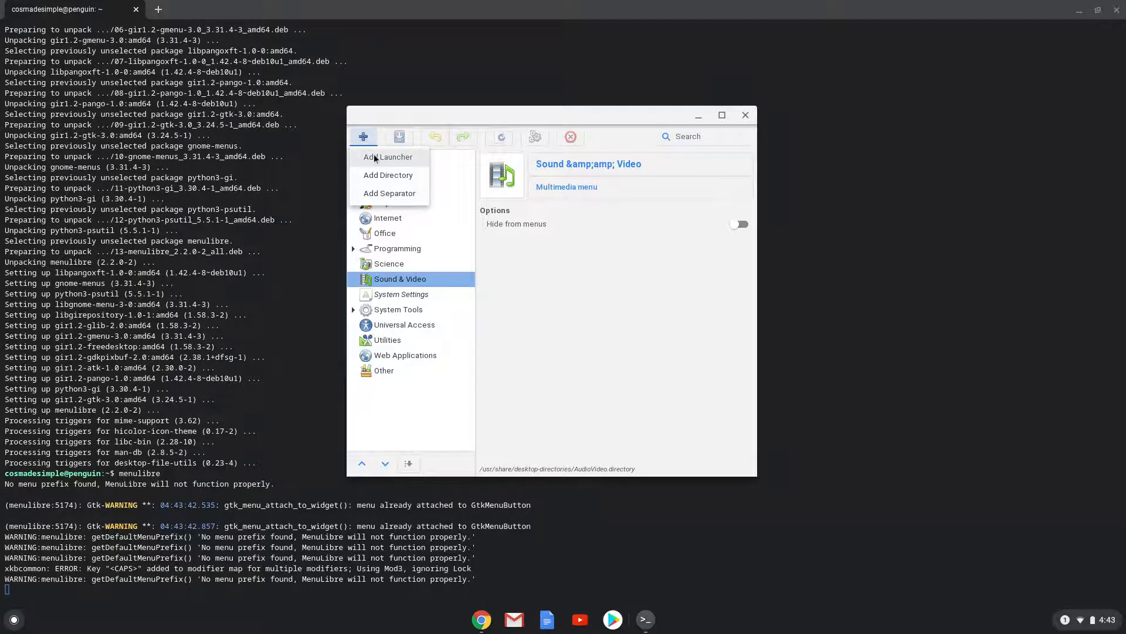
pyautogui.click(388, 156)
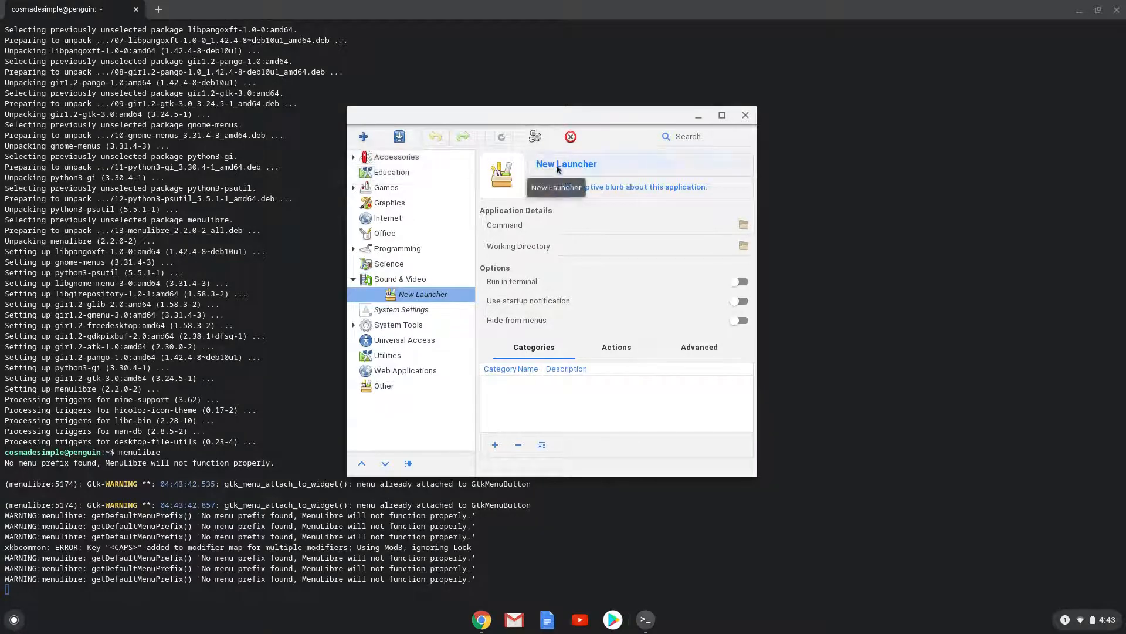
pyautogui.write('LM')
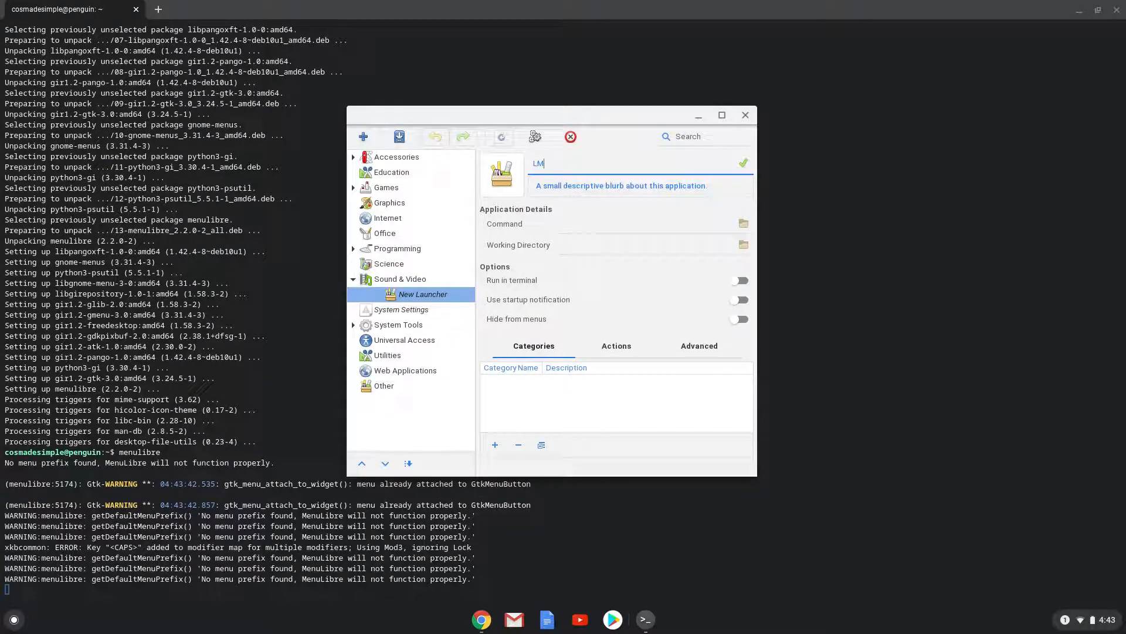
pyautogui.write('MS')
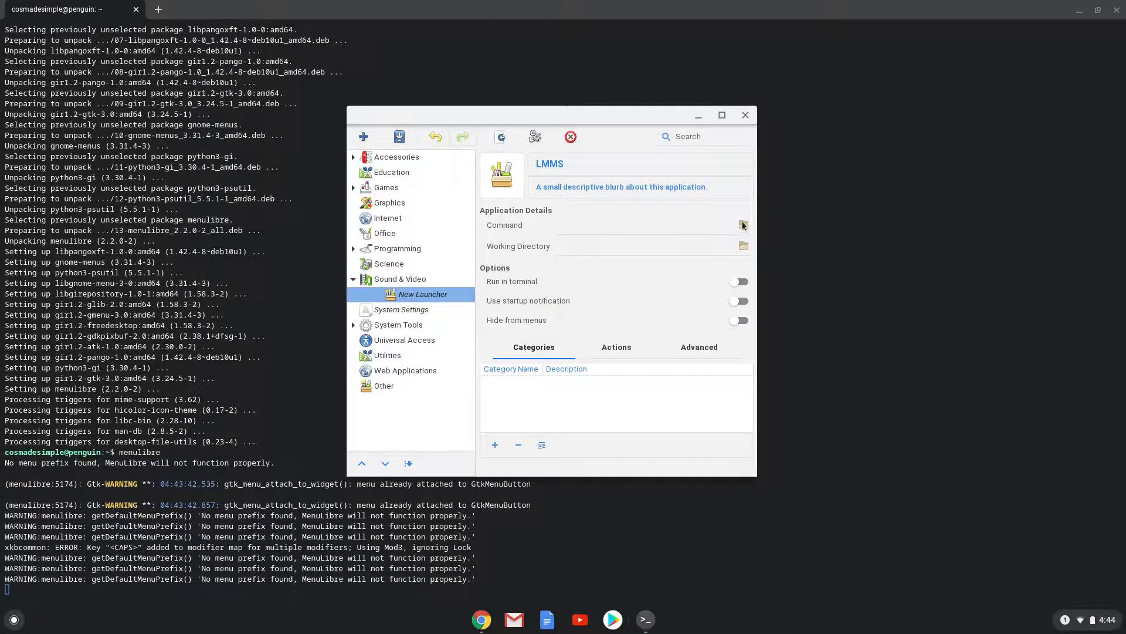
# Step: Set the launcher command to lmms.AppImage from the home folder, save, and close MenuLibre
pyautogui.click(743, 225)
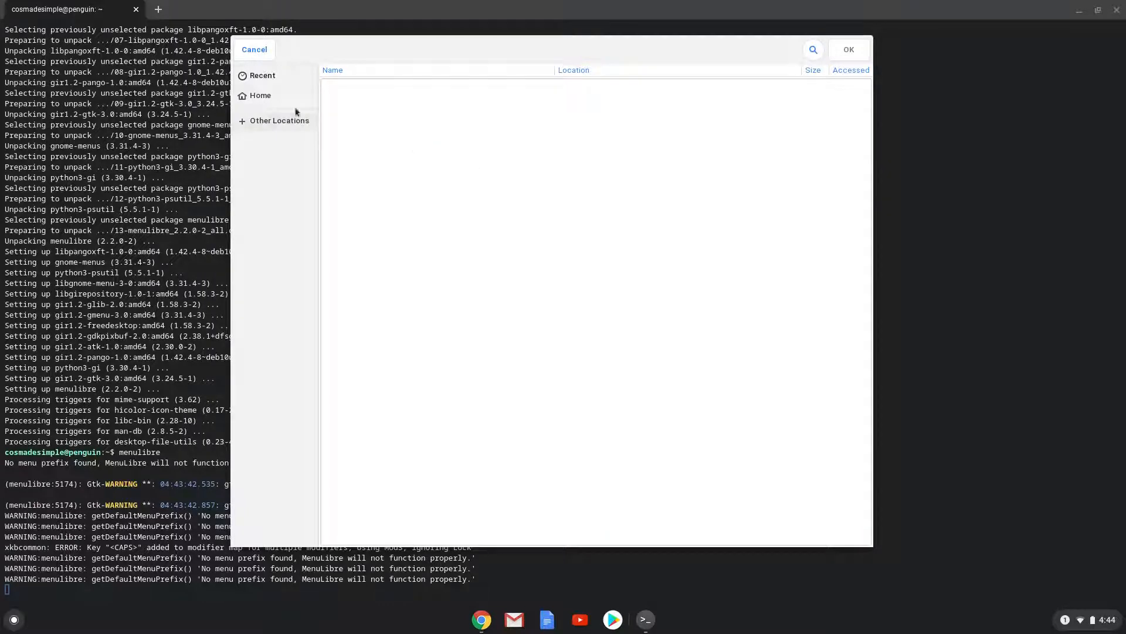
pyautogui.click(261, 95)
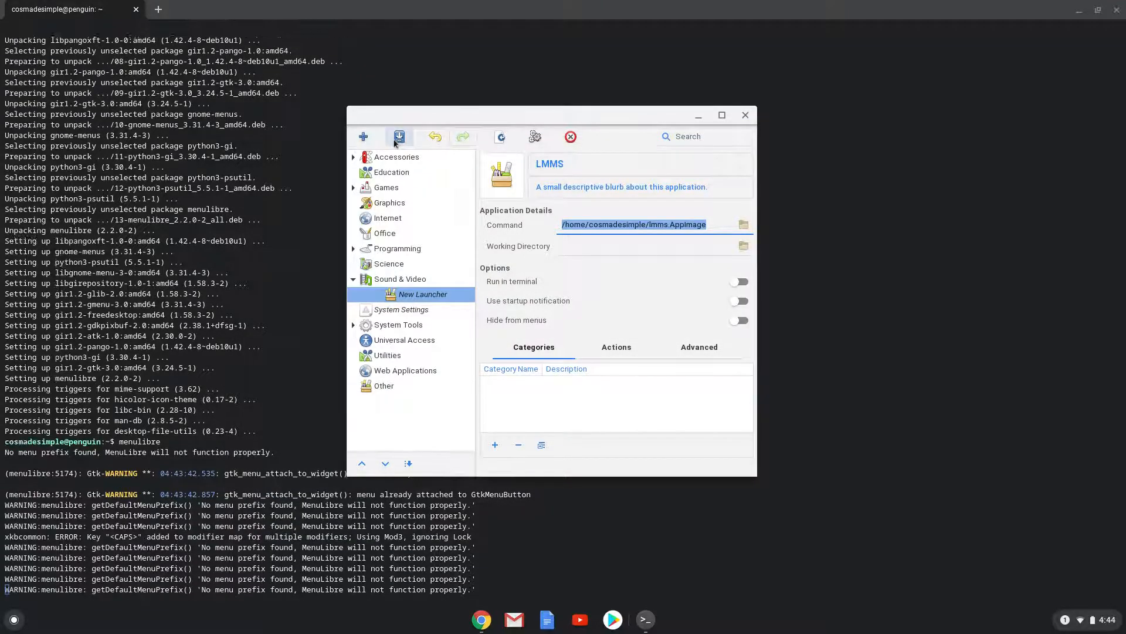
pyautogui.click(399, 137)
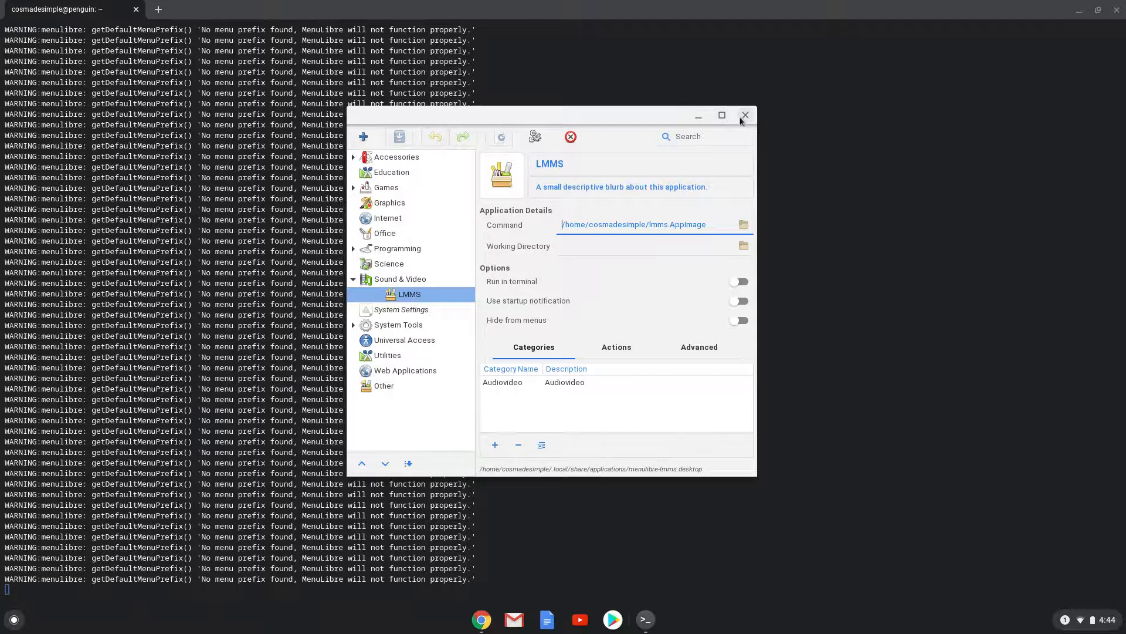
pyautogui.click(745, 115)
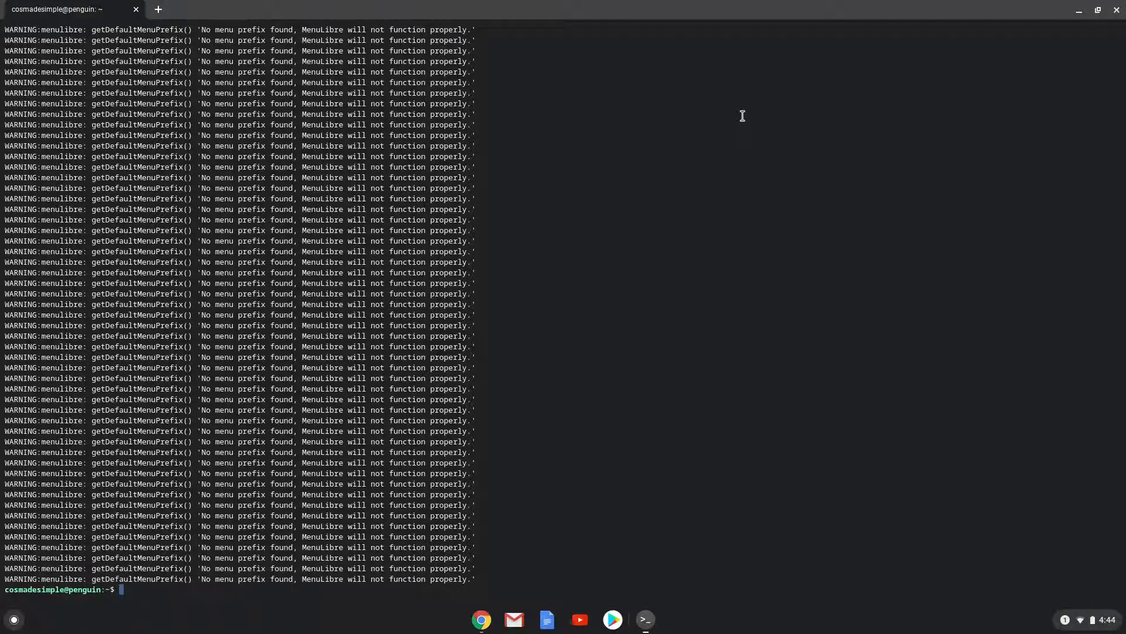
pyautogui.moveTo(1005, 29)
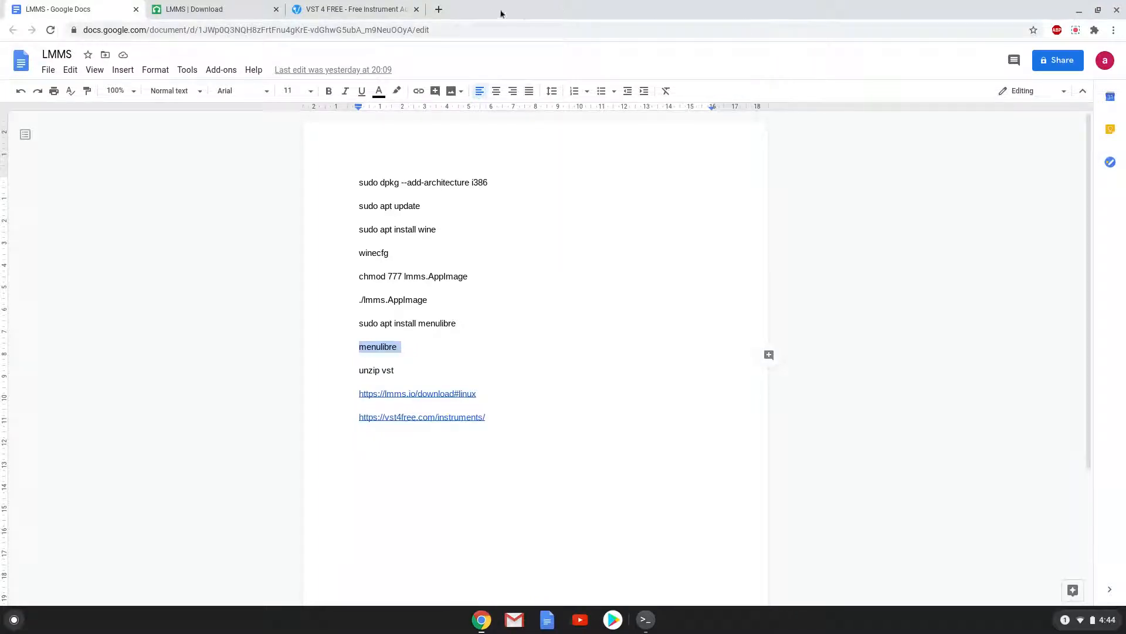
# Step: Open SuperDrumFX on VST4FREE and download its Win 32 VST as SuperDrumFX.zip
pyautogui.click(352, 8)
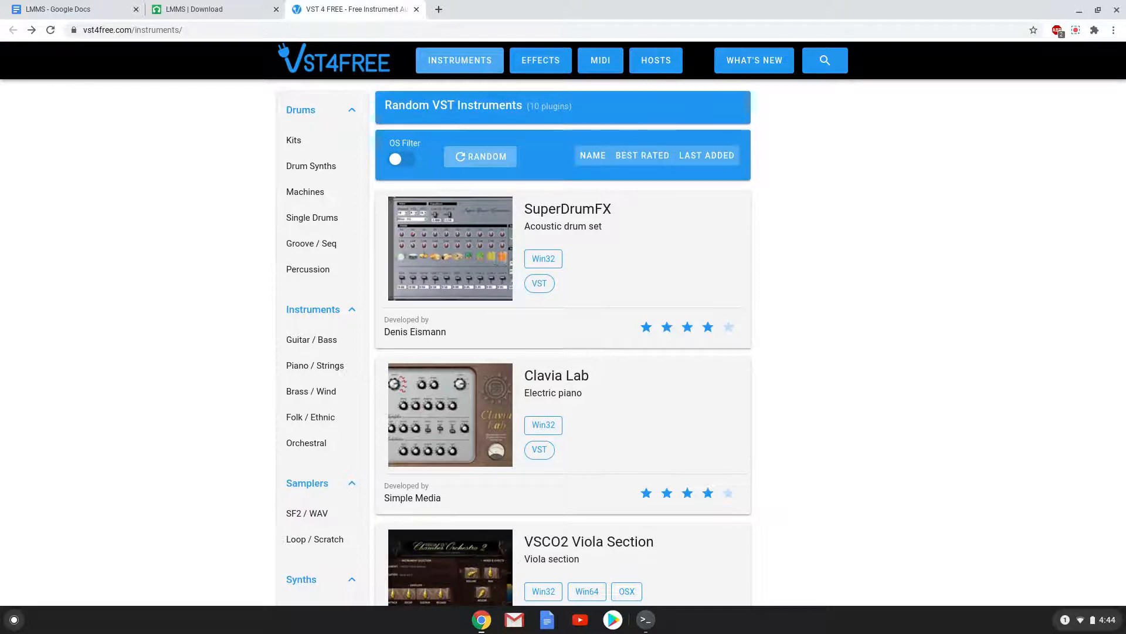
pyautogui.moveTo(531, 243)
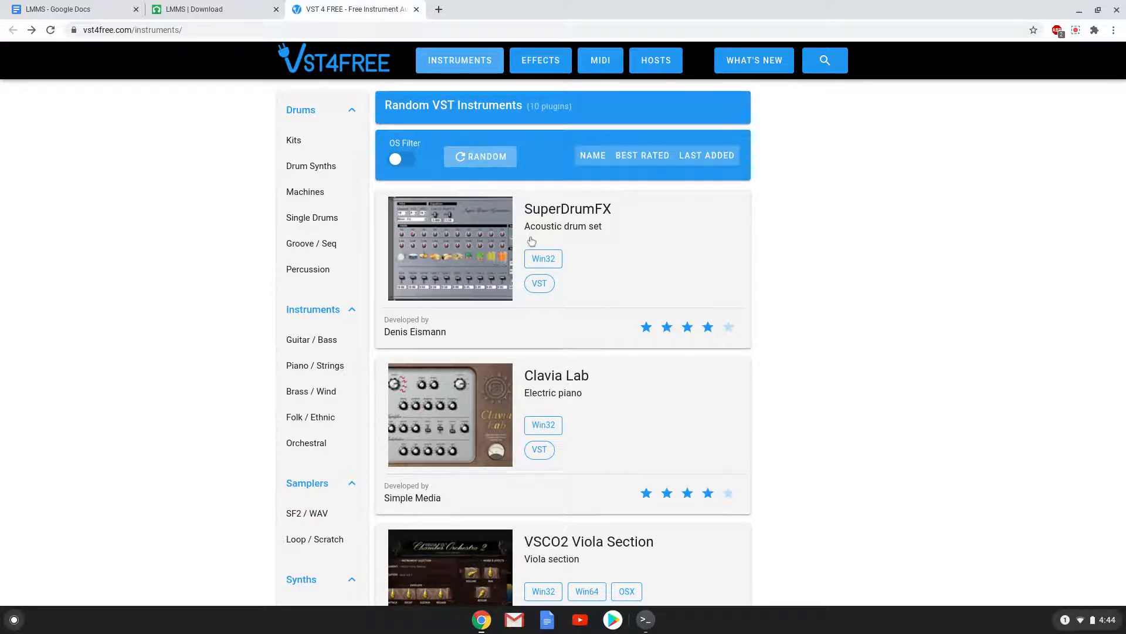
pyautogui.click(543, 258)
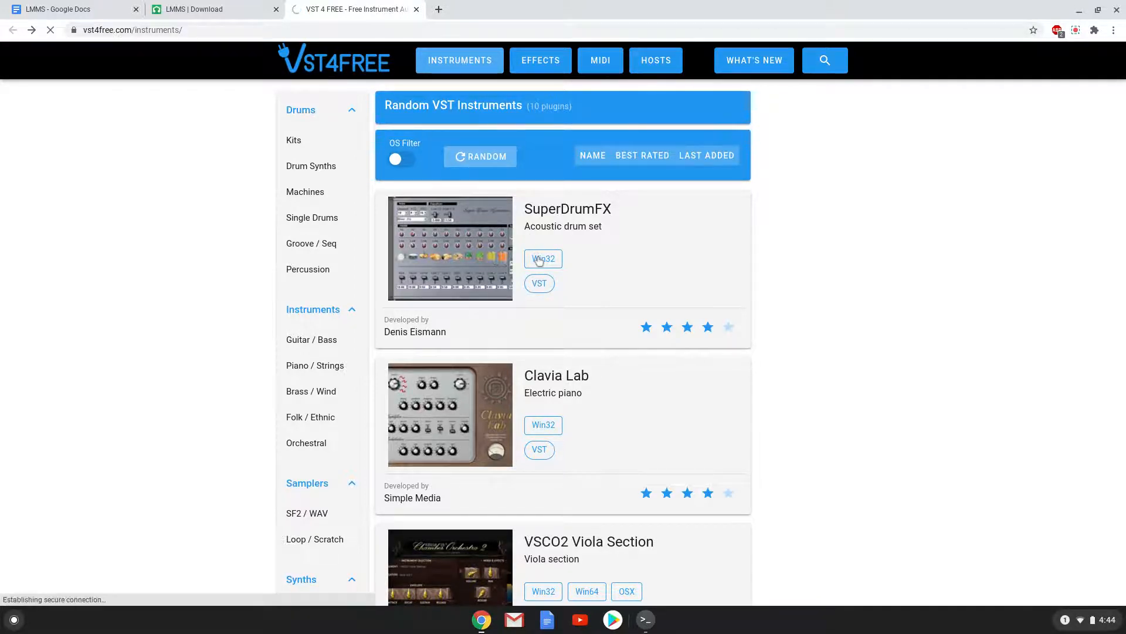
pyautogui.click(567, 208)
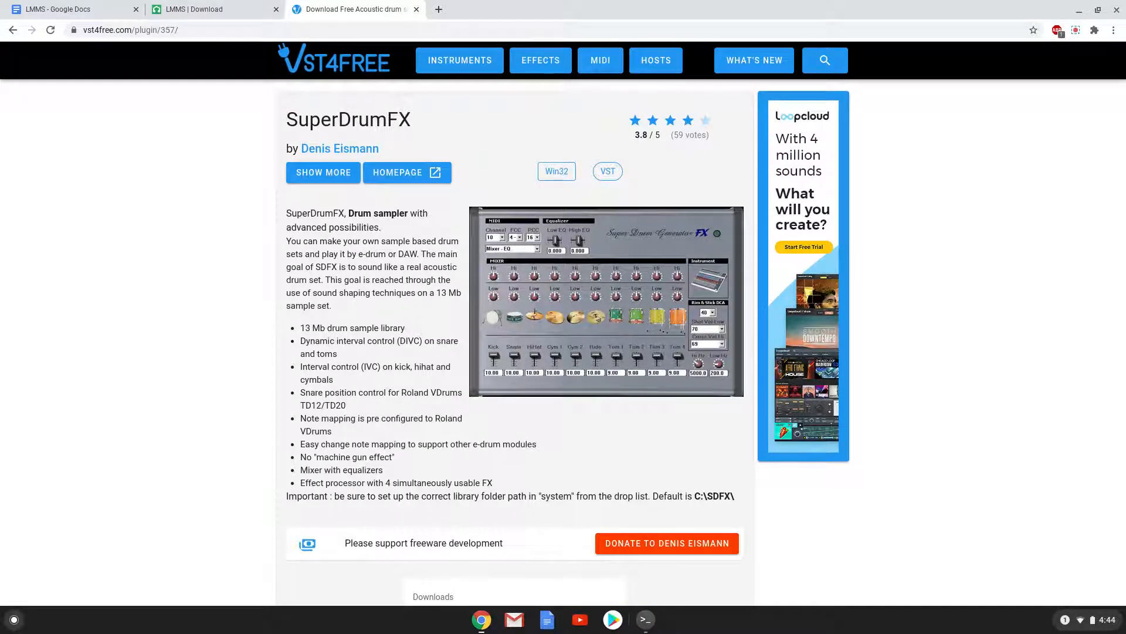
pyautogui.scroll(-3)
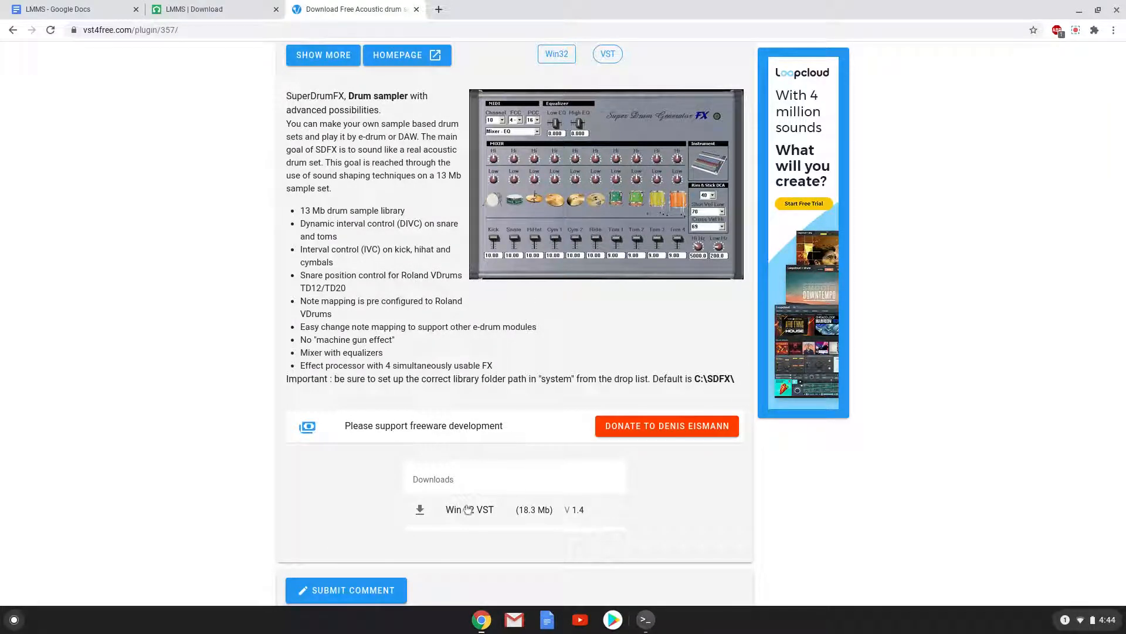
pyautogui.click(469, 509)
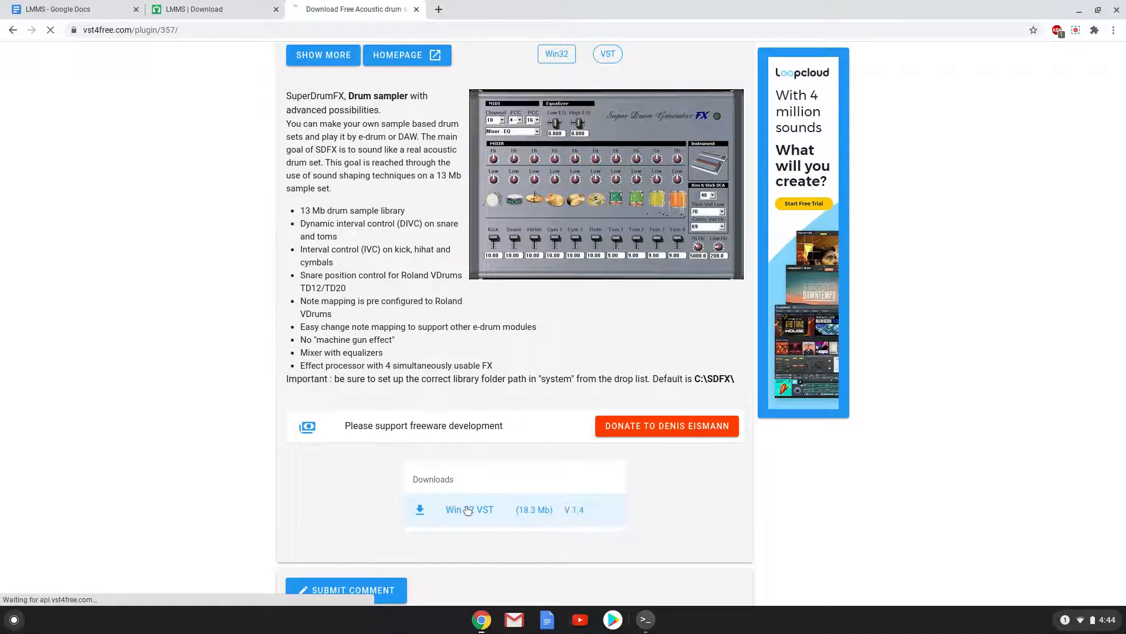
pyautogui.click(470, 509)
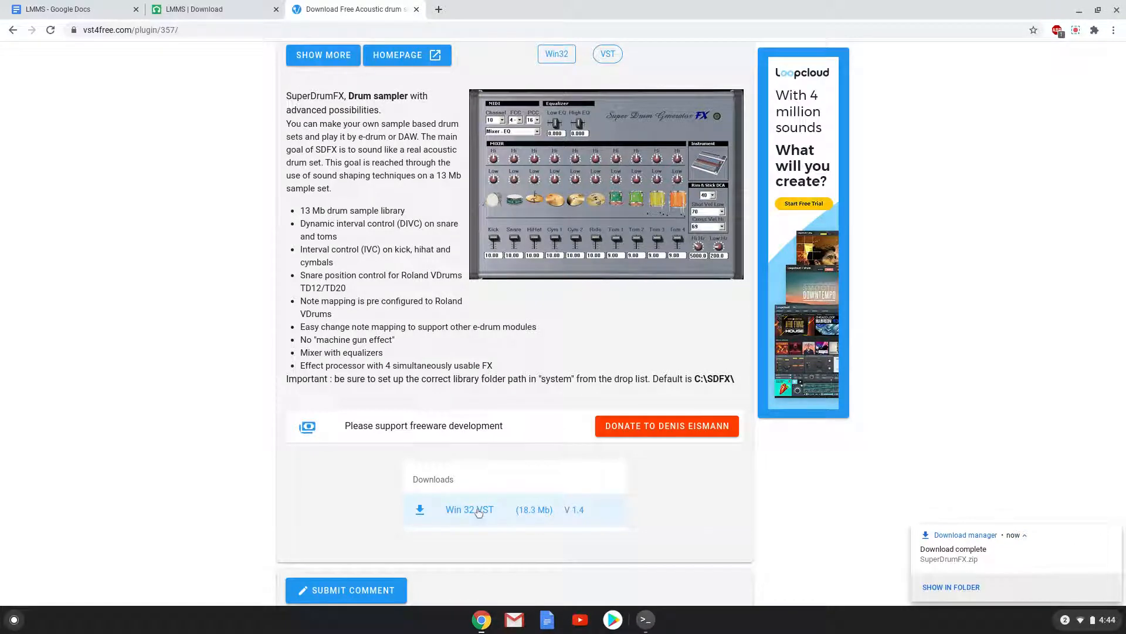
pyautogui.moveTo(786, 551)
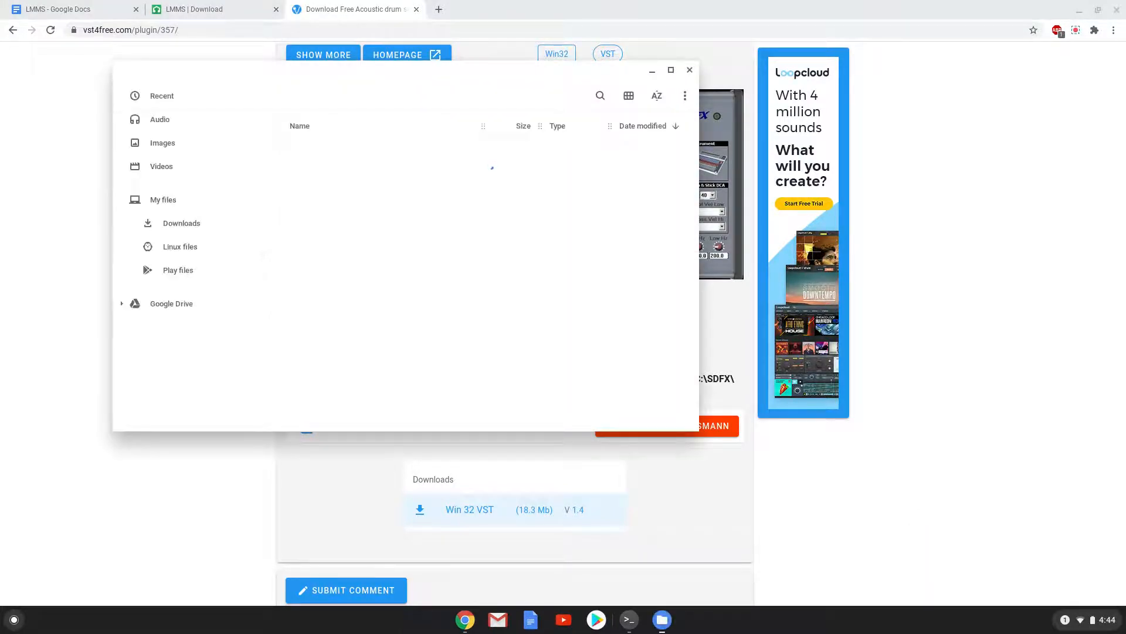
# Step: Move SuperDrumFX.zip from Downloads into Linux files
pyautogui.click(181, 223)
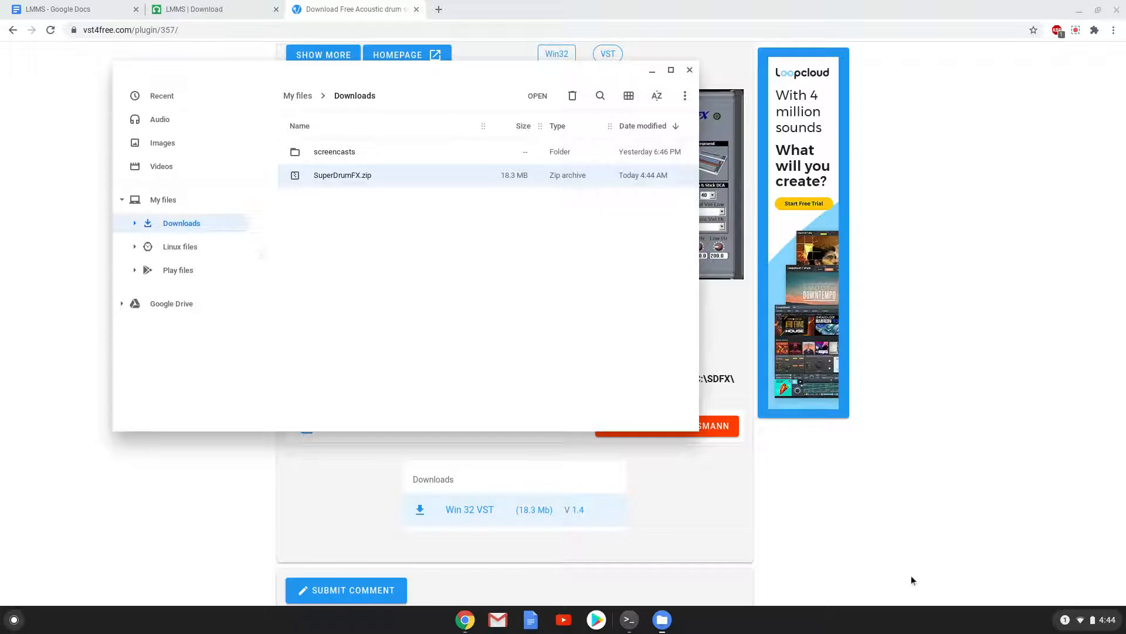
pyautogui.moveTo(417, 227)
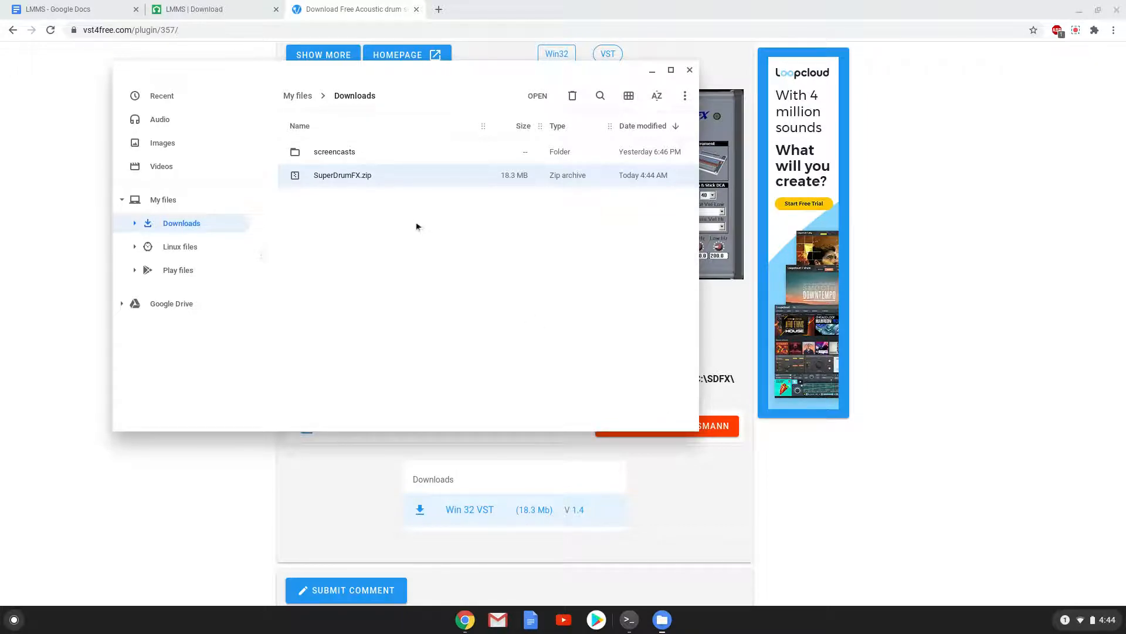
pyautogui.rightClick(343, 175)
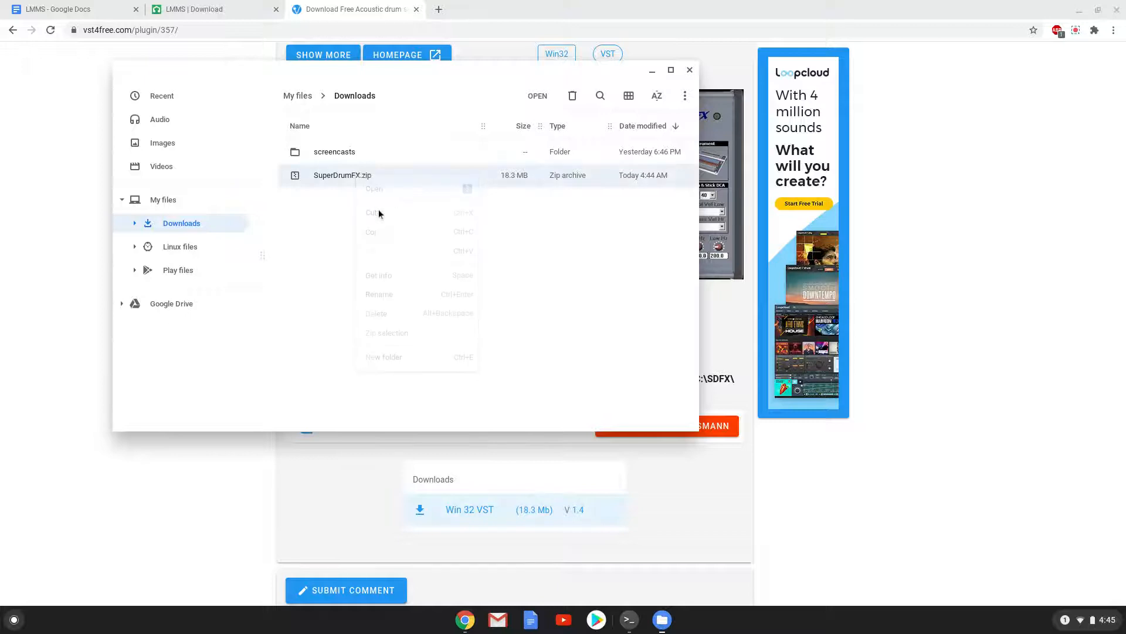
pyautogui.click(180, 246)
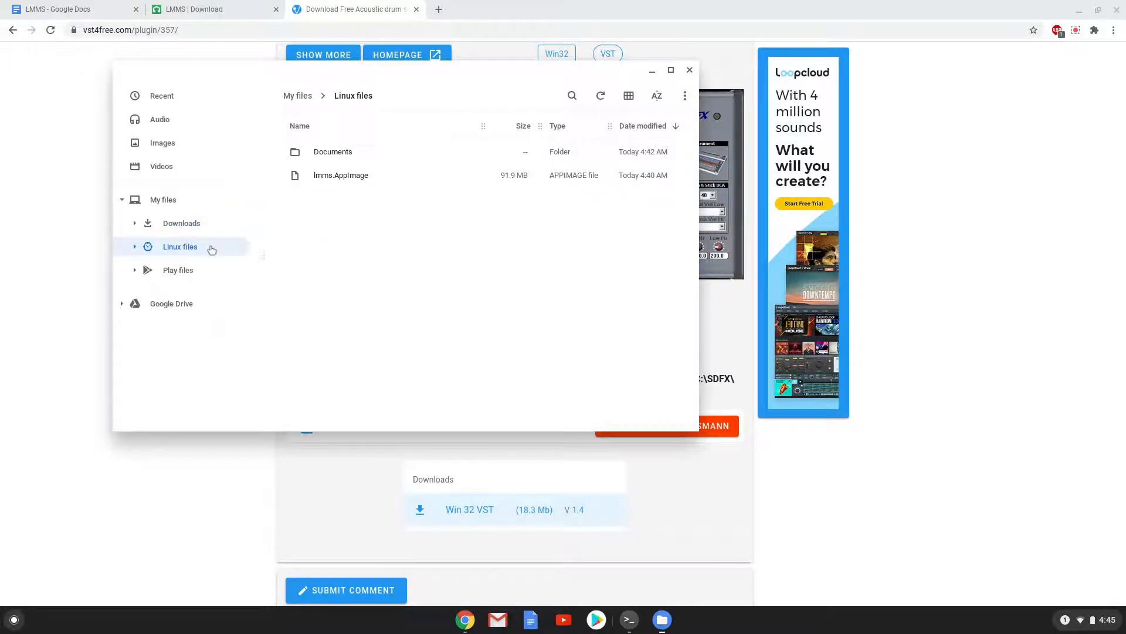
pyautogui.rightClick(345, 257)
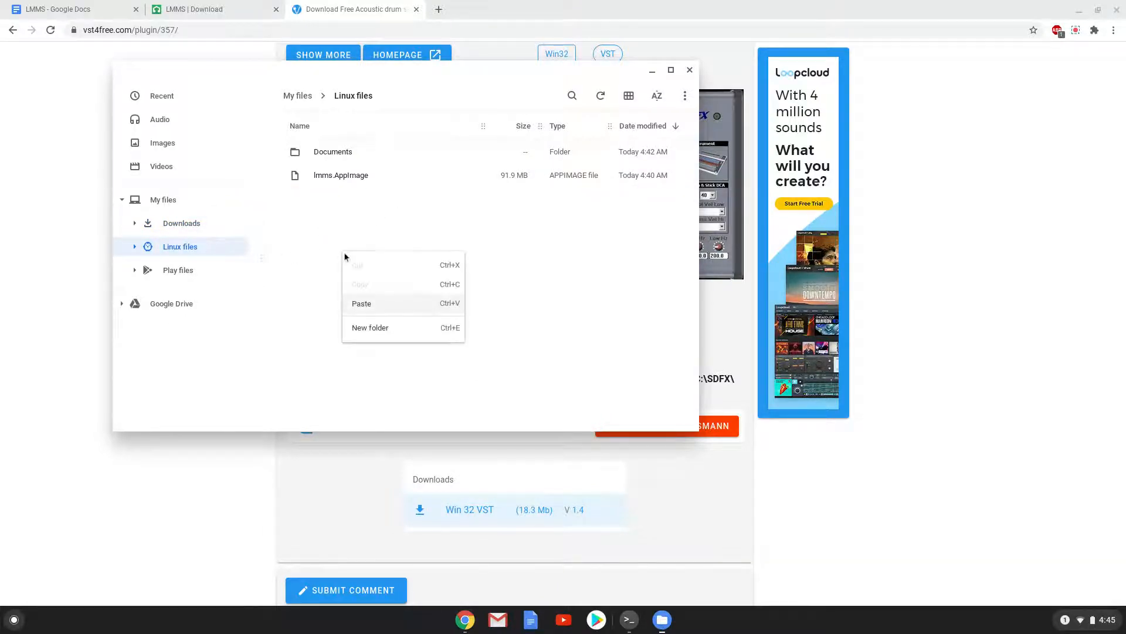
pyautogui.click(362, 302)
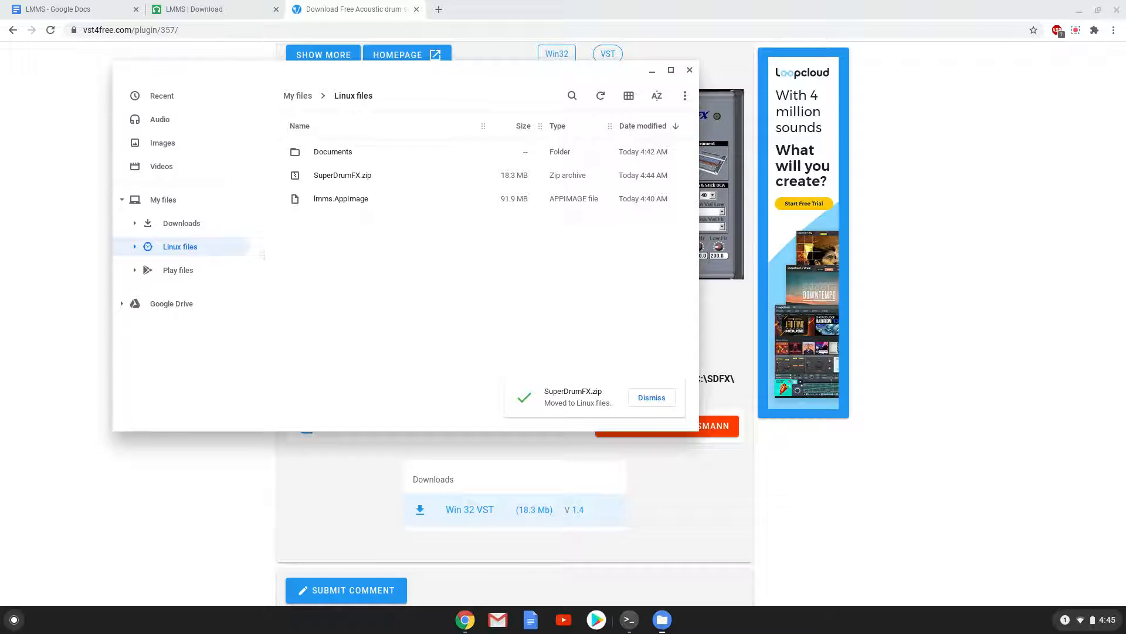
pyautogui.moveTo(366, 298)
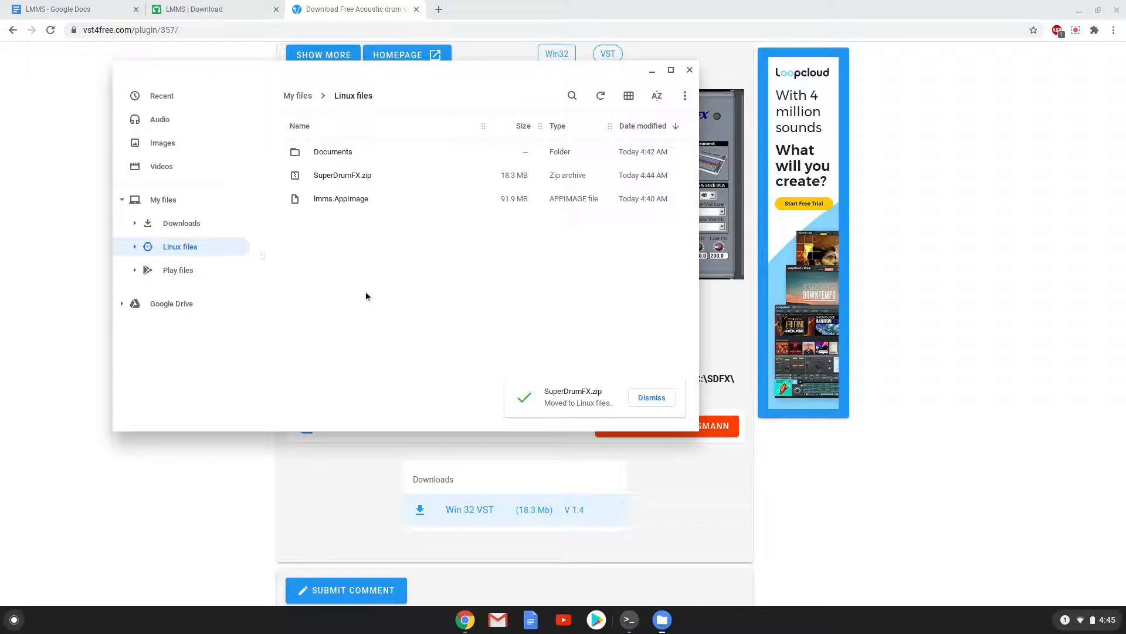
# Step: Copy the SuperDrumFX.zip file name via Rename
pyautogui.click(650, 397)
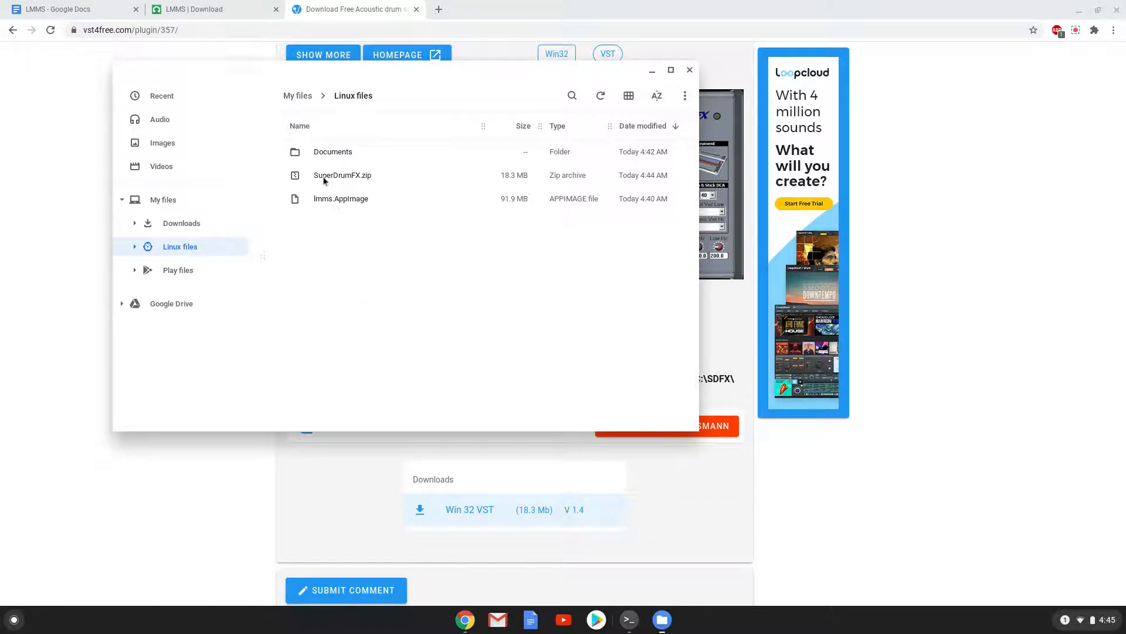
pyautogui.rightClick(342, 175)
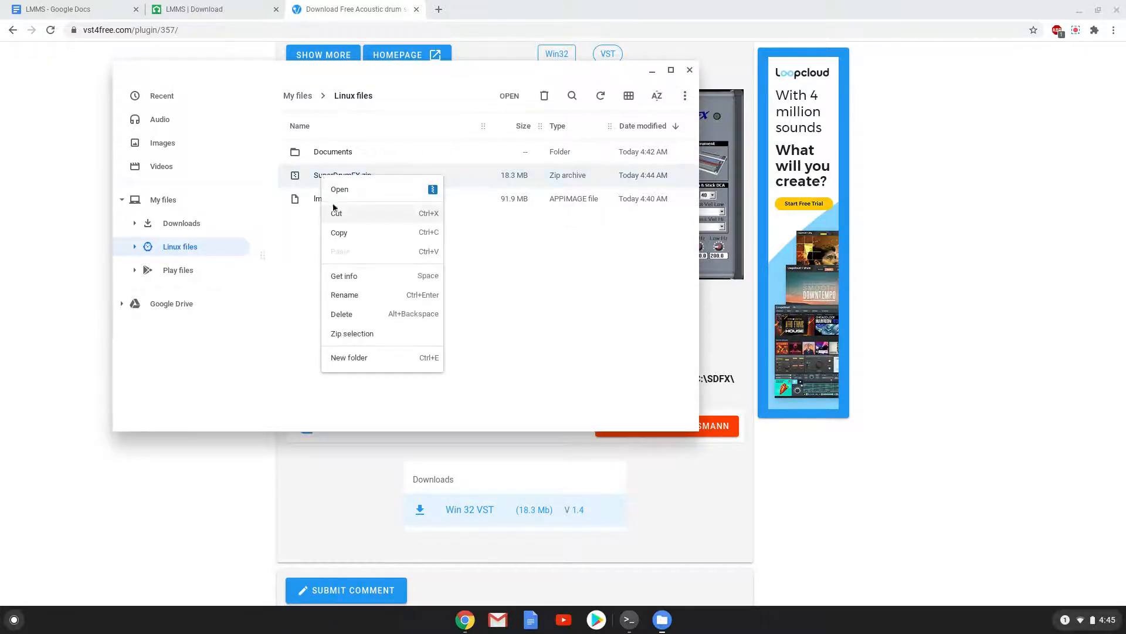
pyautogui.click(345, 295)
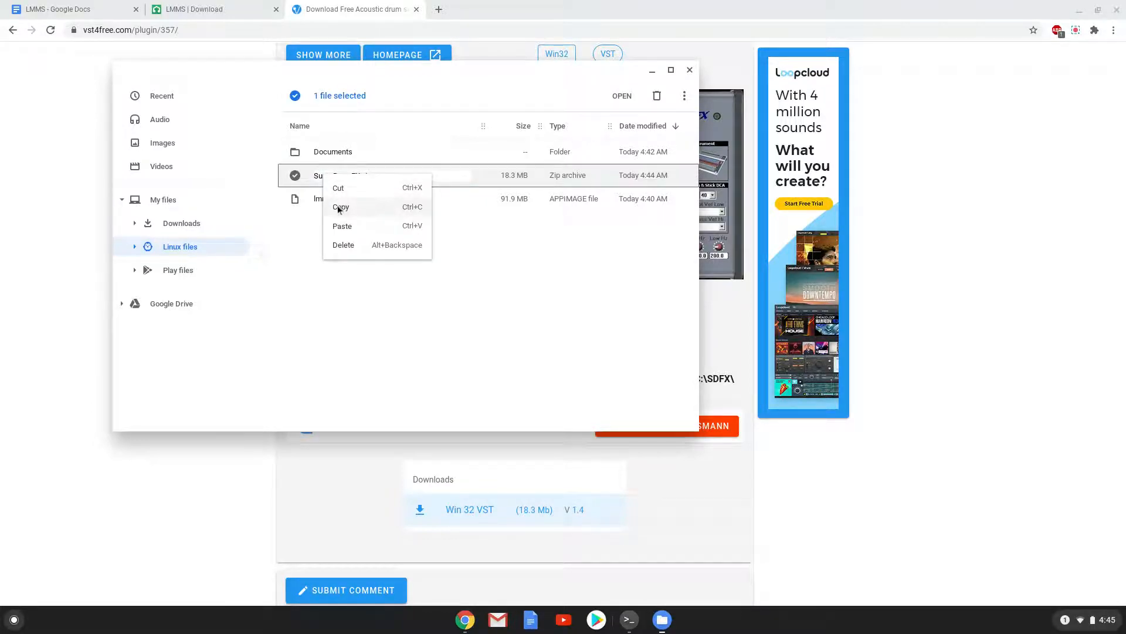
pyautogui.click(348, 244)
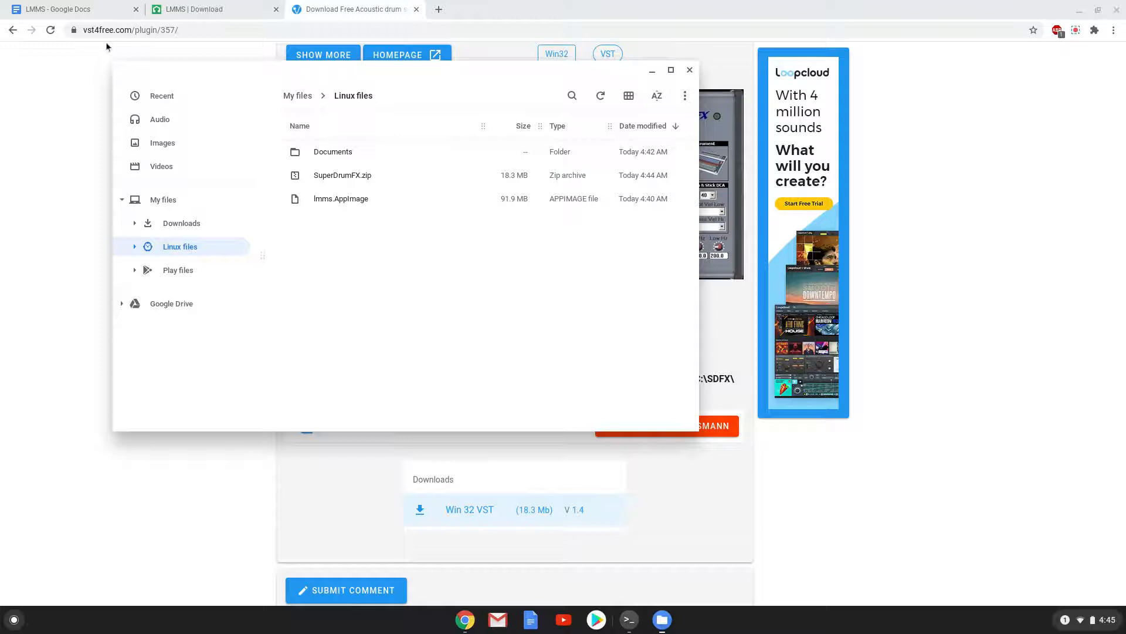
# Step: Replace 'vst' with SuperDrumFX.zip in the notes' unzip line and copy that line
pyautogui.click(71, 9)
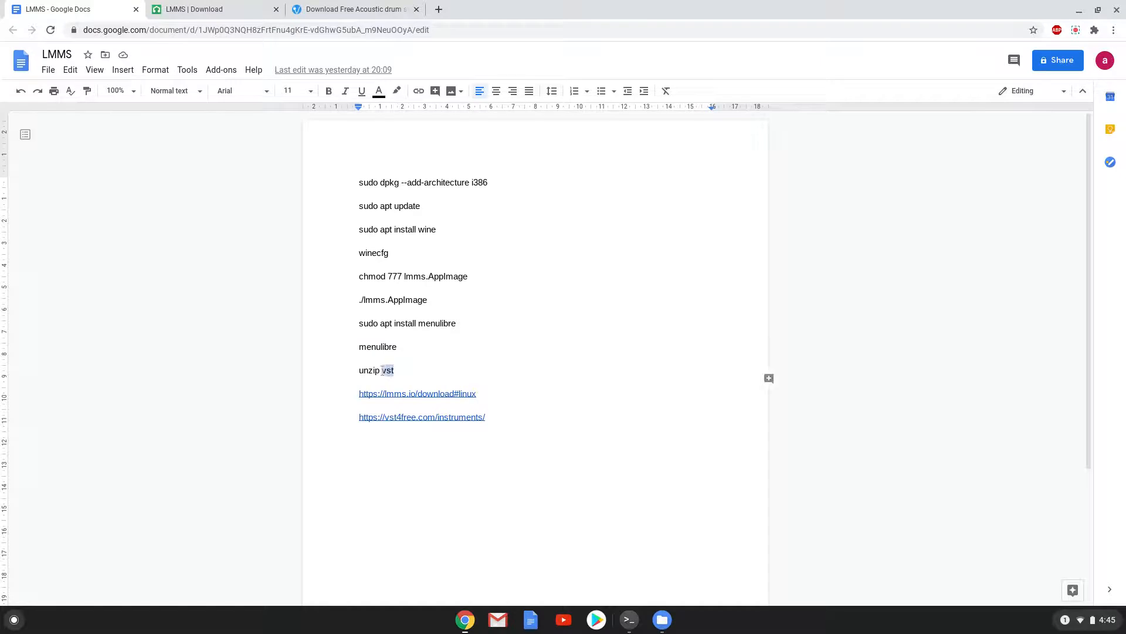
pyautogui.rightClick(387, 370)
pyautogui.write('SuperDrumFX.zip')
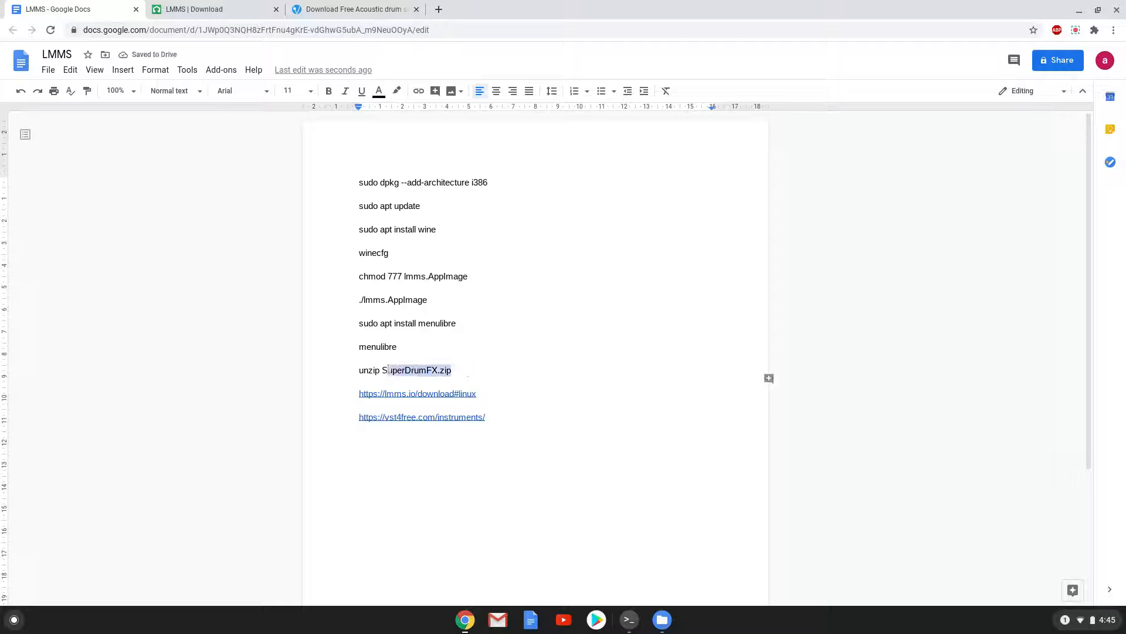
pyautogui.tripleClick(404, 369)
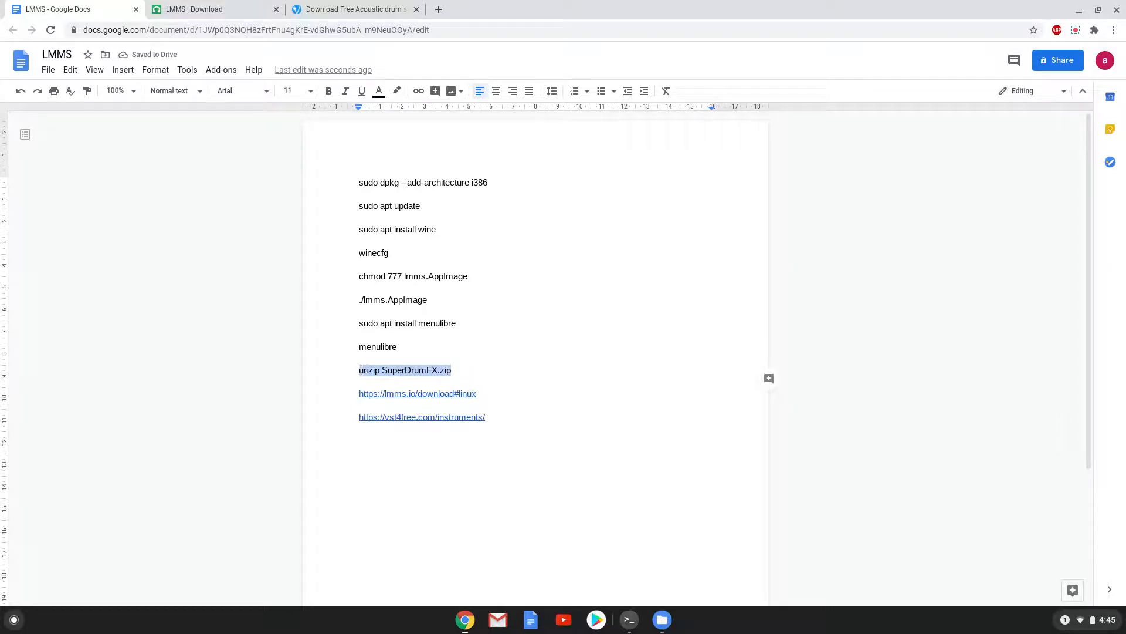
pyautogui.rightClick(404, 369)
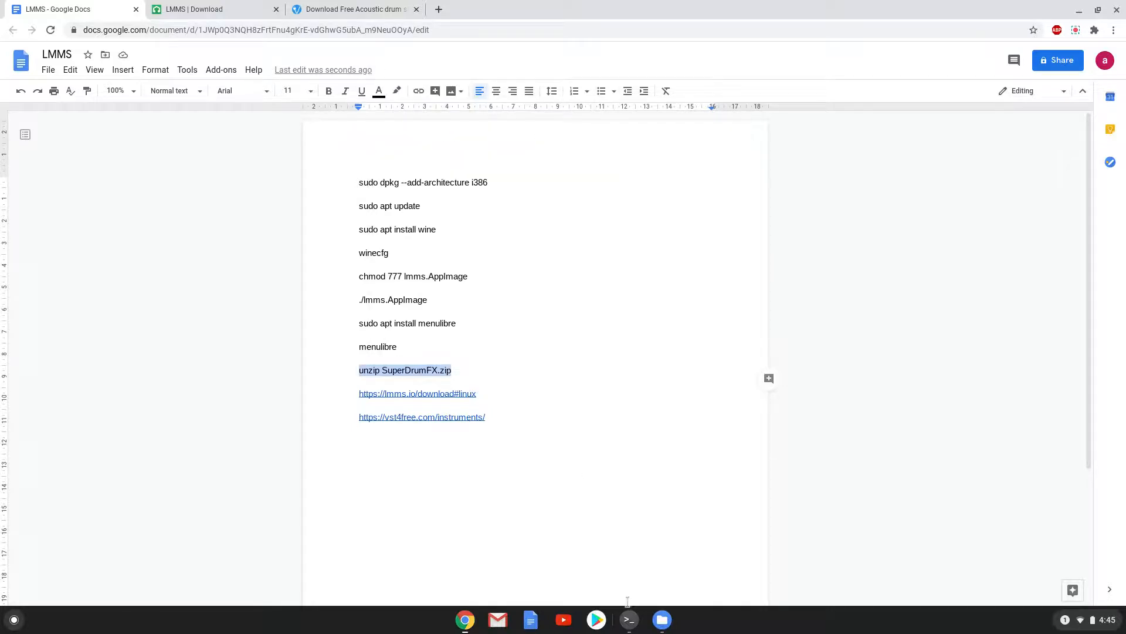
# Step: Run 'unzip SuperDrumFX.zip' in the Terminal, then close it choosing Leave
pyautogui.click(628, 620)
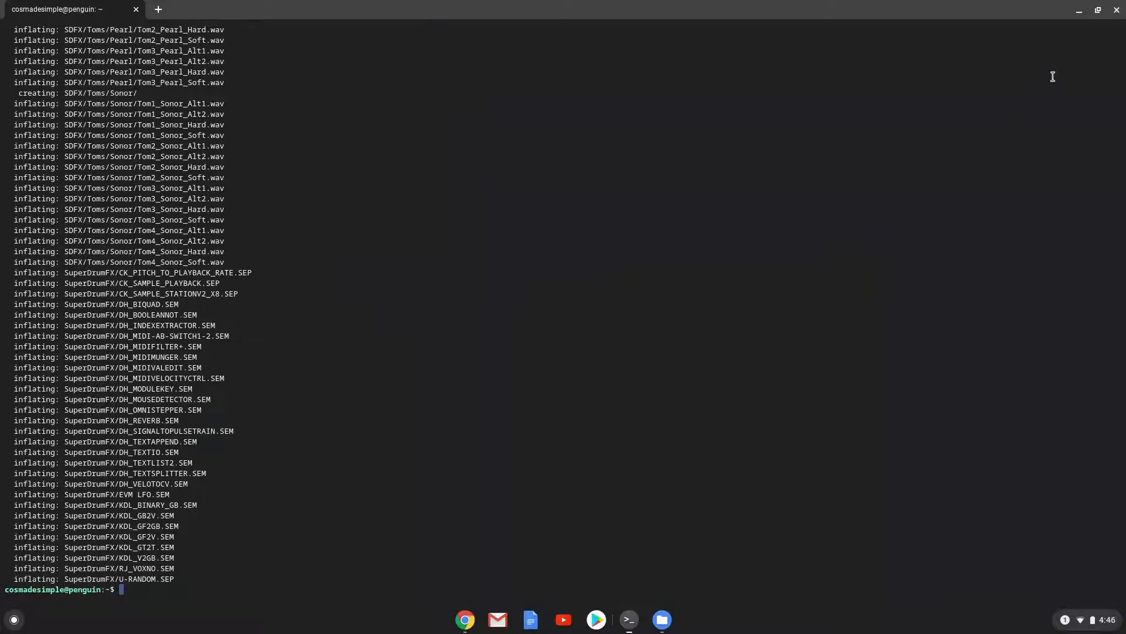
pyautogui.click(1117, 10)
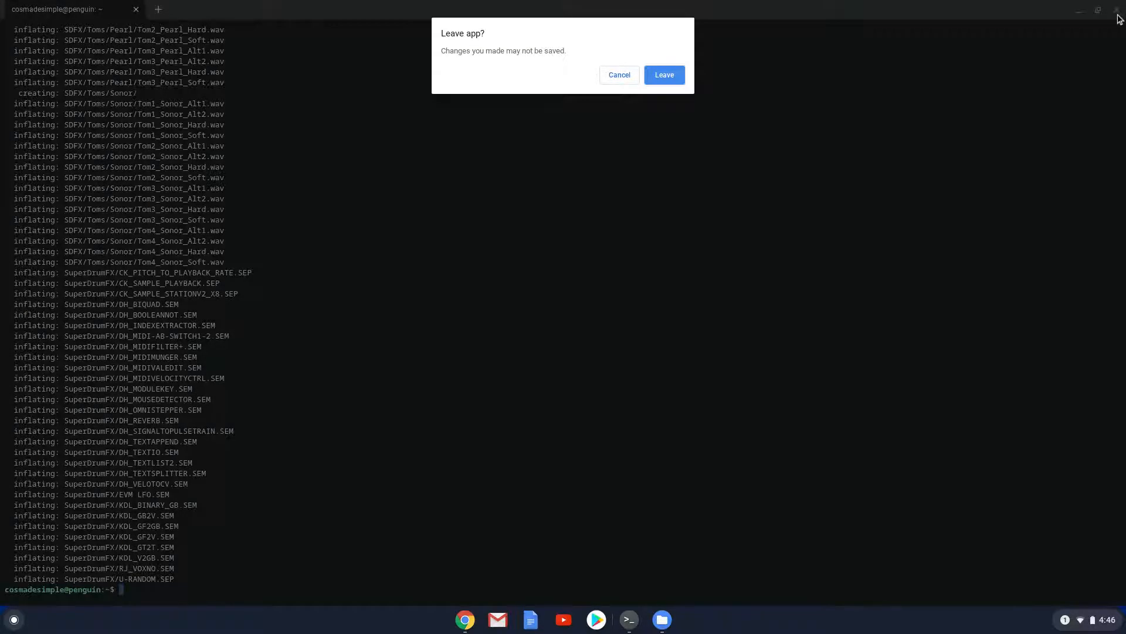
pyautogui.click(662, 75)
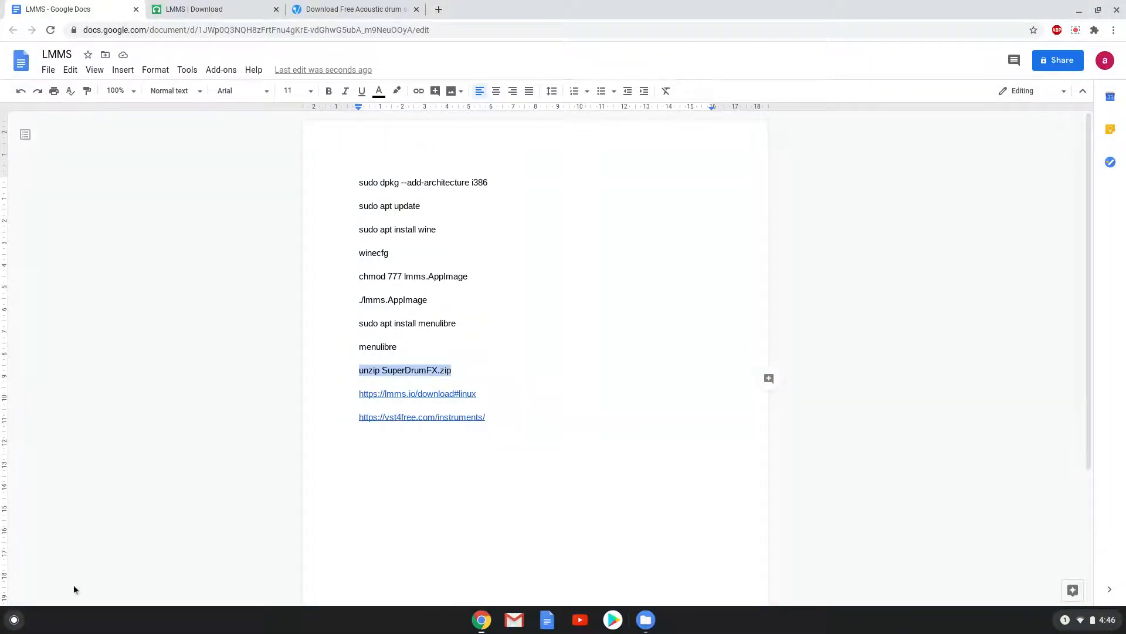
pyautogui.click(12, 619)
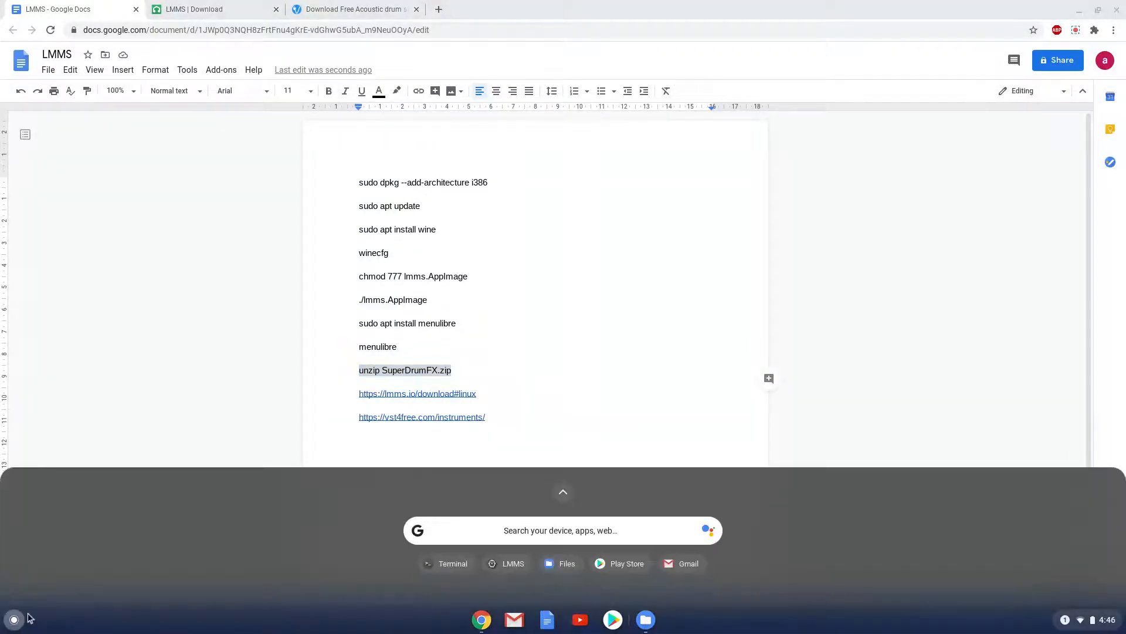
pyautogui.moveTo(339, 519)
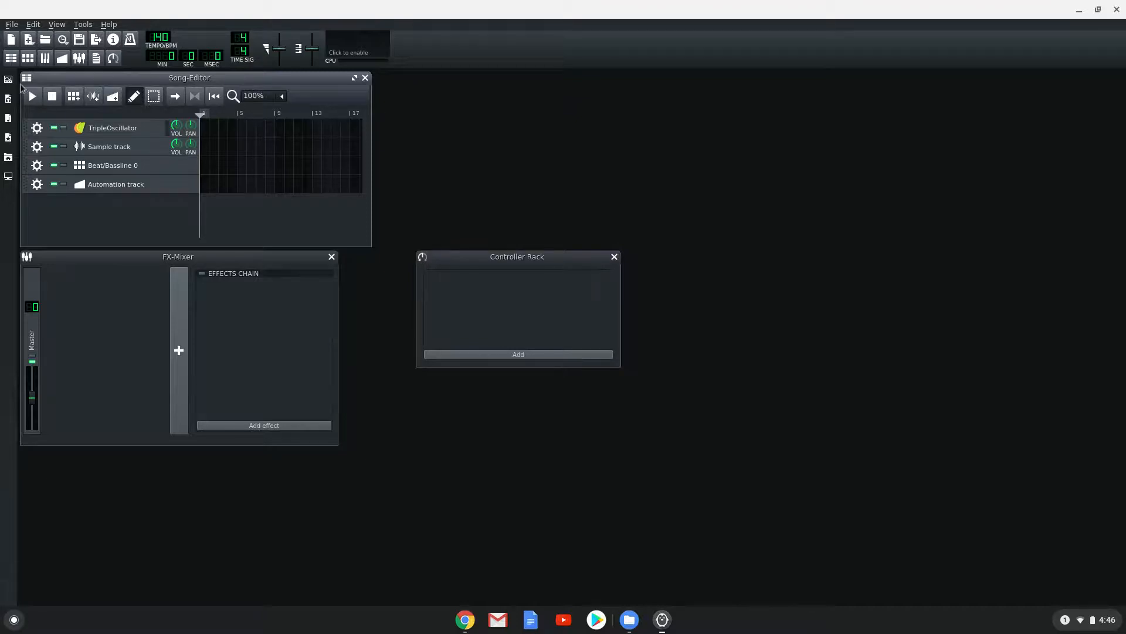
# Step: Add a VeSTige track from Instrument Plugins and open its plugin file chooser
pyautogui.click(9, 79)
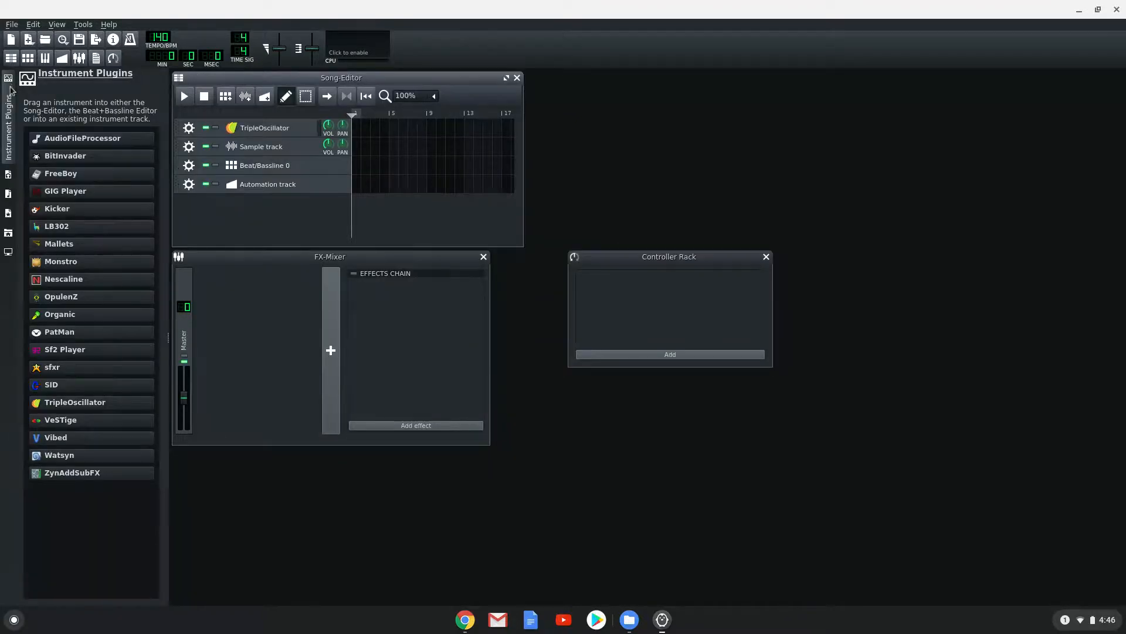
pyautogui.moveTo(75, 401)
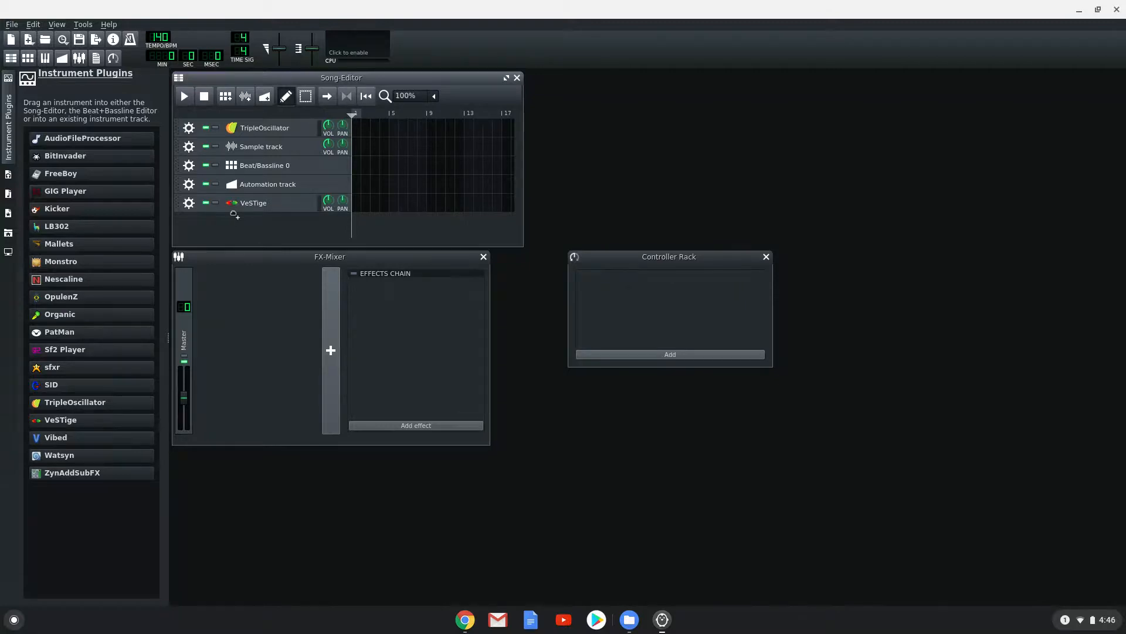
pyautogui.click(253, 203)
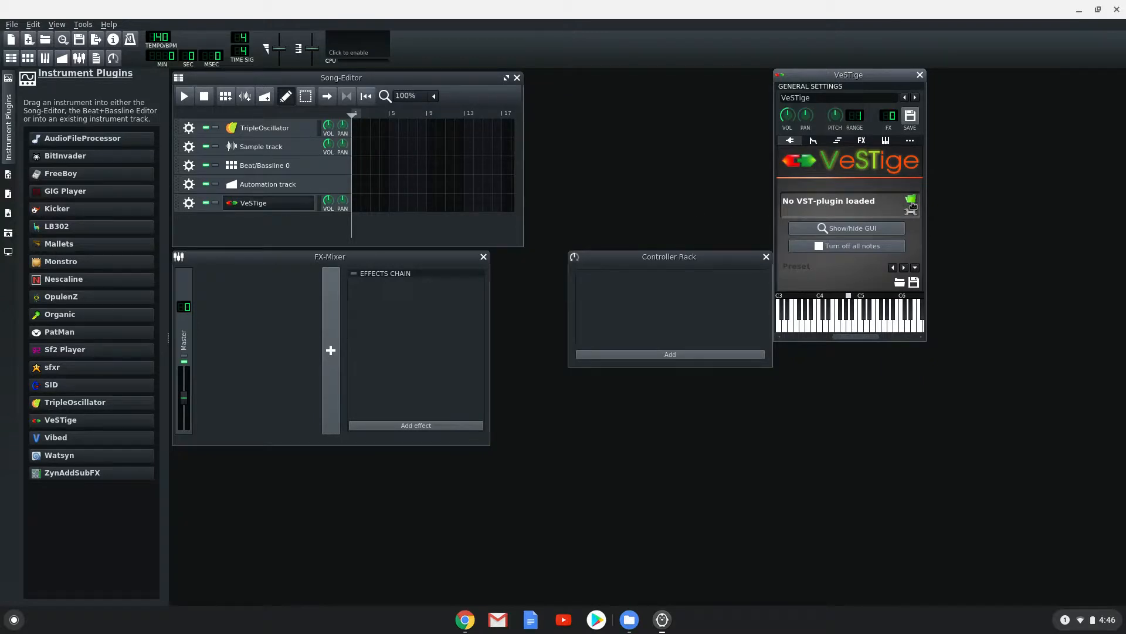
pyautogui.click(910, 202)
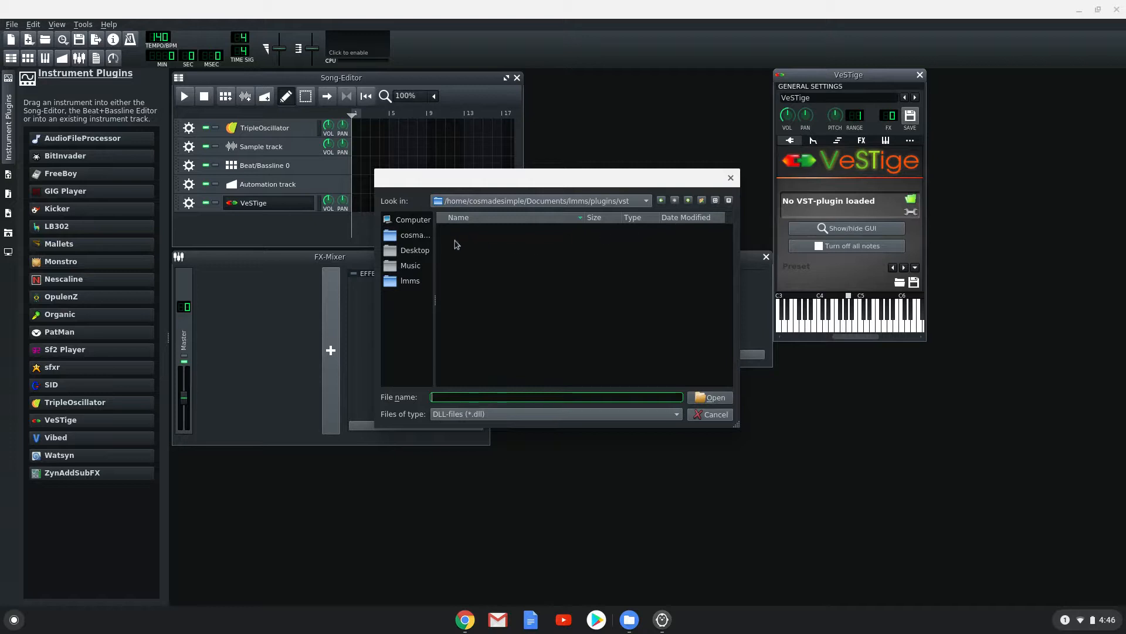
# Step: Load SuperDrumFX.dll from the Linux home folder into VeSTige
pyautogui.click(415, 235)
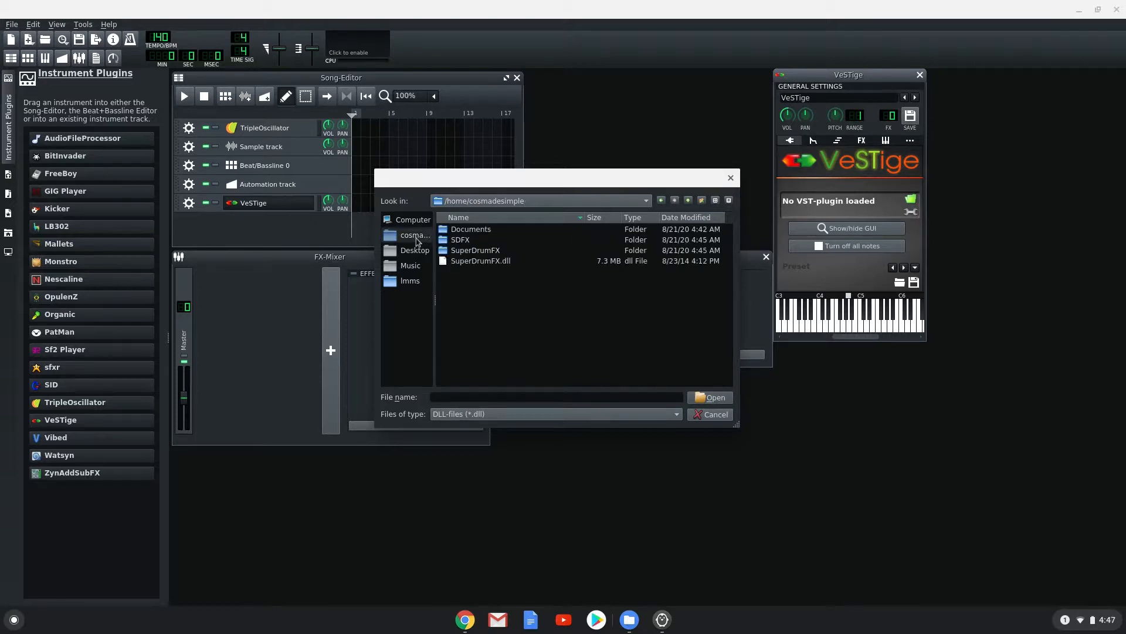
pyautogui.moveTo(464, 263)
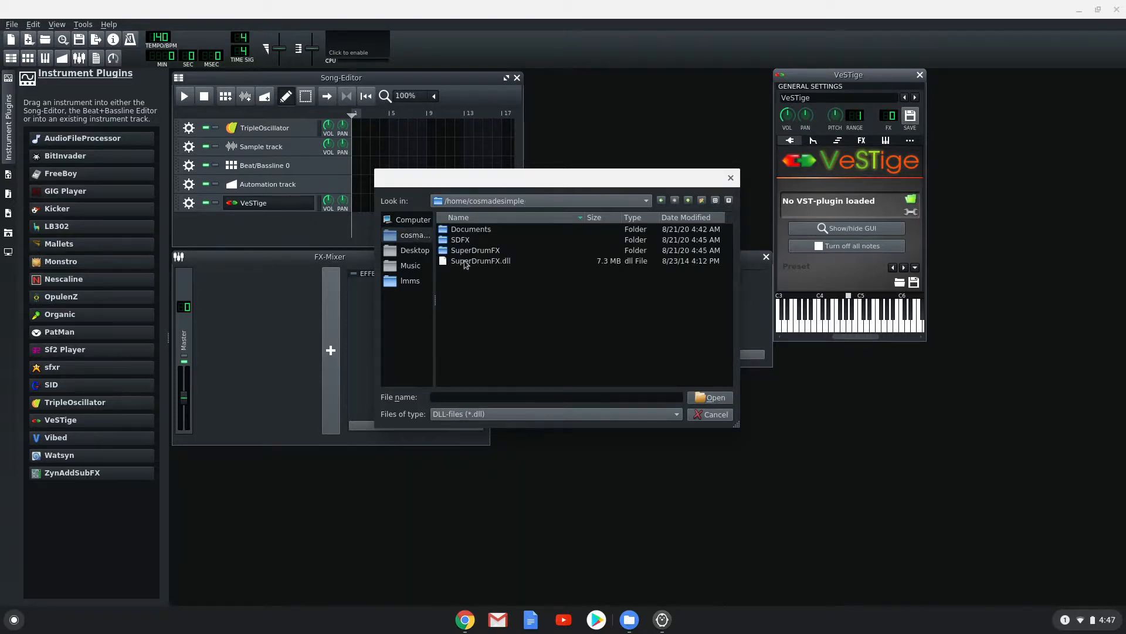
pyautogui.click(710, 413)
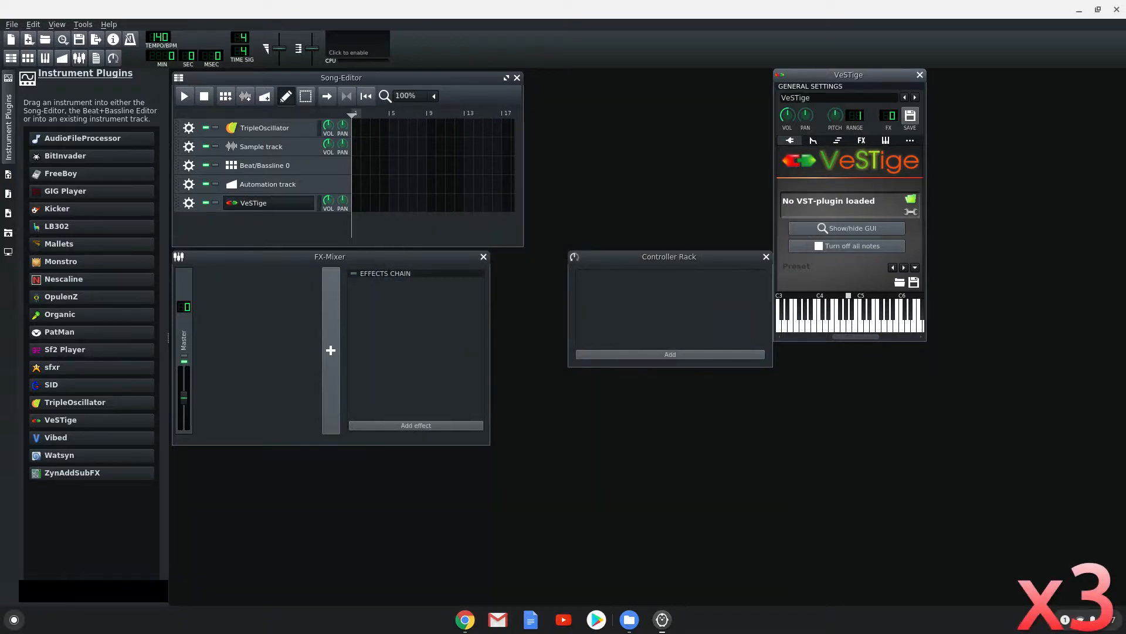
pyautogui.click(849, 228)
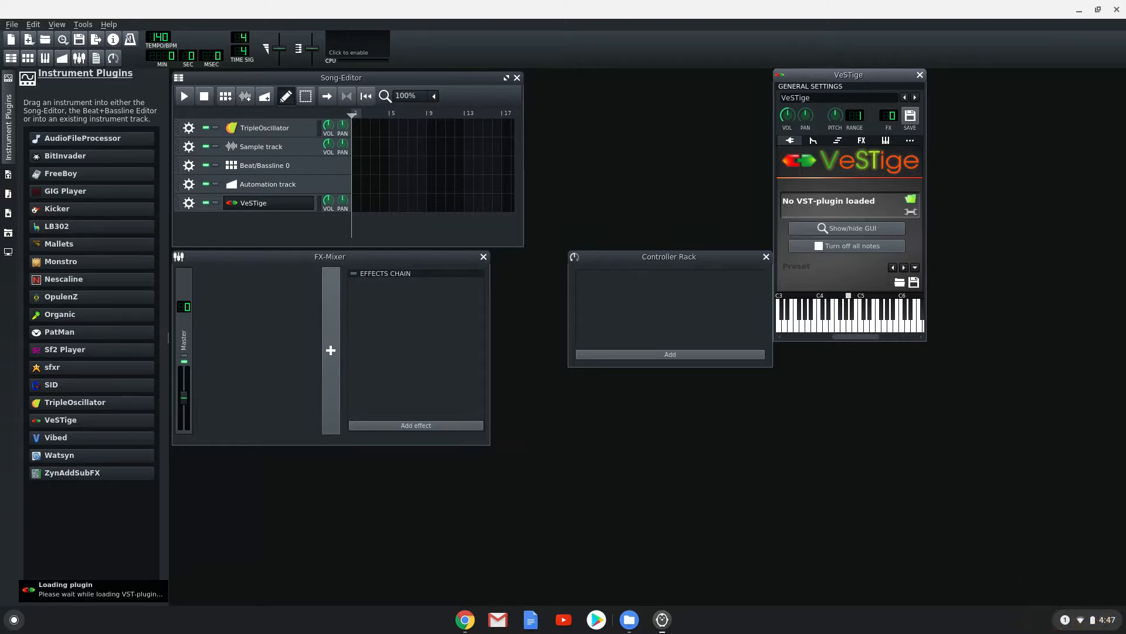